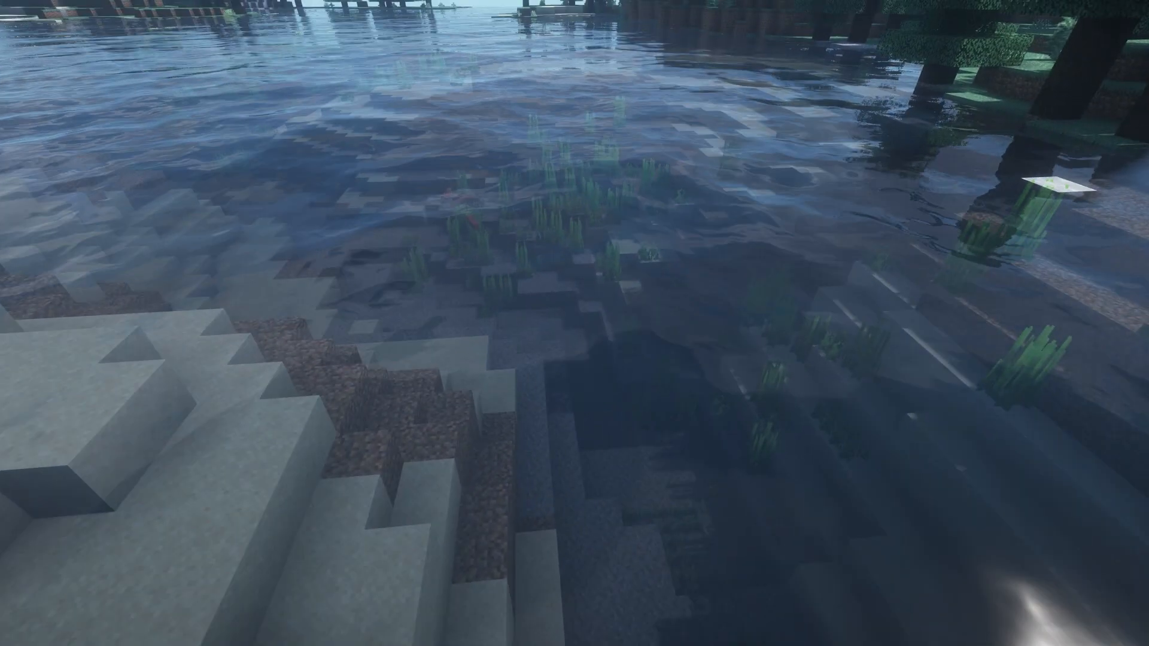
pyautogui.moveTo(575, 323)
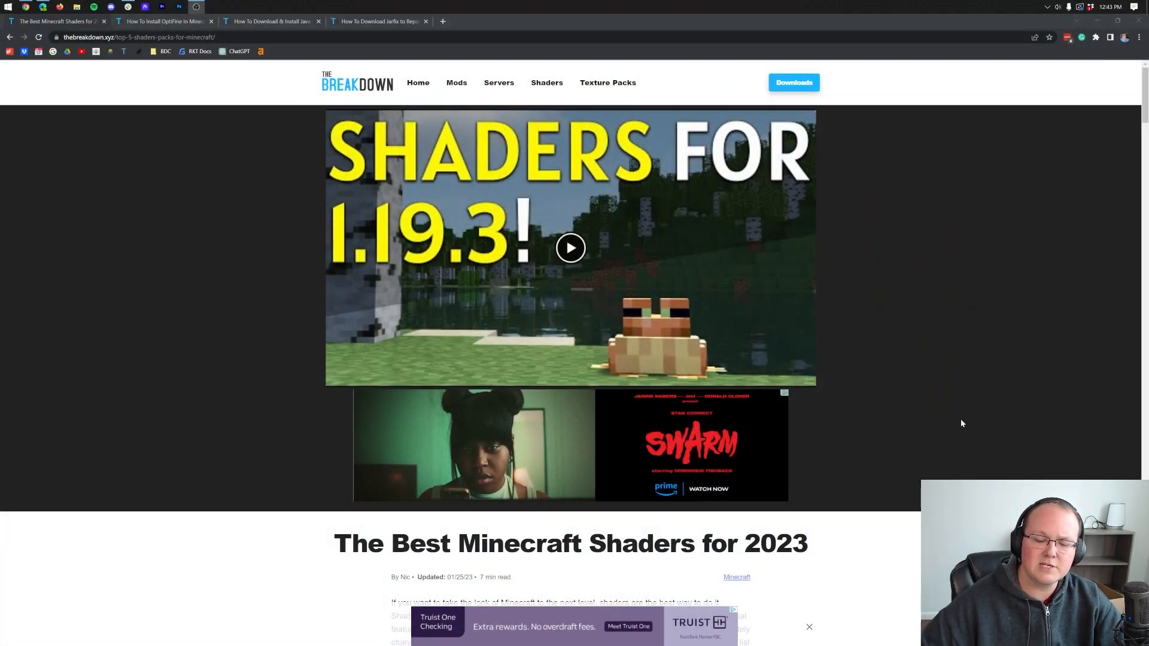
# - Reach MakeUp Ultra Fast in the Best Minecraft Shaders article and bring up its shader page
pyautogui.scroll(-3)
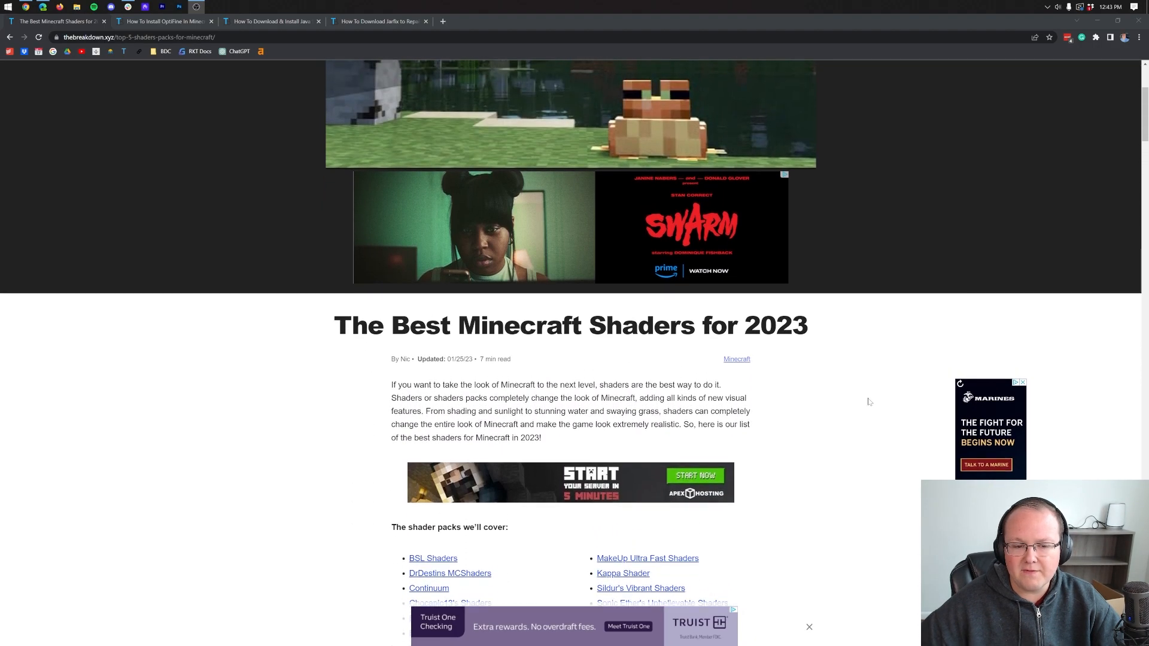
pyautogui.scroll(-3)
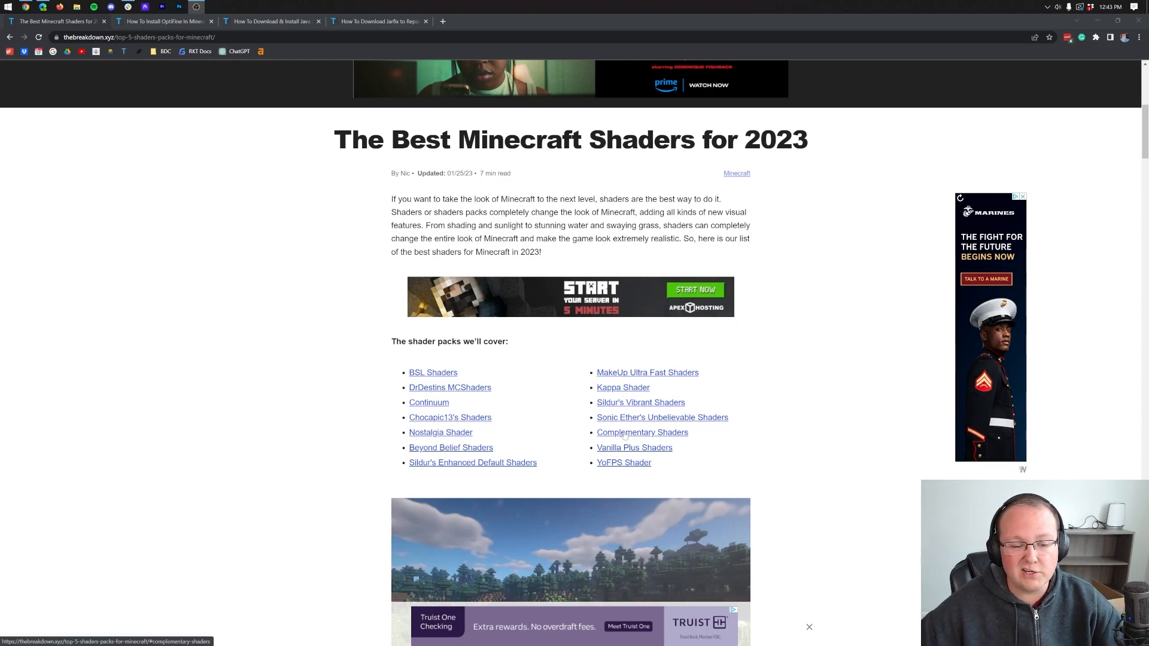
pyautogui.scroll(-3)
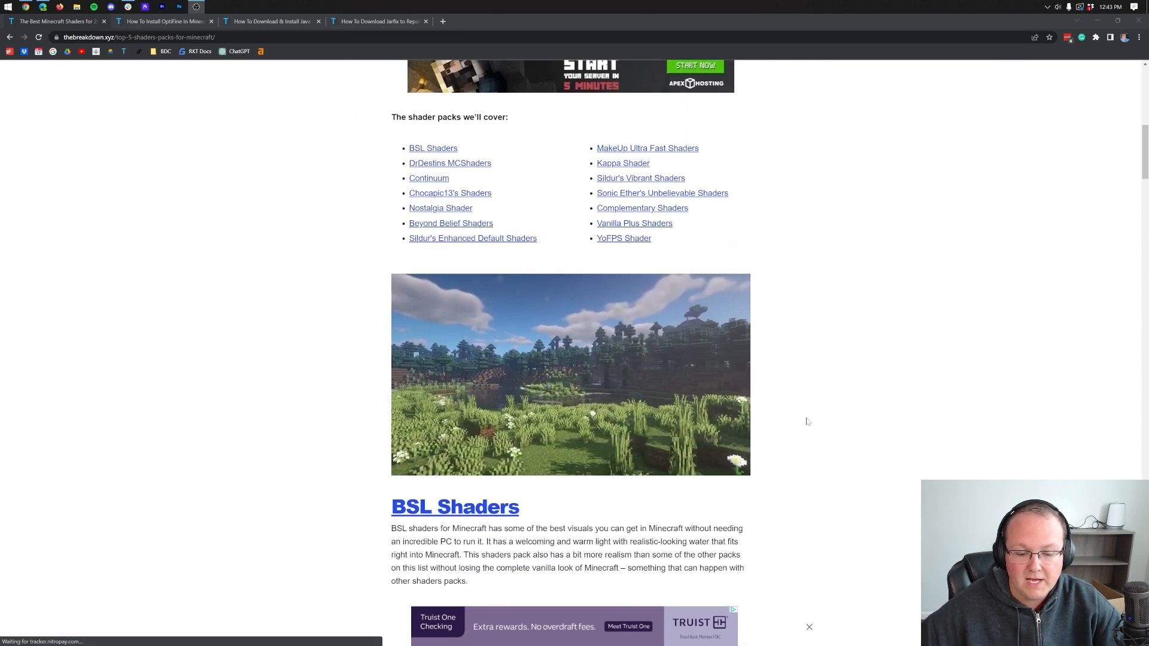
pyautogui.scroll(-3)
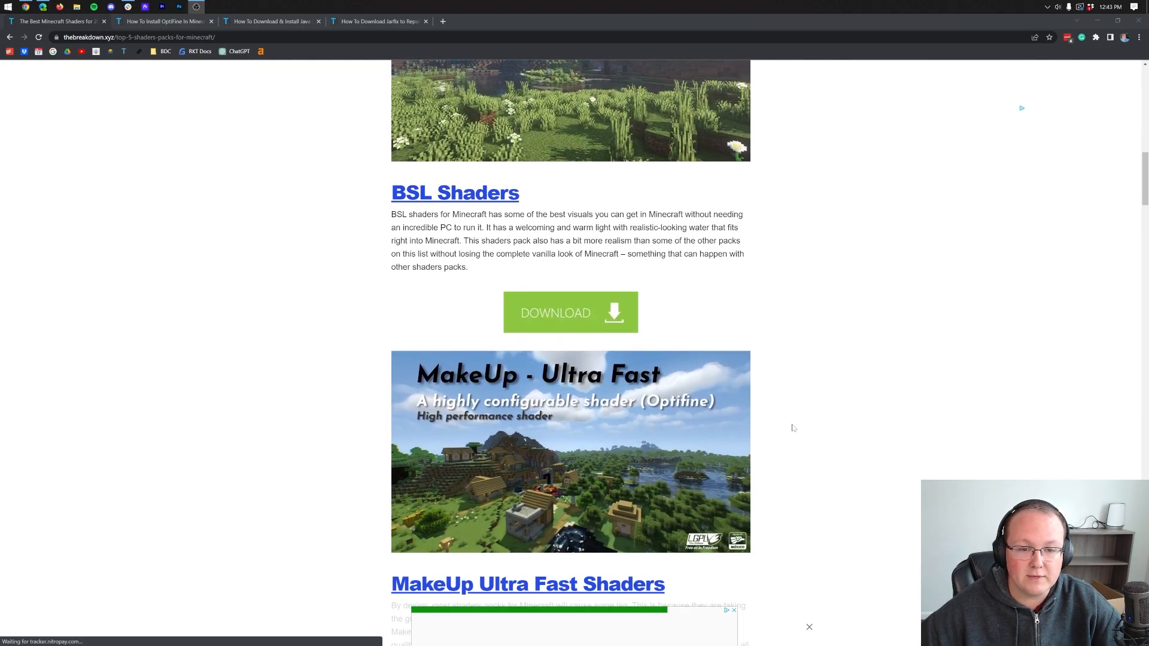
pyautogui.scroll(-3)
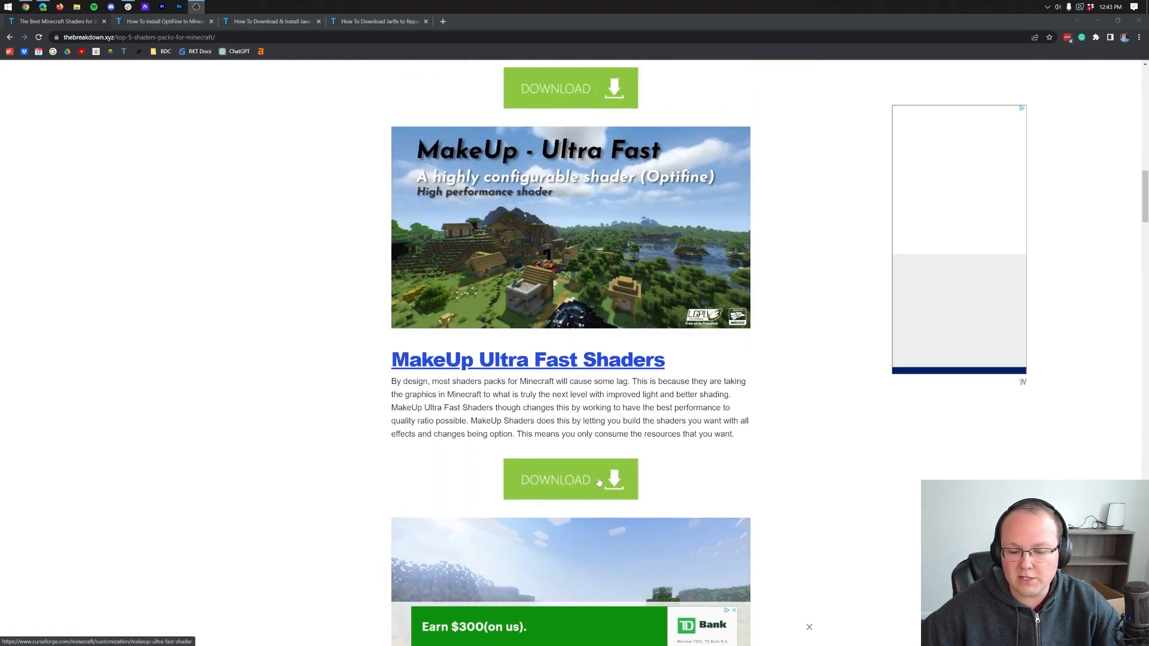
pyautogui.click(570, 479)
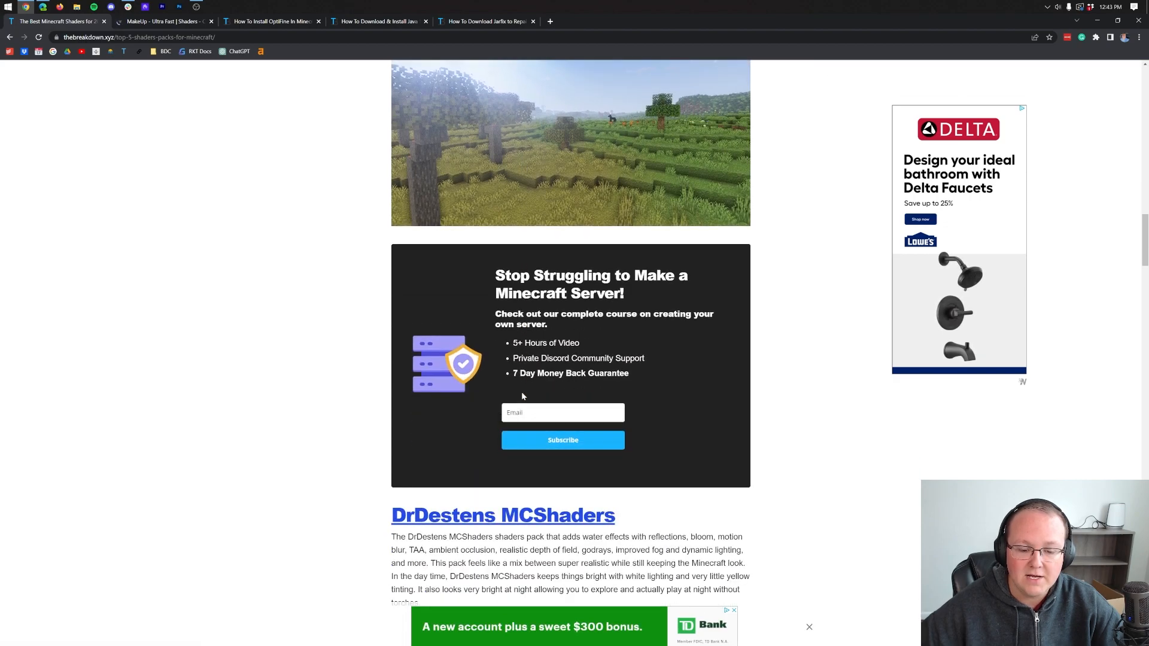
pyautogui.scroll(-3)
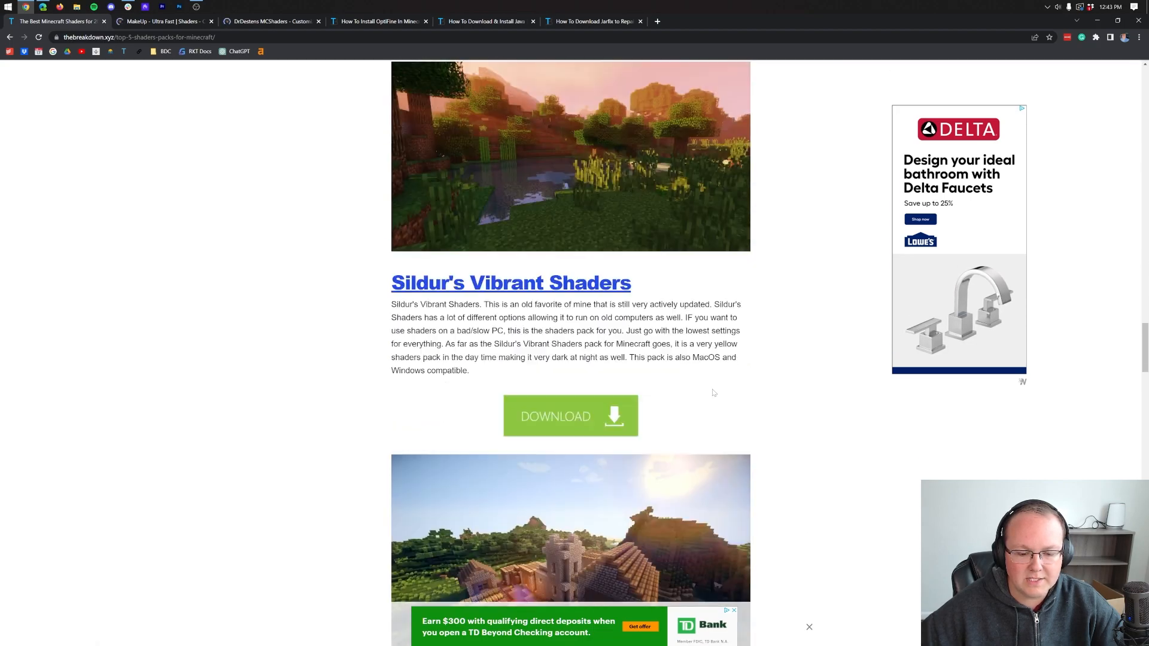
pyautogui.scroll(-3)
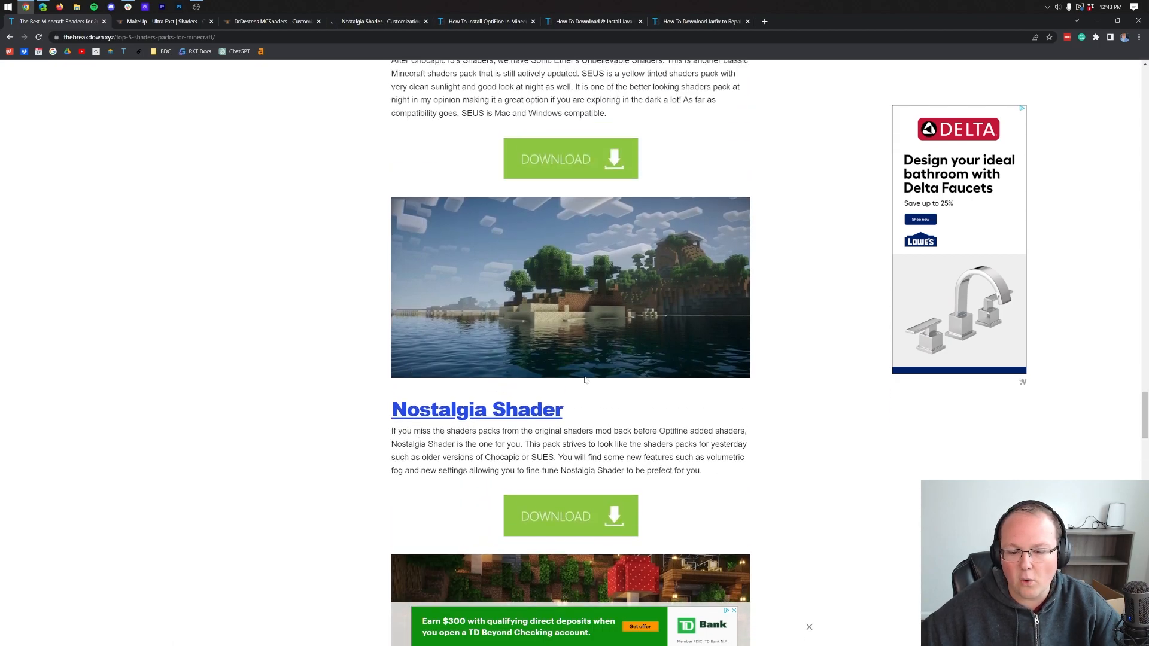
pyautogui.moveTo(374, 354)
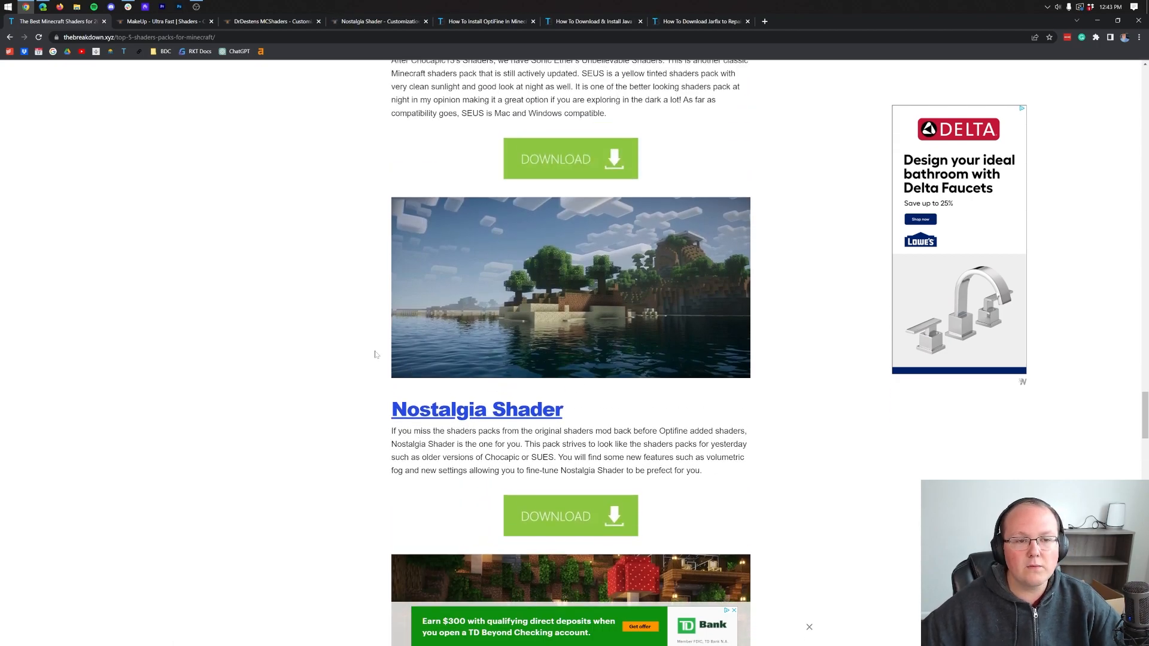
pyautogui.scroll(3)
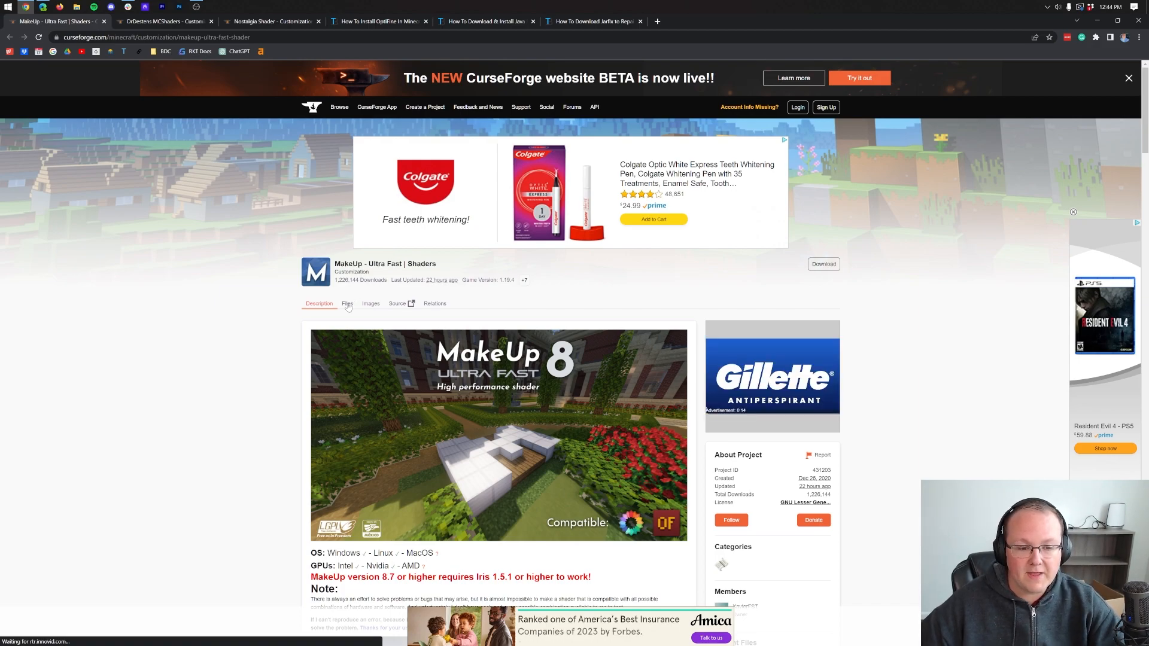
# - Download the MakeUp-UltraFast-8.8.zip main file for Minecraft 1.19.4 from its Files list
pyautogui.click(347, 303)
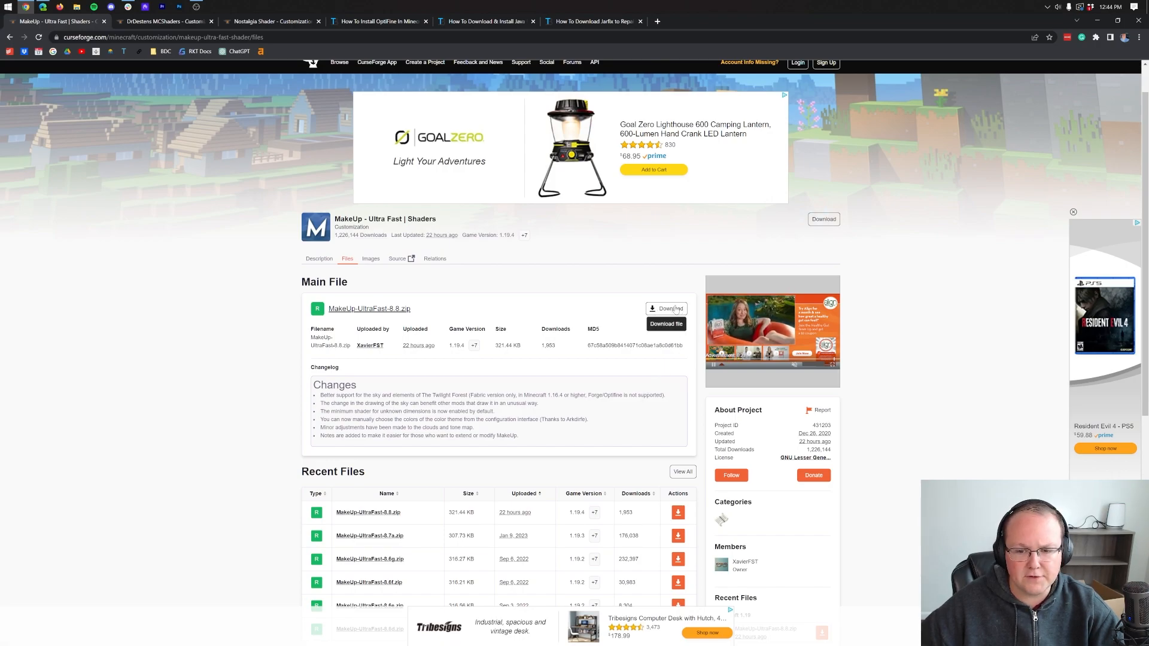
pyautogui.click(664, 325)
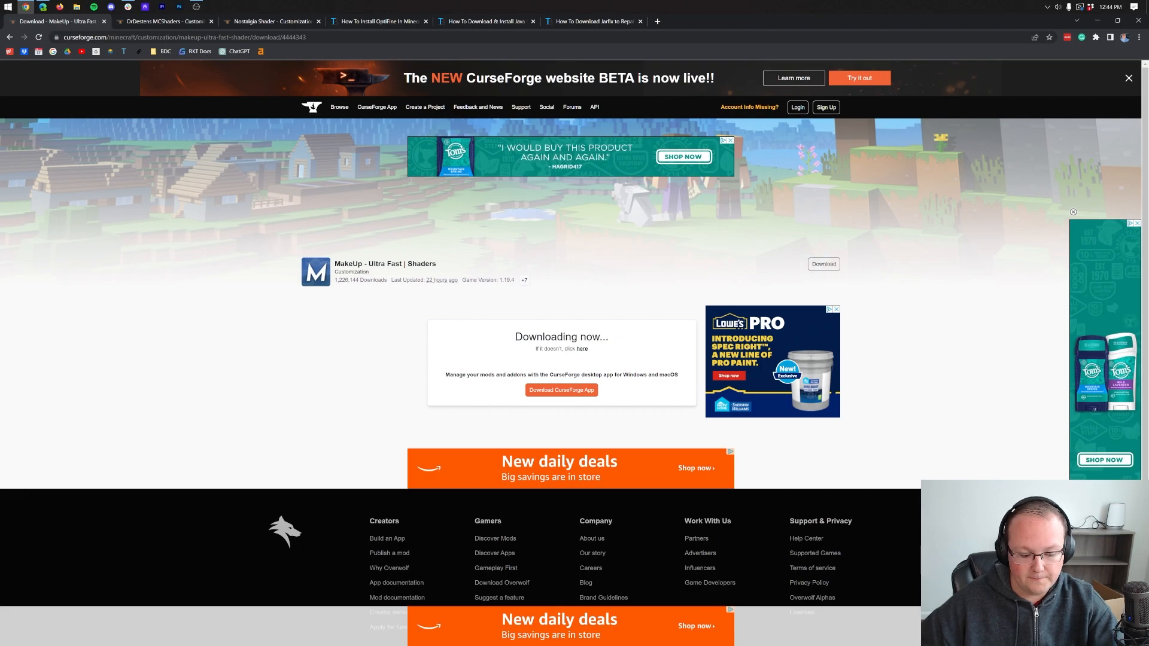
# - Download the DrDestens MCShaders V1.5.7 release from its CurseForge Files list
pyautogui.click(163, 21)
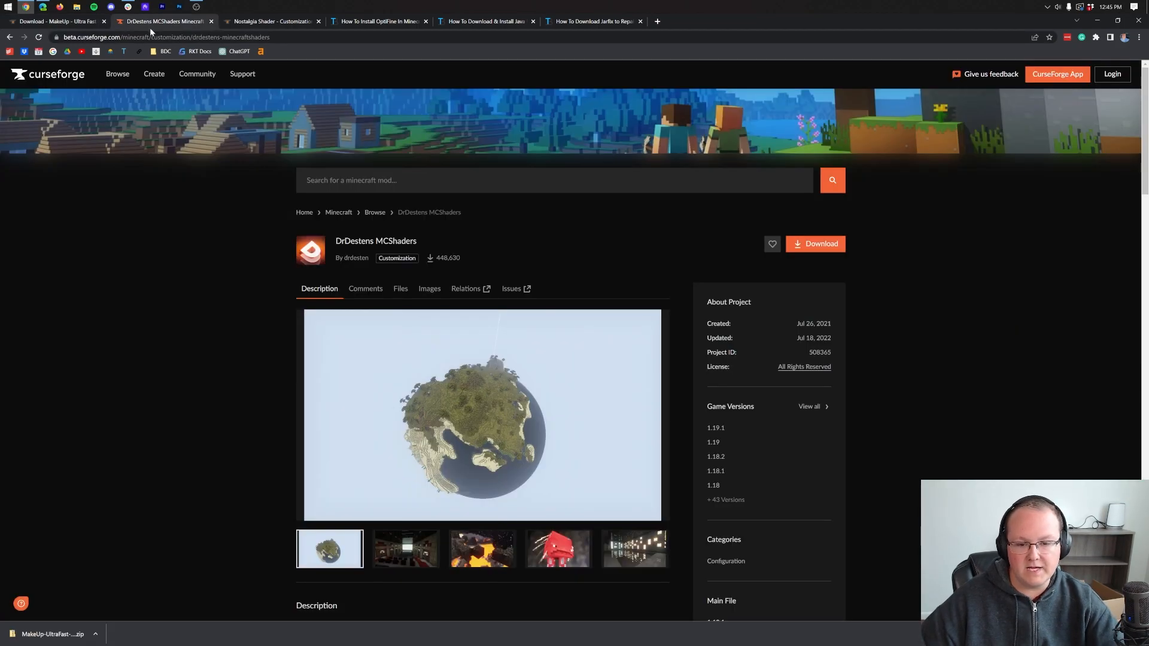
pyautogui.moveTo(625, 258)
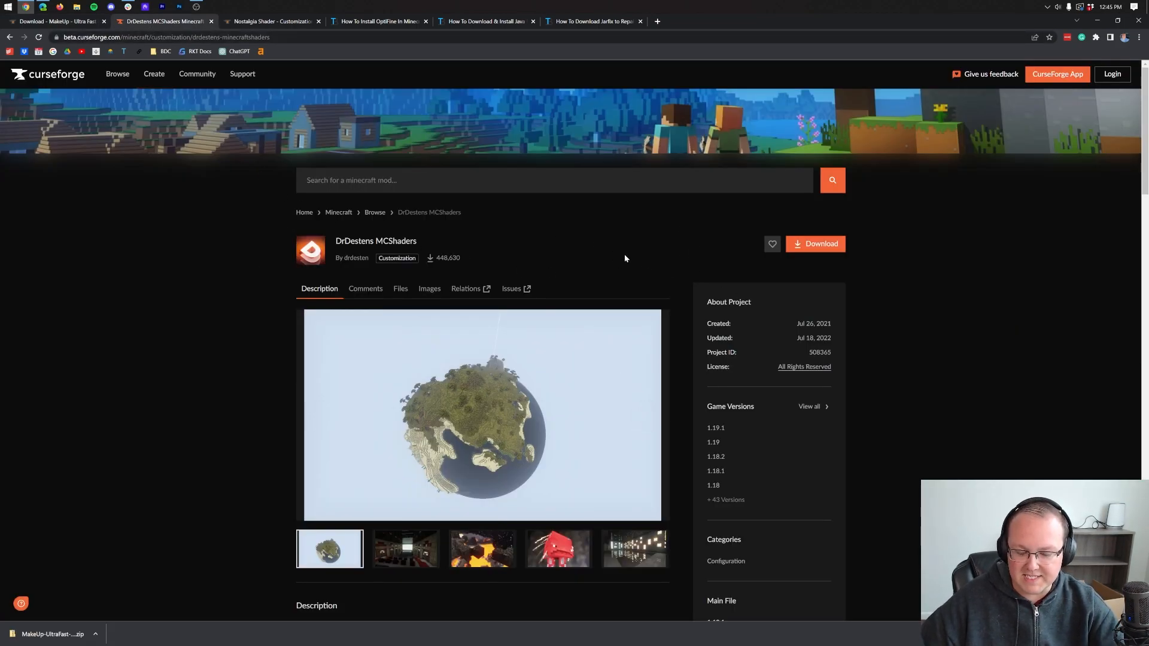
pyautogui.moveTo(480, 259)
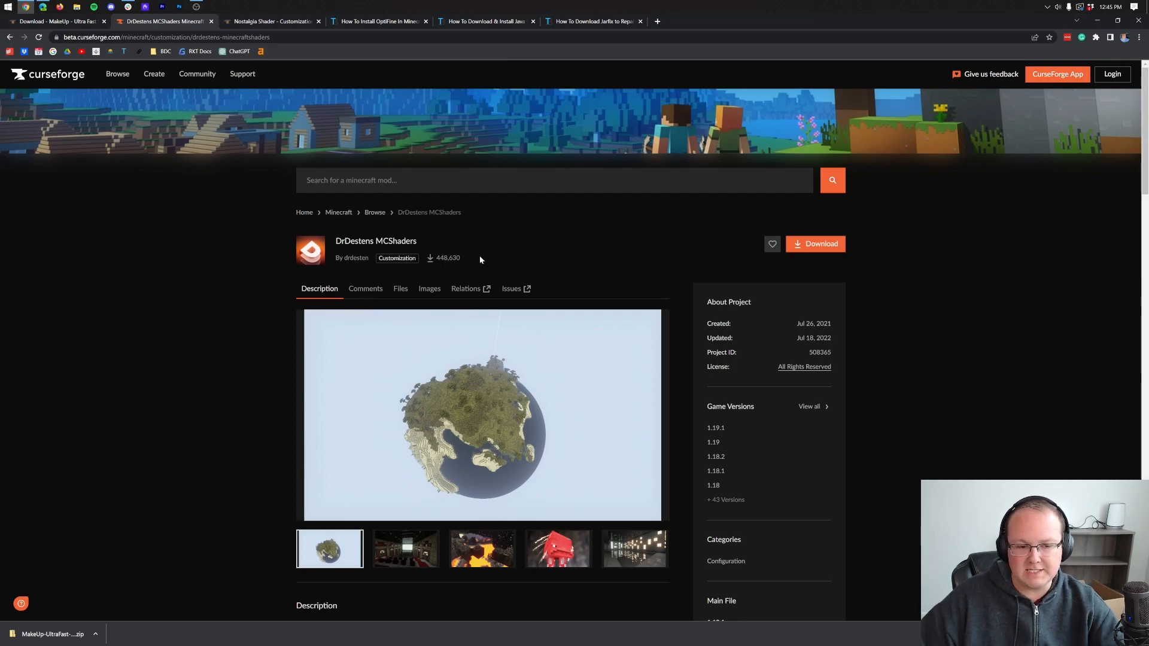
pyautogui.click(400, 289)
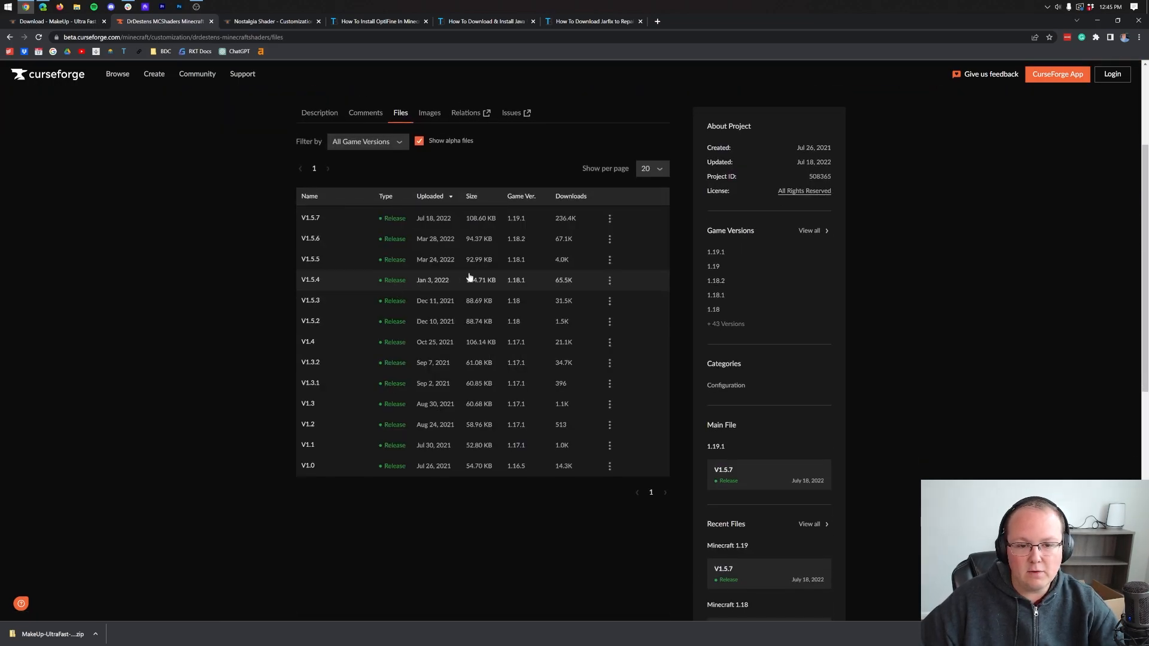
pyautogui.moveTo(577, 212)
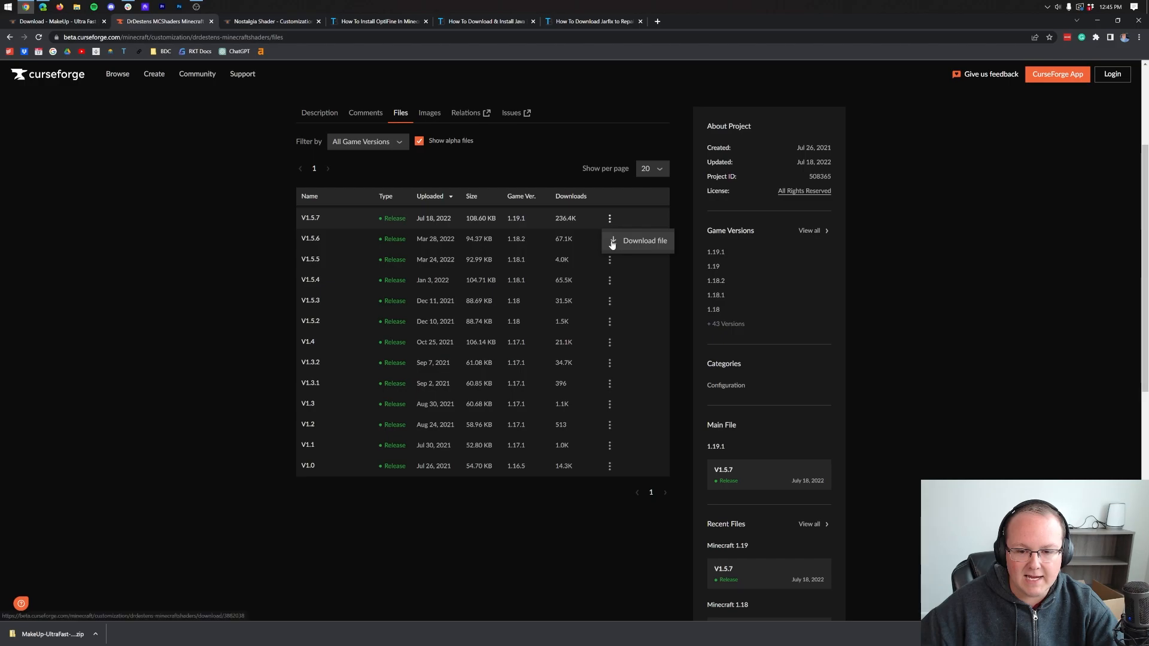
pyautogui.click(644, 241)
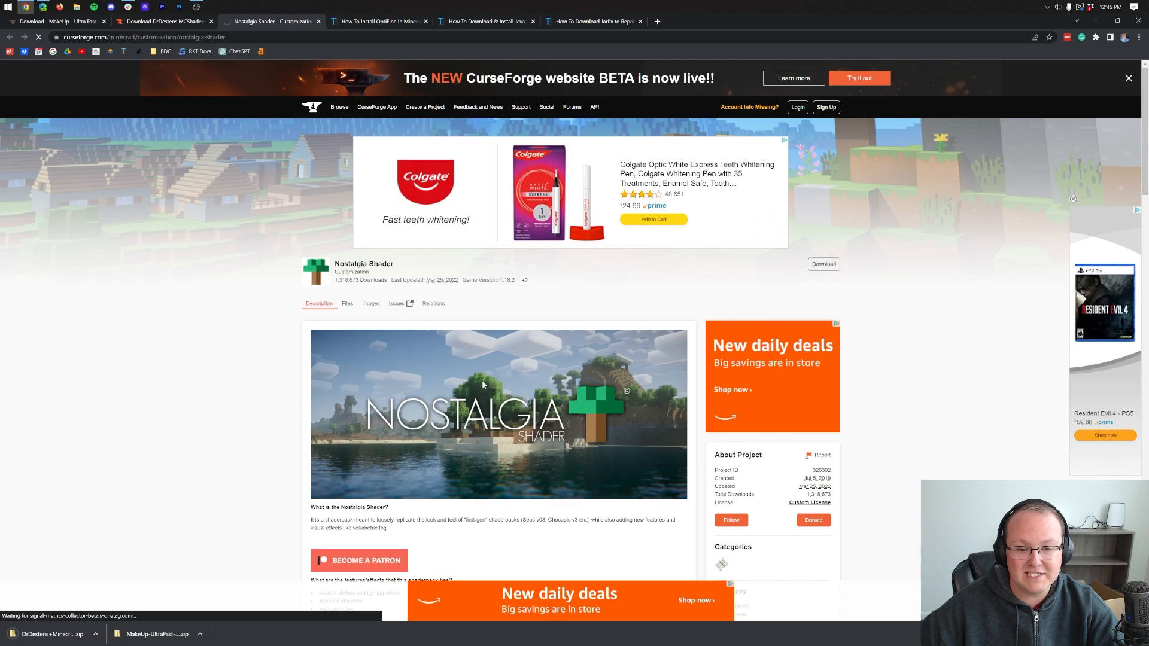
# - Download the Nostalgia Shader v4.0a main file, then move on to the OptiFine guide tab
pyautogui.click(347, 303)
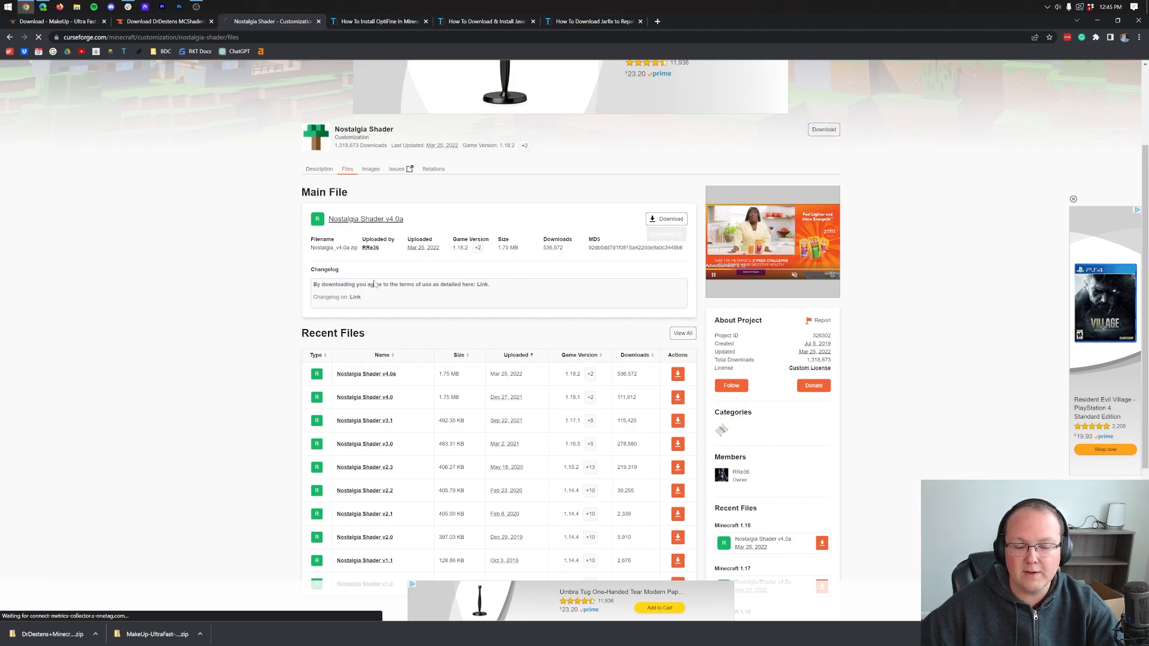
pyautogui.click(664, 218)
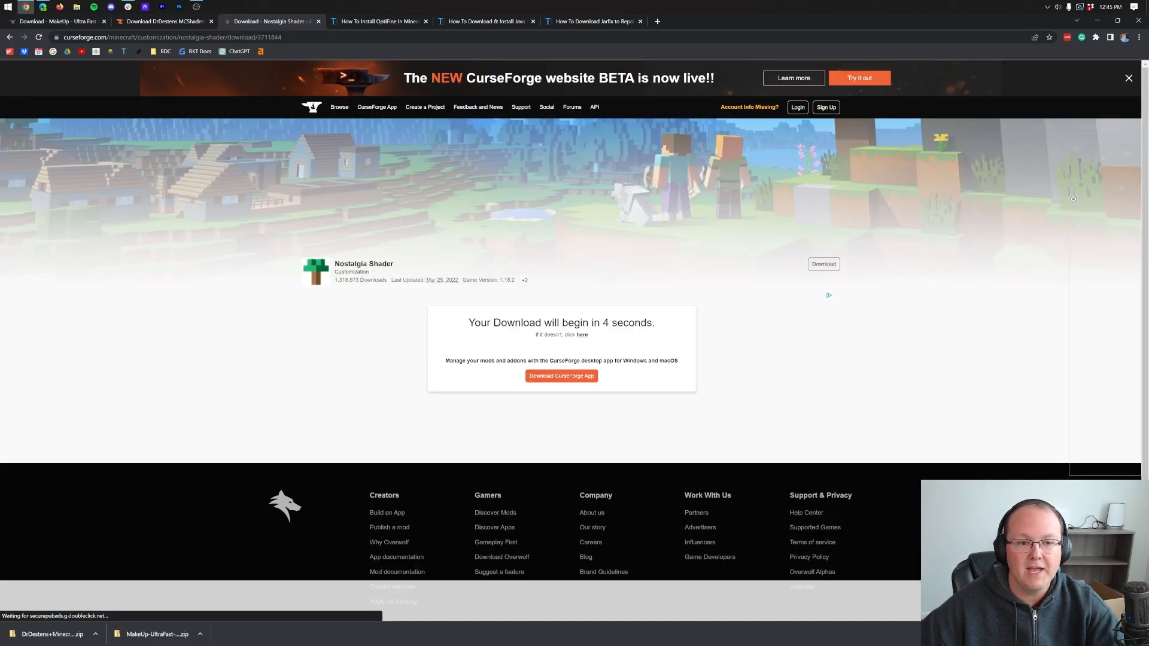
pyautogui.click(378, 20)
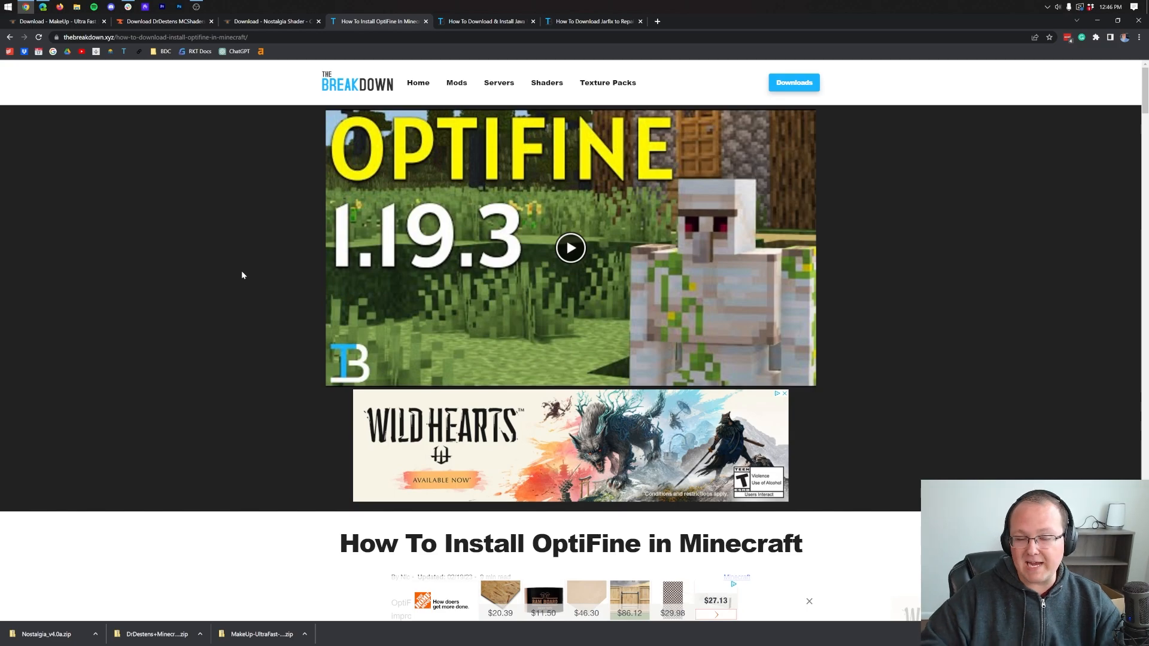
# - Jump to the Install Shaders Packs section of the How To Install OptiFine guide
pyautogui.scroll(-3)
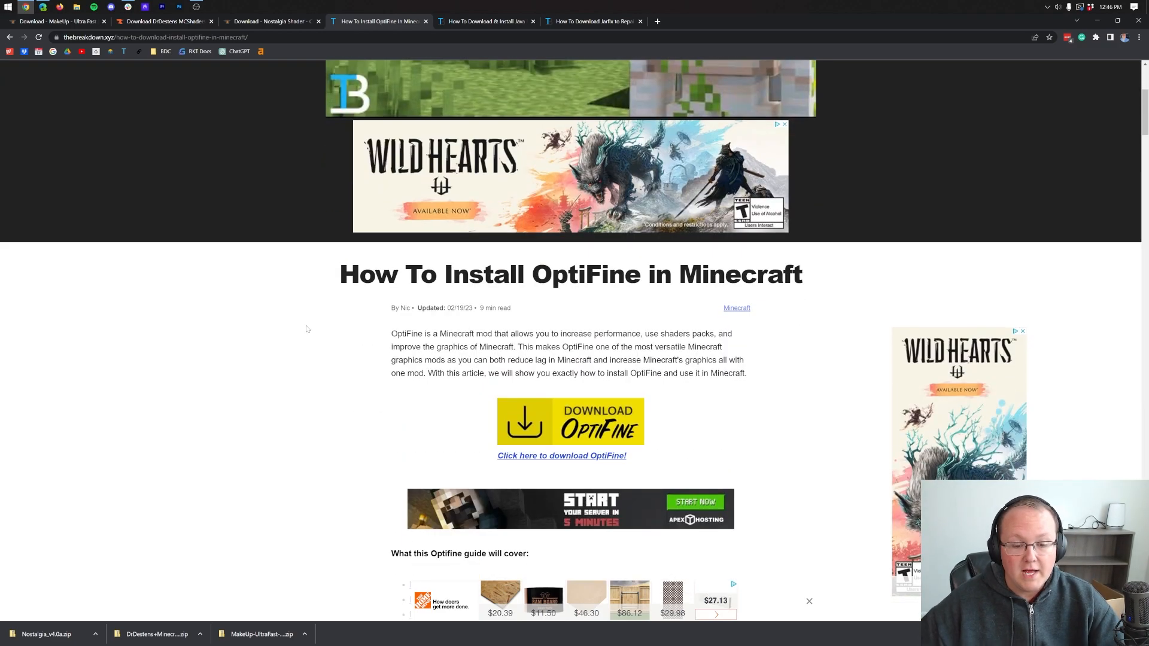
pyautogui.scroll(-3)
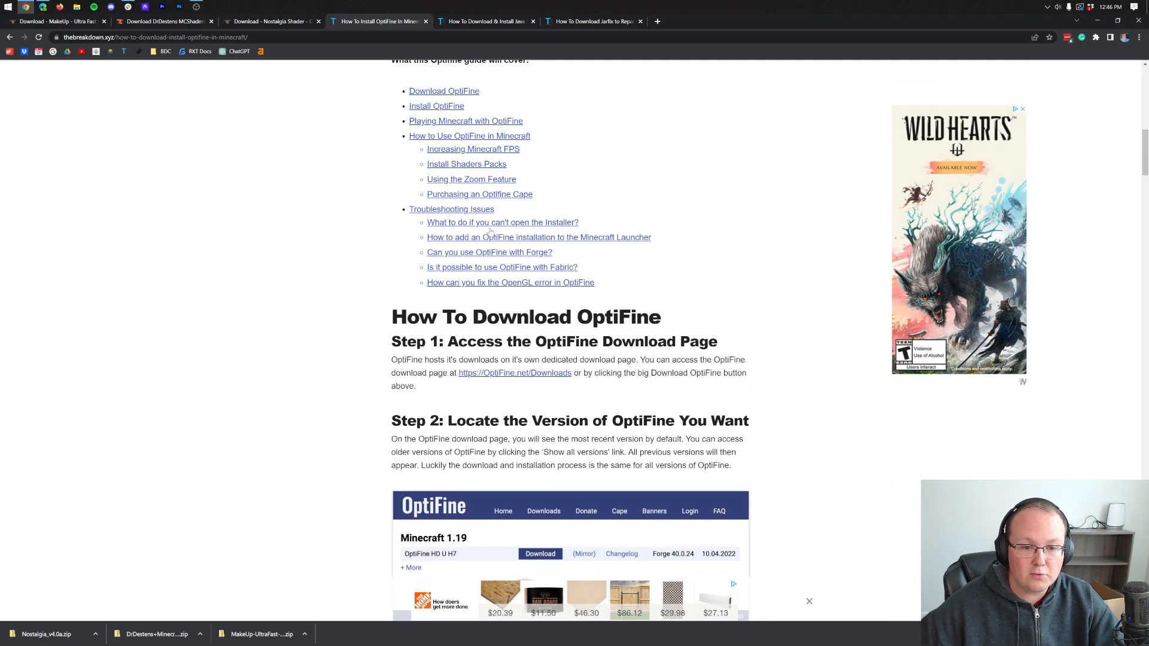
pyautogui.moveTo(477, 283)
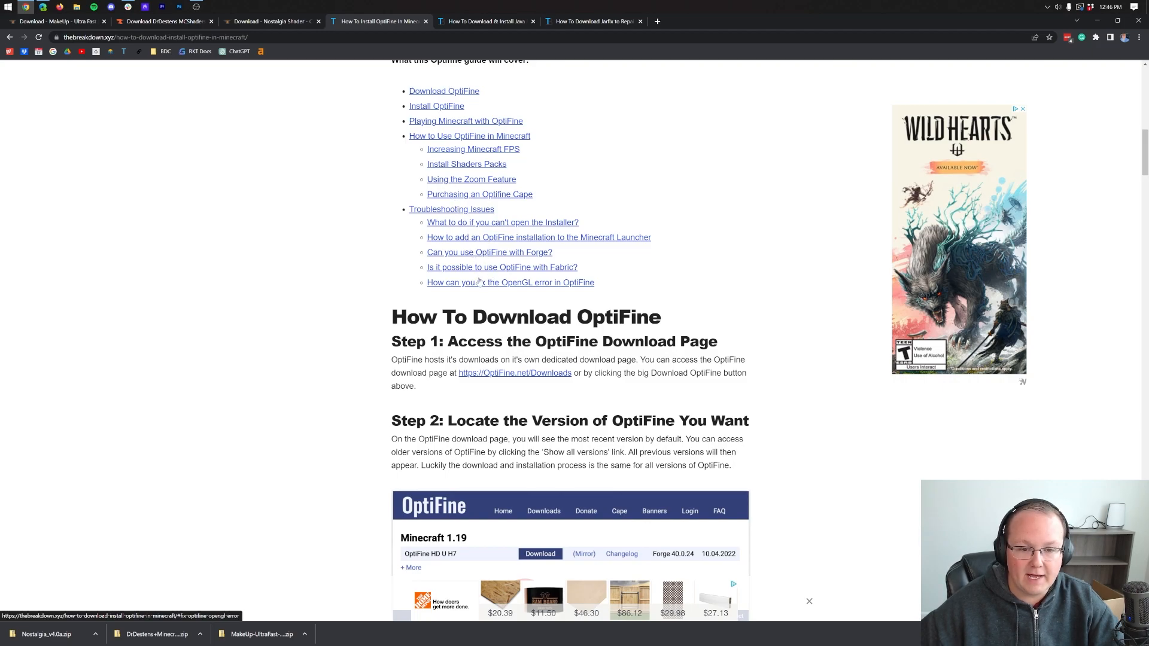
pyautogui.click(465, 164)
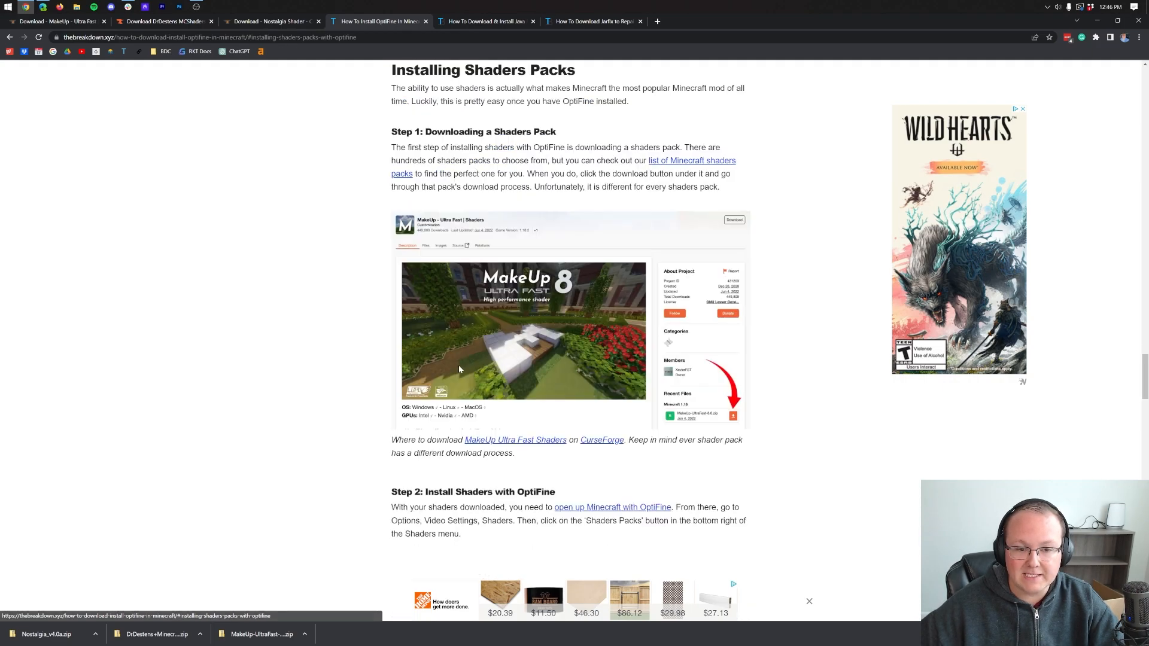
pyautogui.scroll(3)
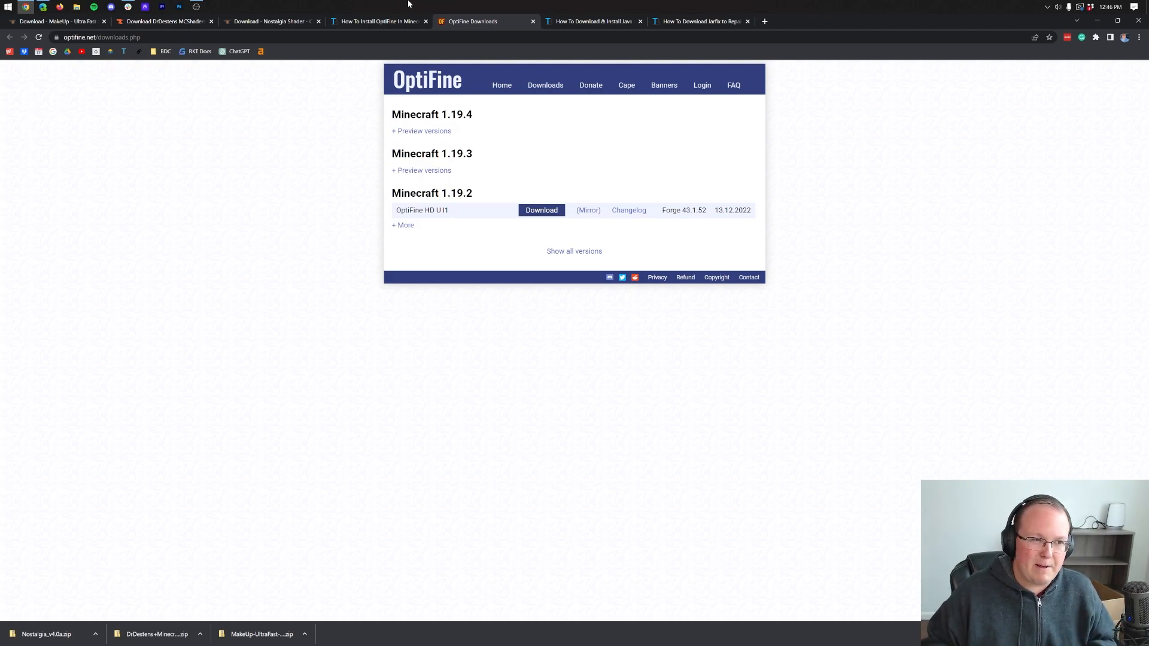
pyautogui.moveTo(467, 127)
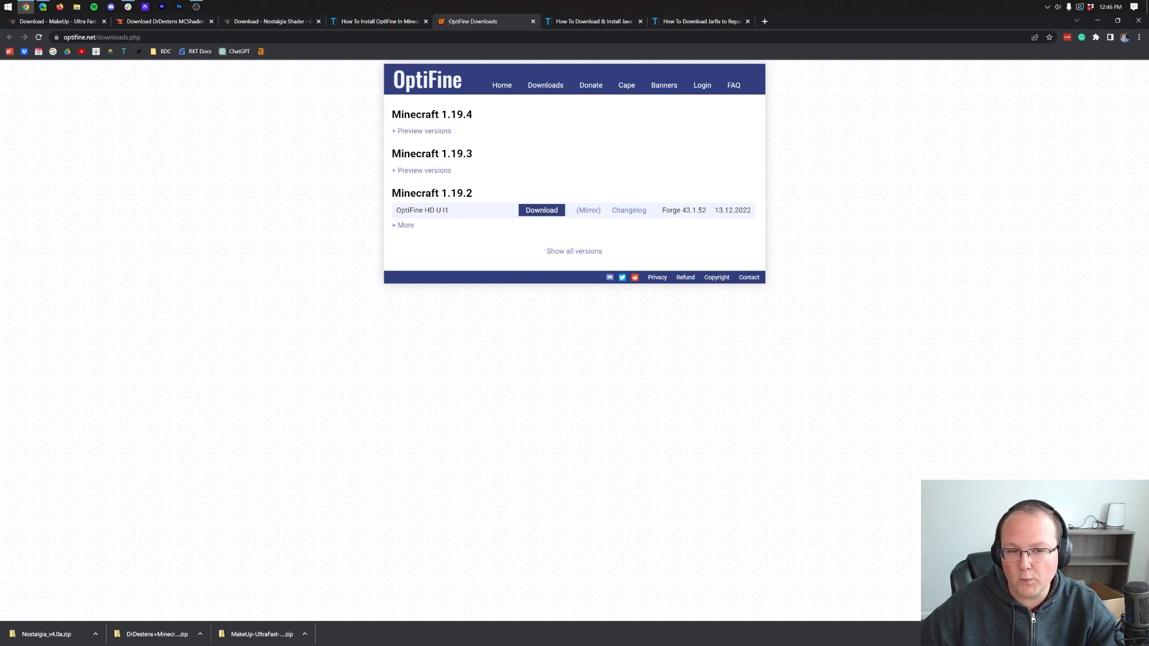
# - Reveal the Minecraft 1.19.4 preview builds and reach the mirror download page for OptiFine HD U I3 pre3
pyautogui.click(422, 130)
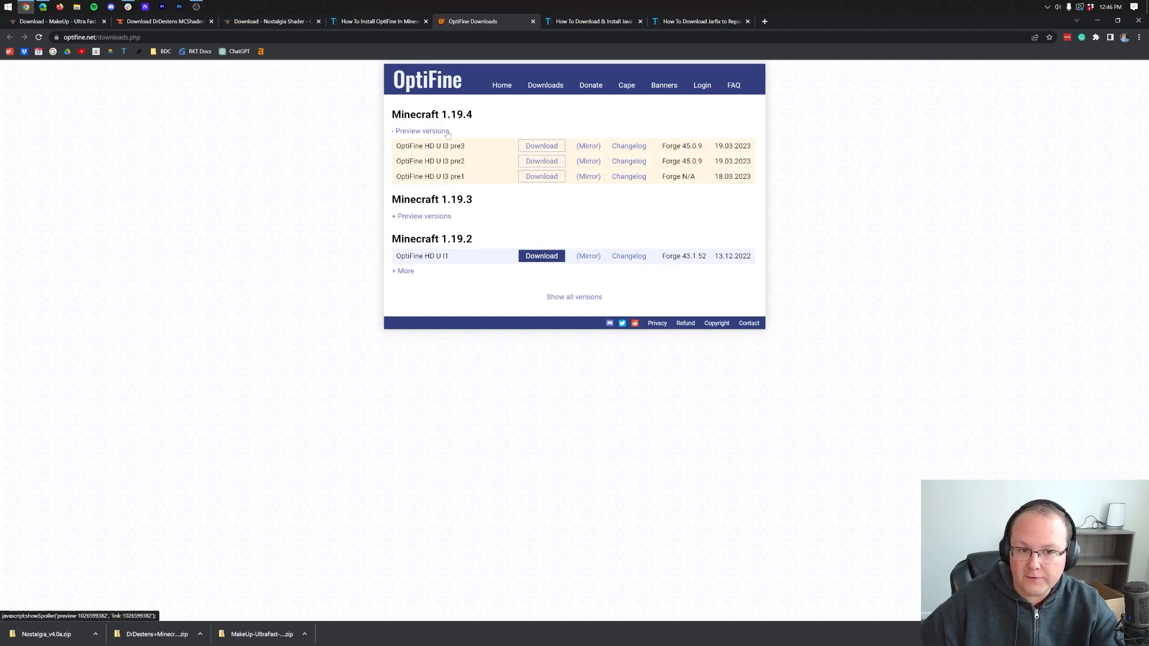
pyautogui.click(421, 131)
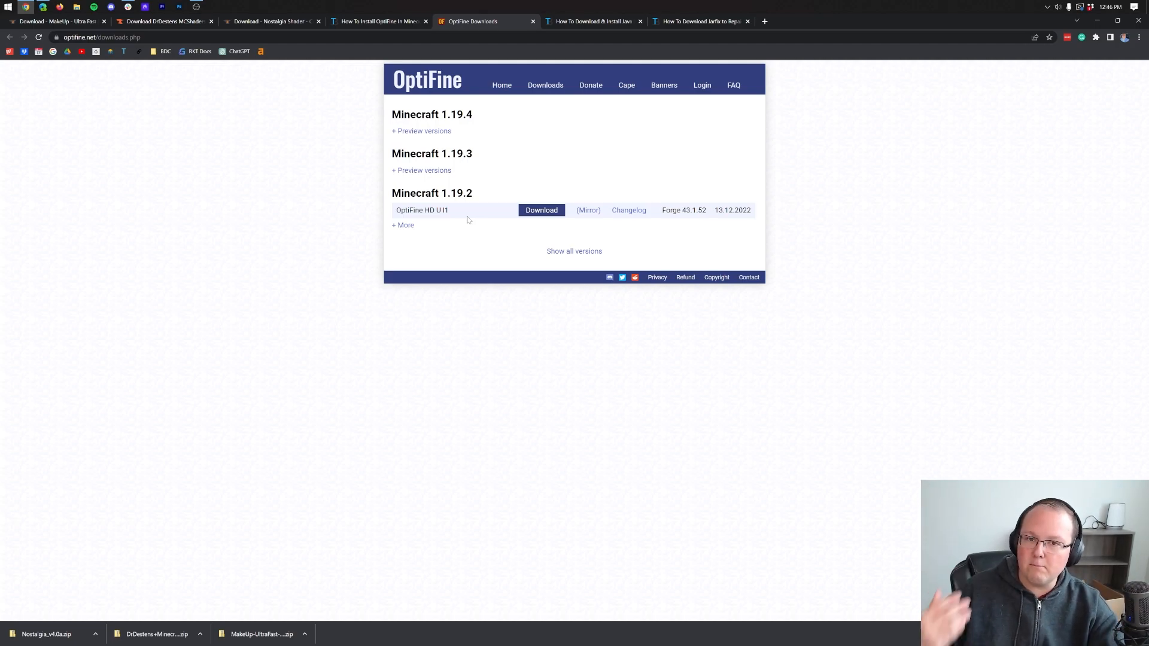
pyautogui.click(421, 131)
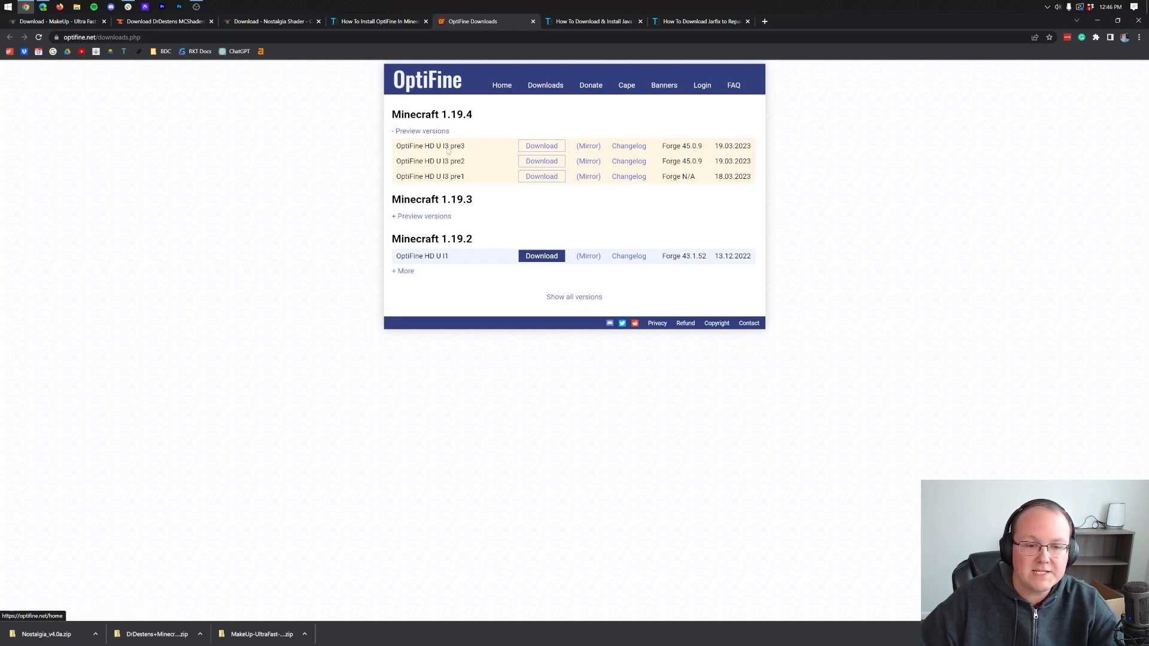
pyautogui.doubleClick(430, 146)
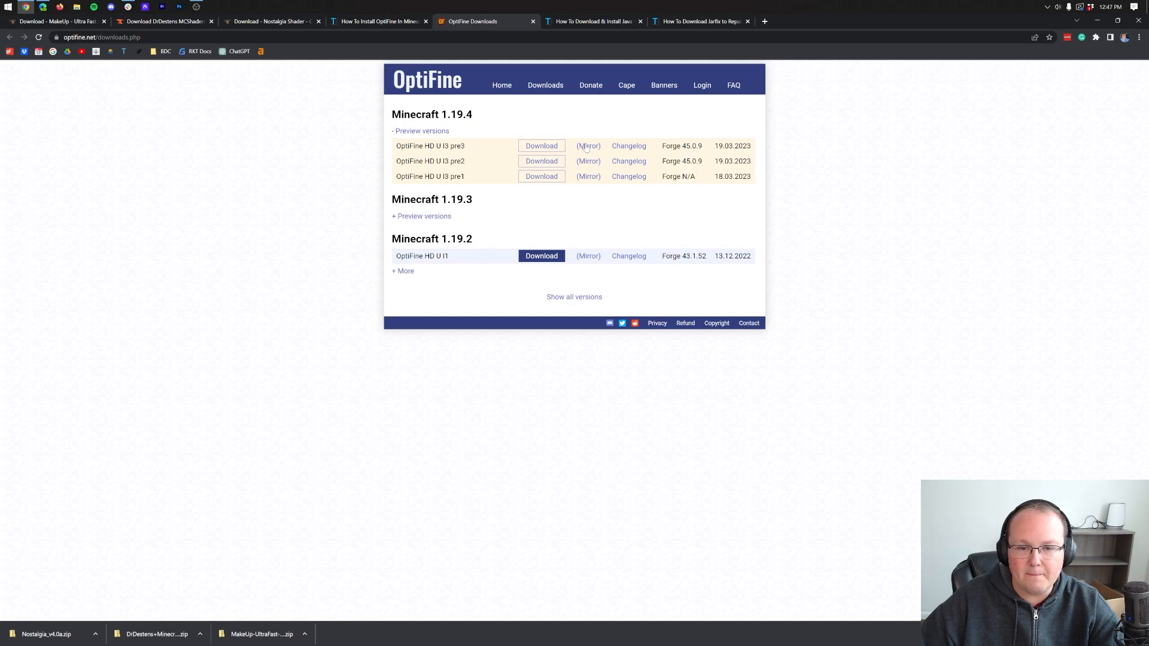
pyautogui.click(541, 145)
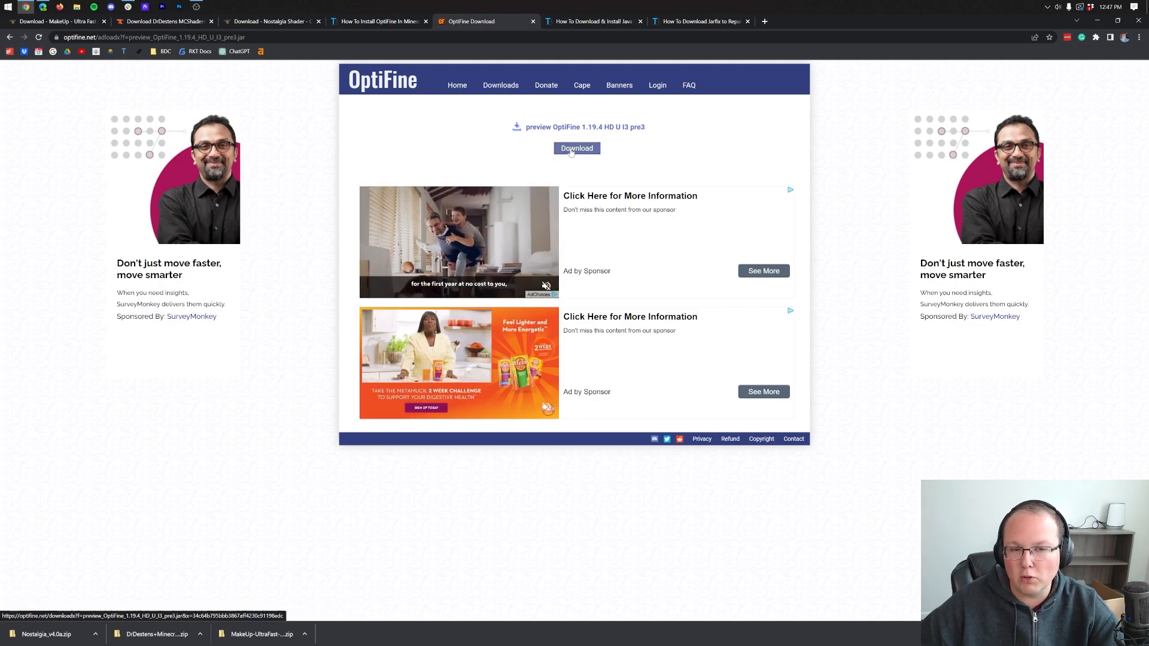
# - Download the OptiFine 1.19.4 HD U I3 pre3 installer jar from the mirror page
pyautogui.click(576, 149)
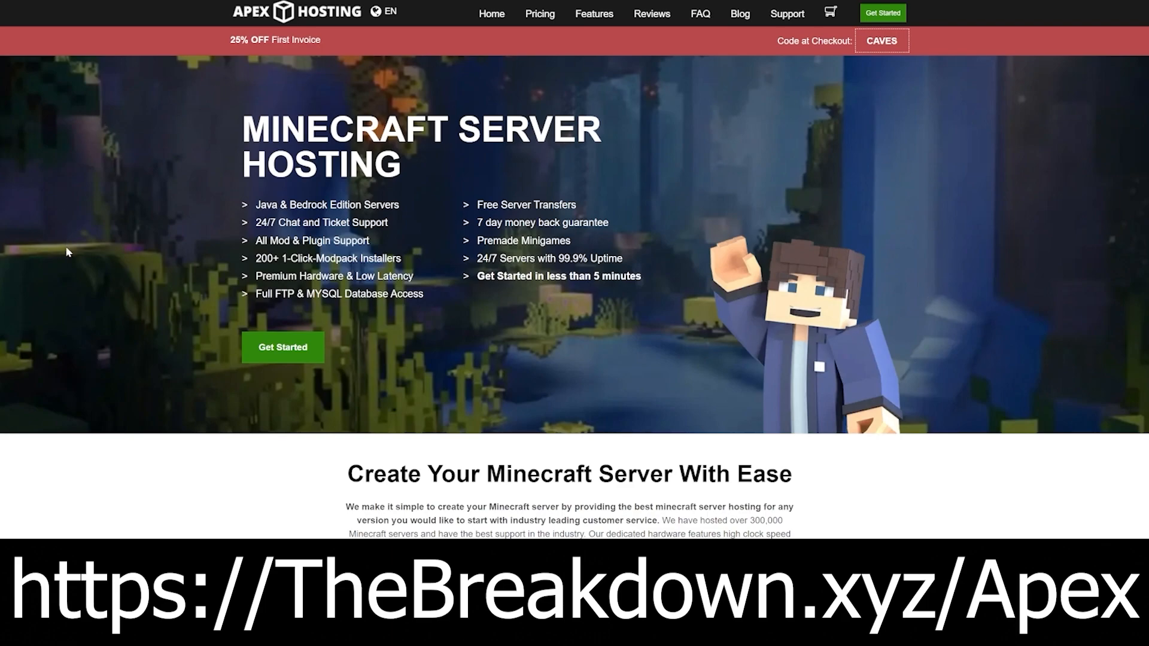
pyautogui.moveTo(251, 230)
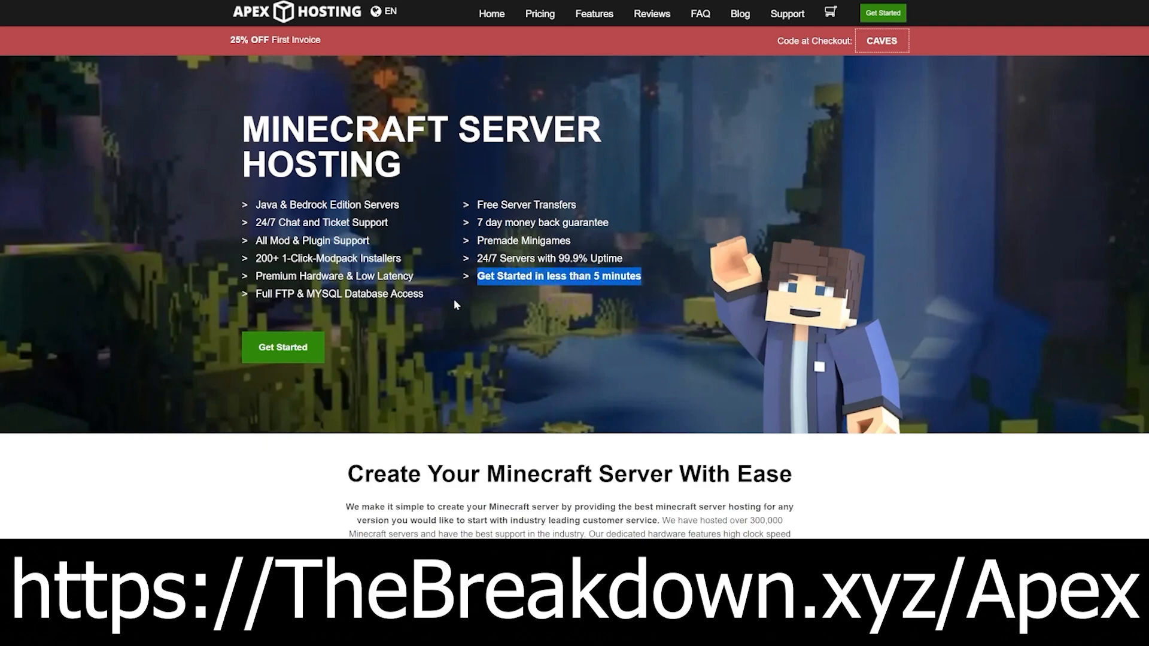
pyautogui.scroll(-3)
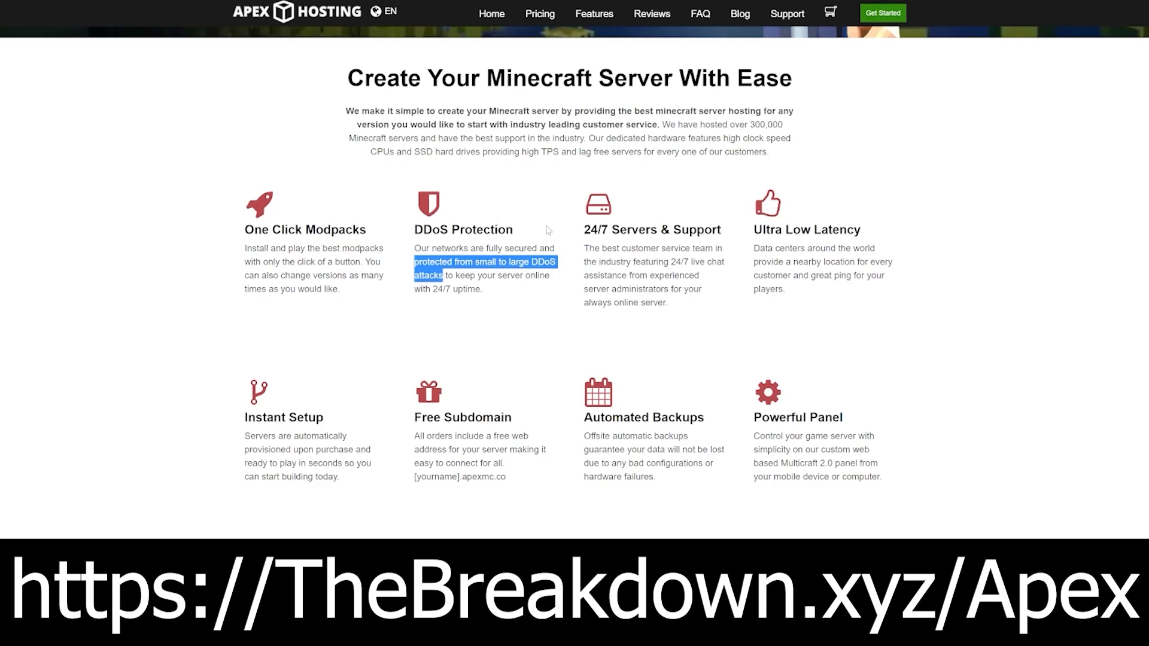
pyautogui.moveTo(686, 343)
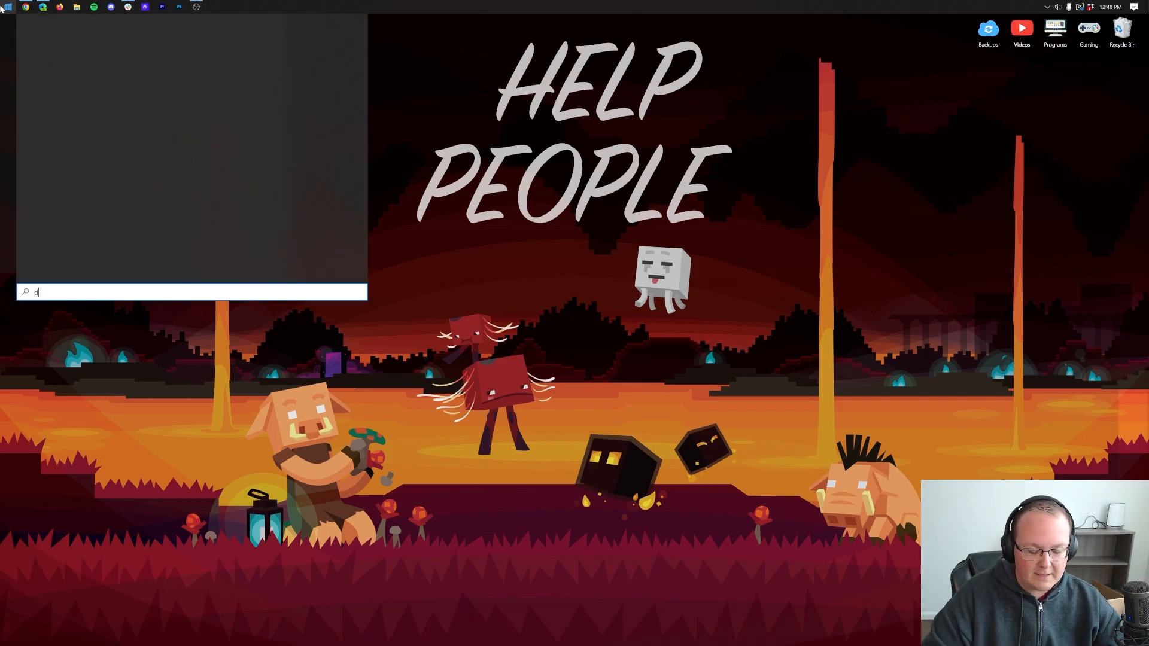
# - Move the OptiFine jar and three shader zips from Downloads to the desktop, then close File Explorer
pyautogui.write('own')
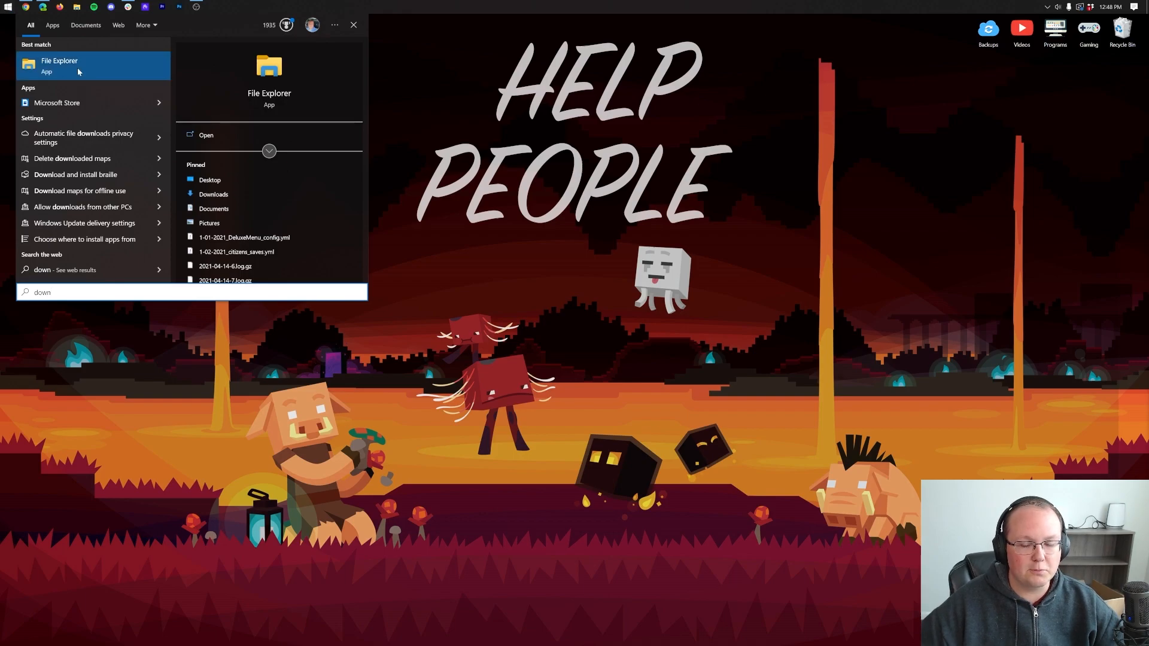
pyautogui.click(59, 66)
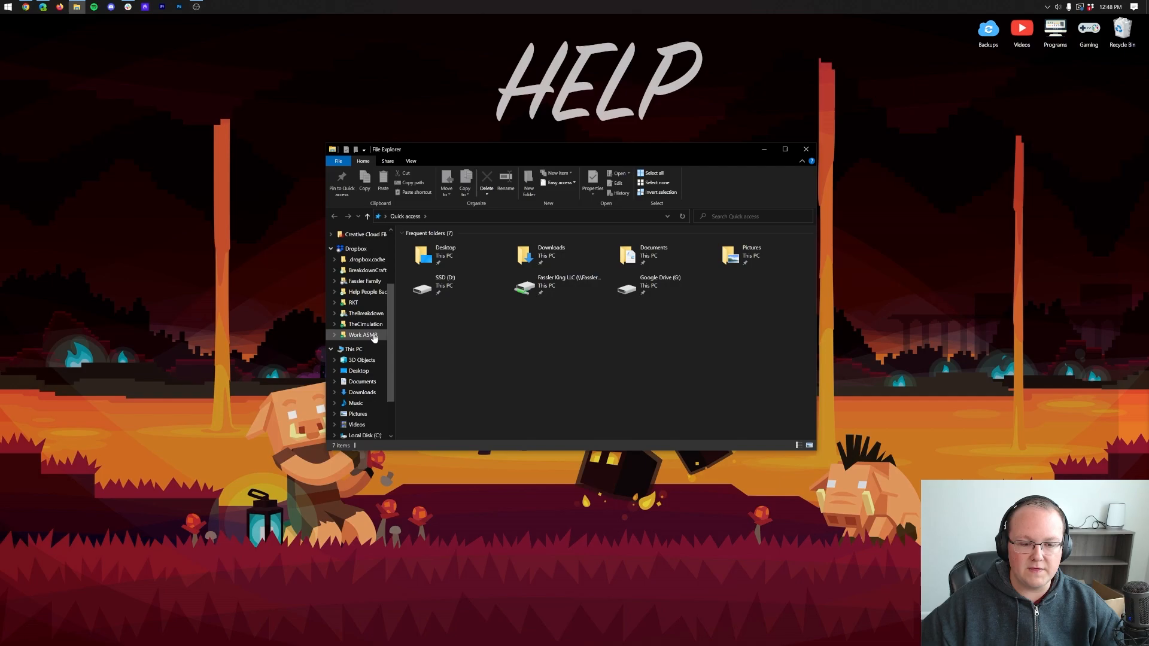
pyautogui.click(354, 348)
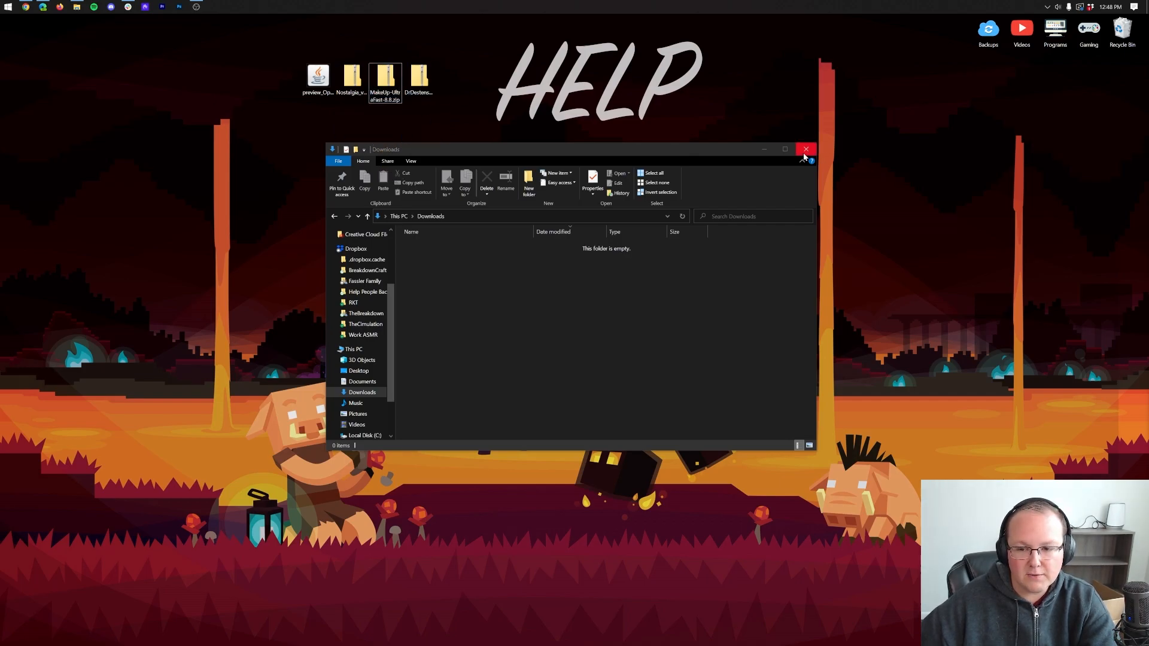
pyautogui.click(805, 150)
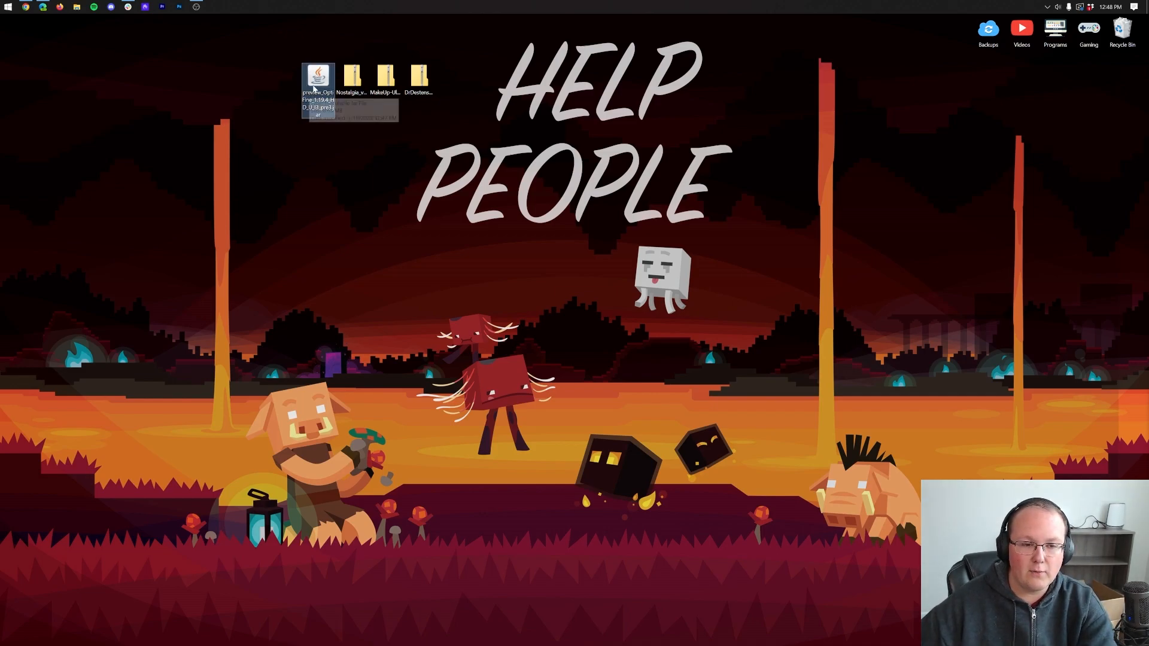
# - Start an Open with... prompt on the OptiFine jar and bring up the Java install guide in Chrome
pyautogui.rightClick(318, 80)
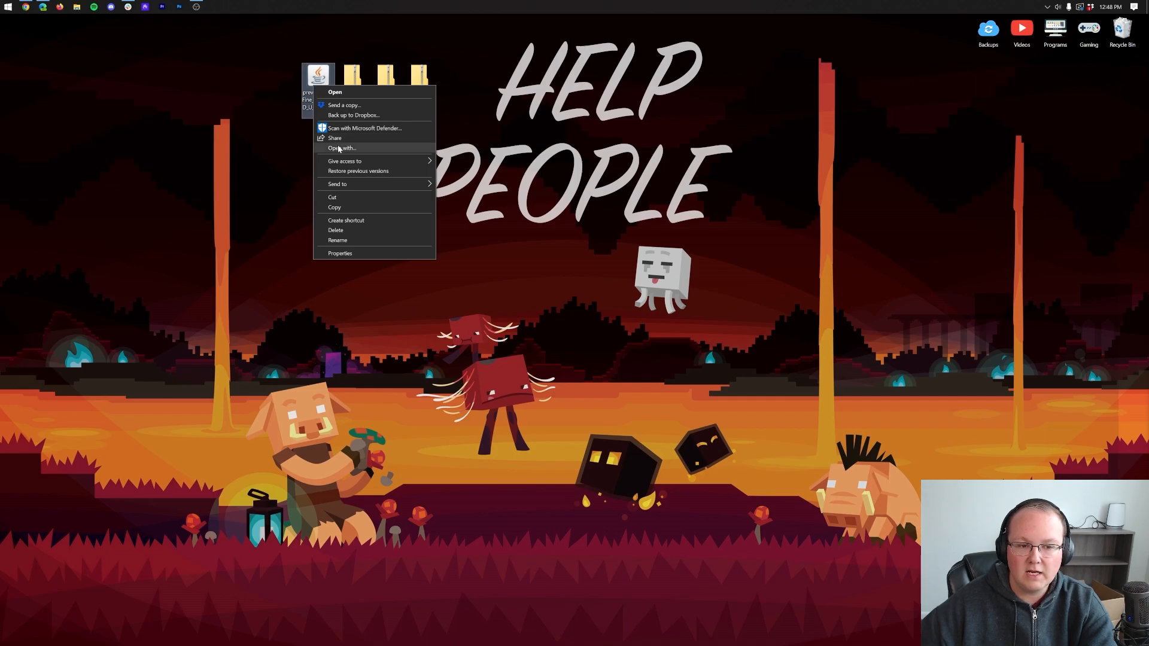
pyautogui.click(339, 148)
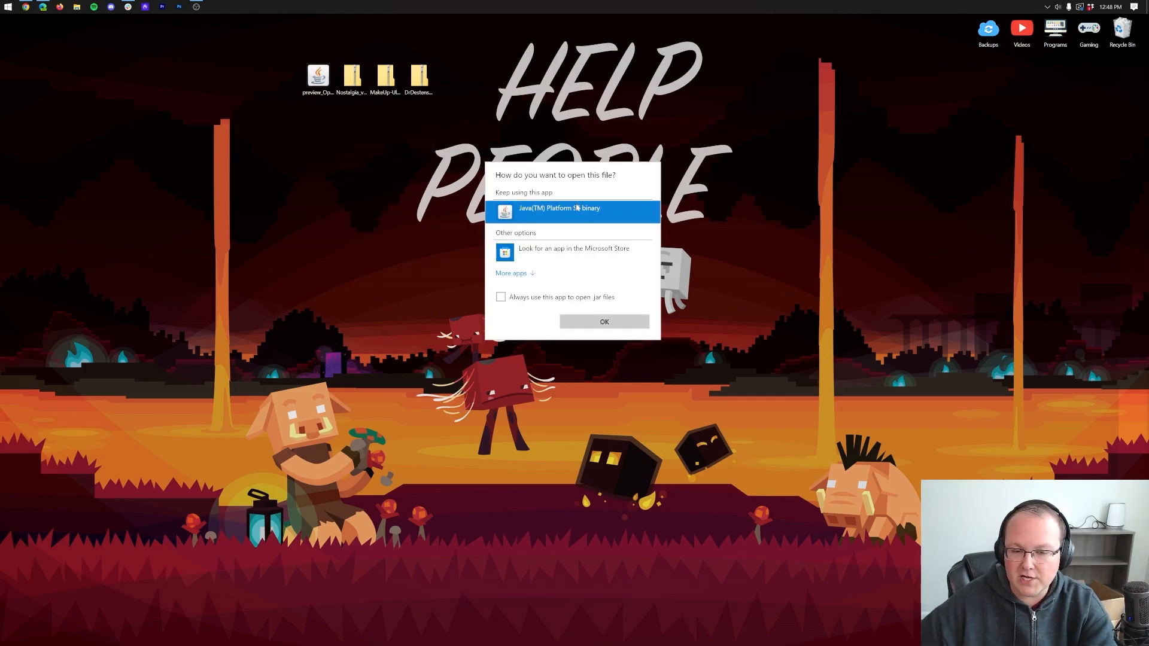
pyautogui.click(604, 321)
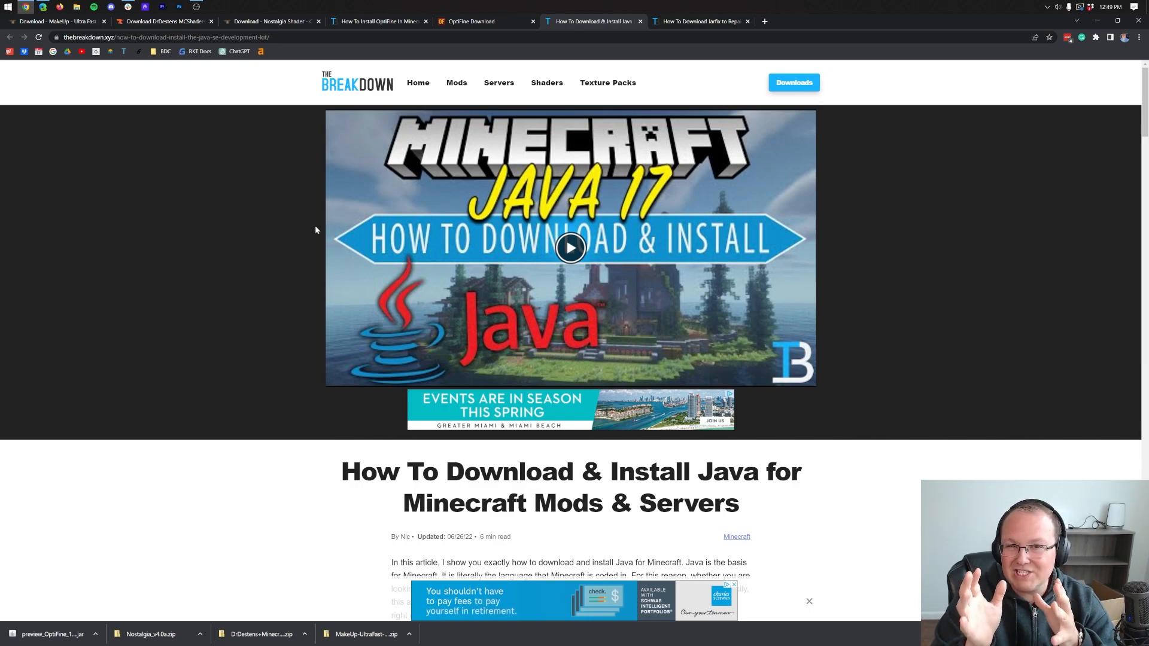
# - Check the Java 17 download button in the article, then minimize Chrome to show the desktop
pyautogui.scroll(-3)
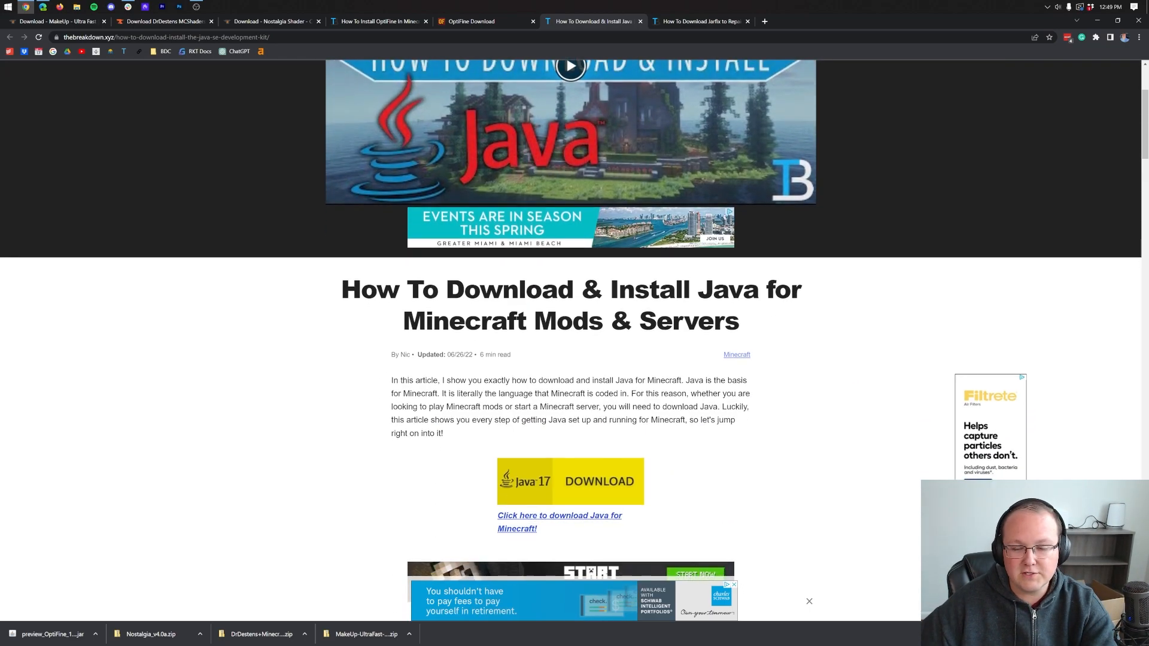
pyautogui.scroll(-3)
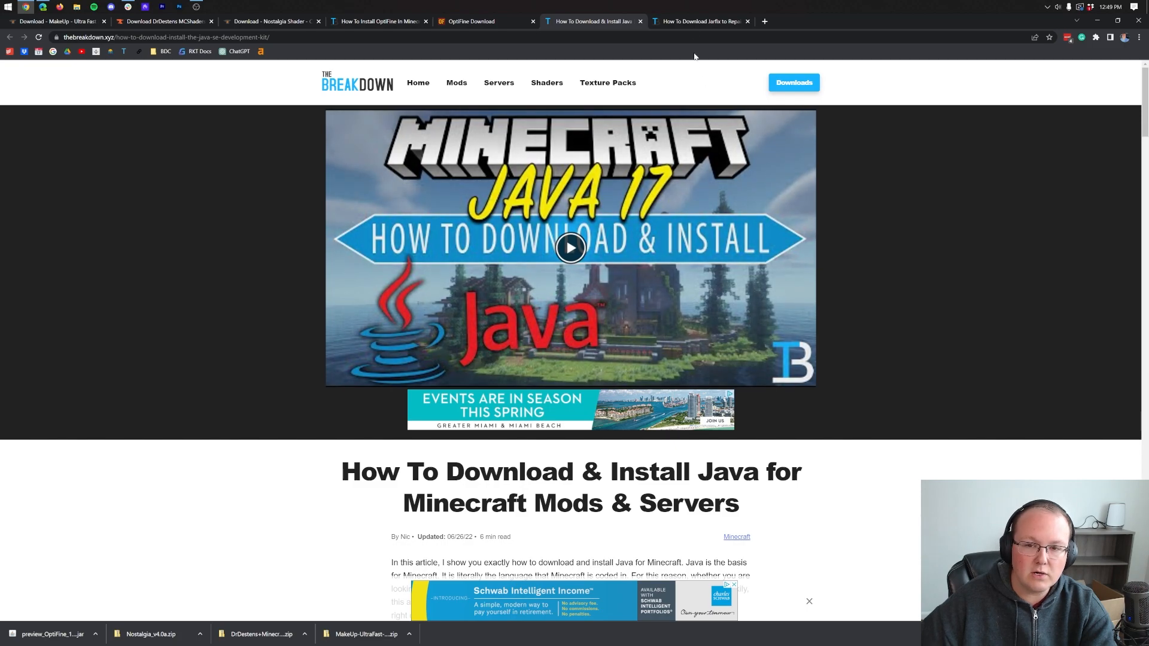
pyautogui.click(698, 21)
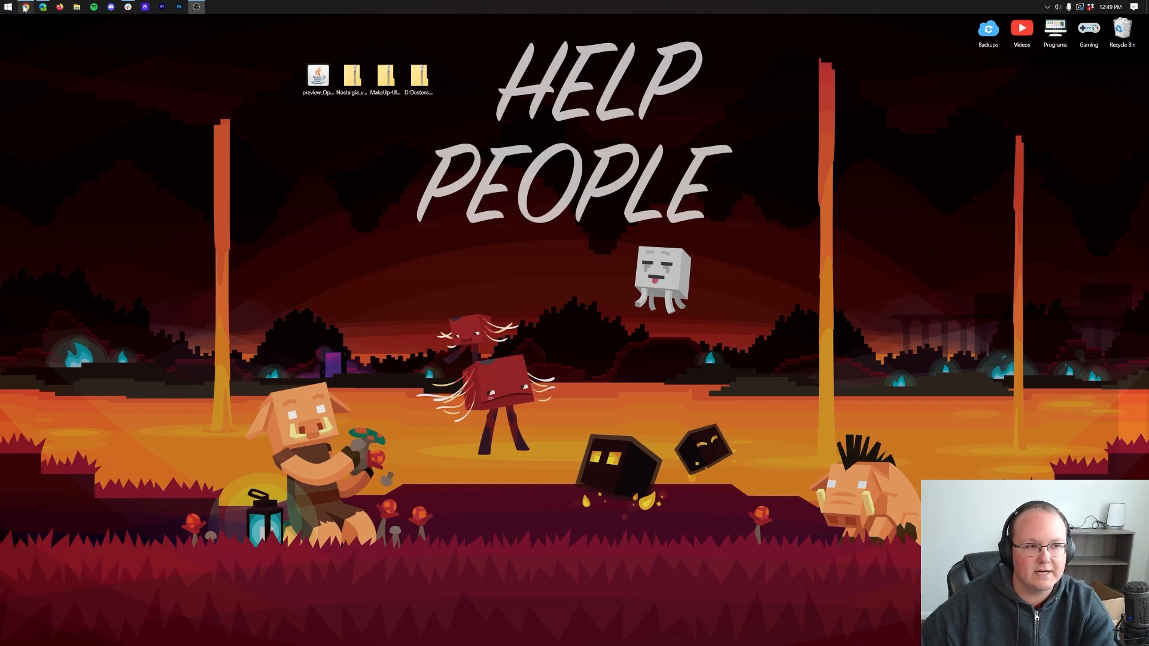
# - Launch the OptiFine HD Ultra I3 pre3 jar from the desktop with Java(TM) Platform SE binary
pyautogui.click(4, 7)
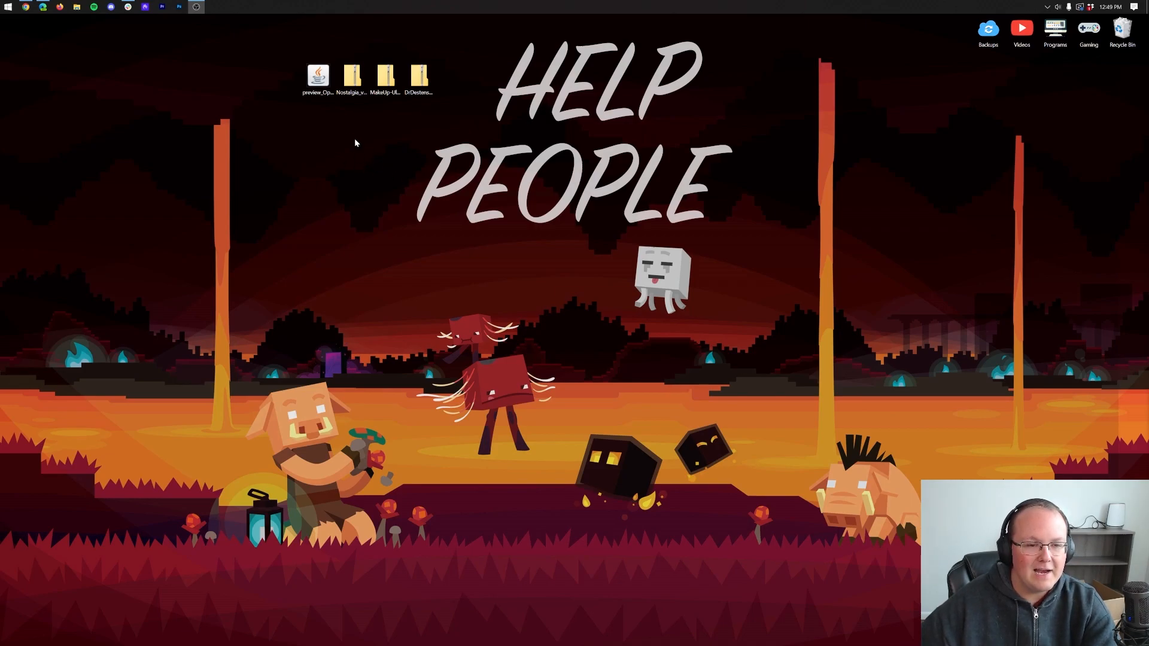
pyautogui.rightClick(316, 73)
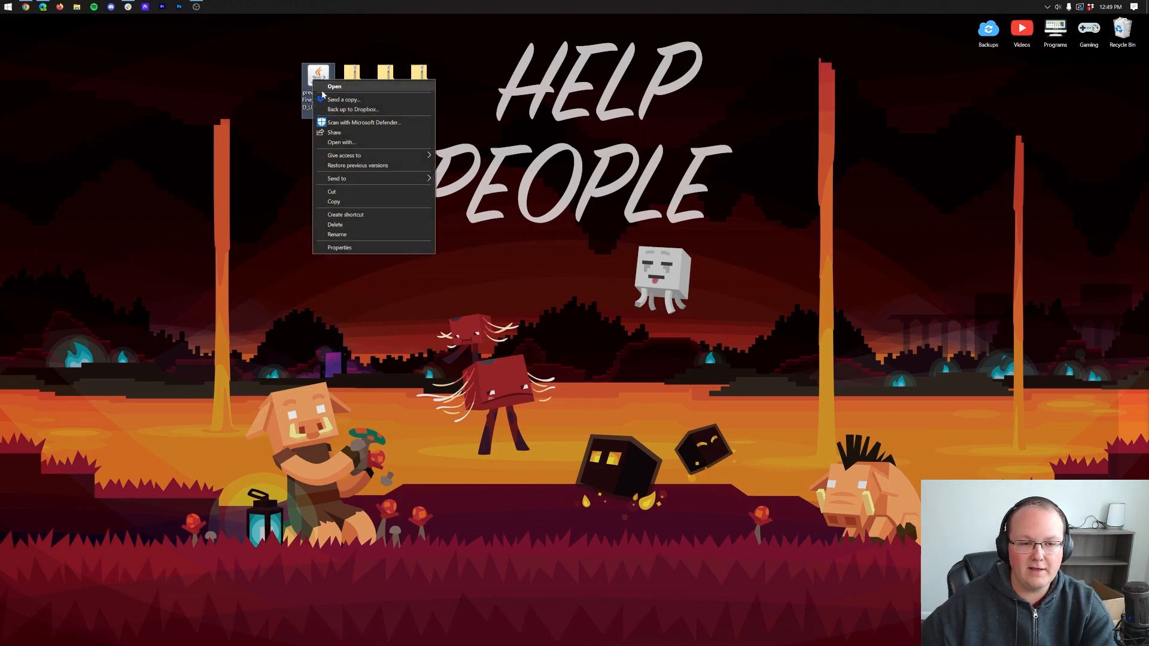
pyautogui.click(340, 143)
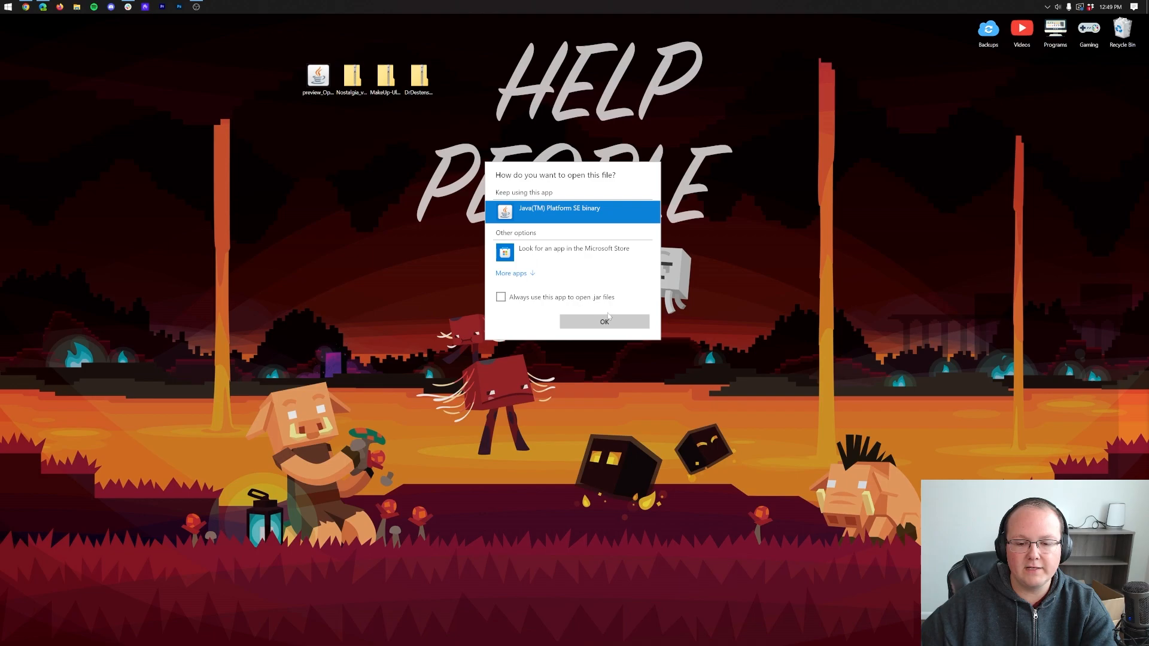
pyautogui.click(603, 321)
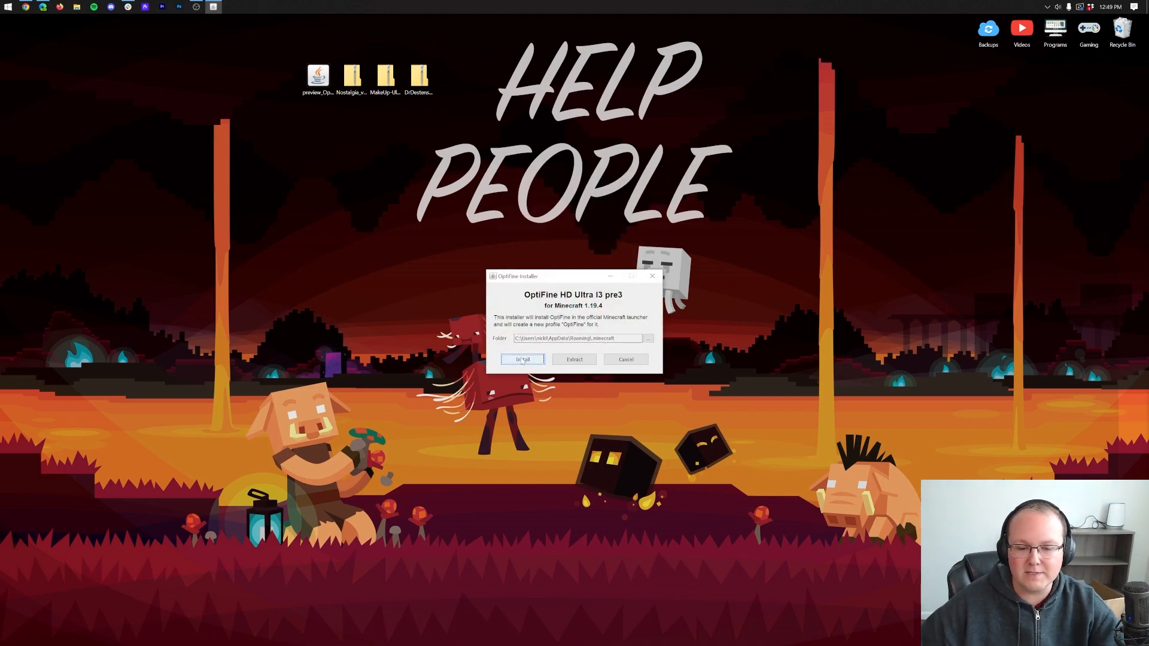
# - Install OptiFine into the Minecraft folder and acknowledge the success message
pyautogui.click(522, 359)
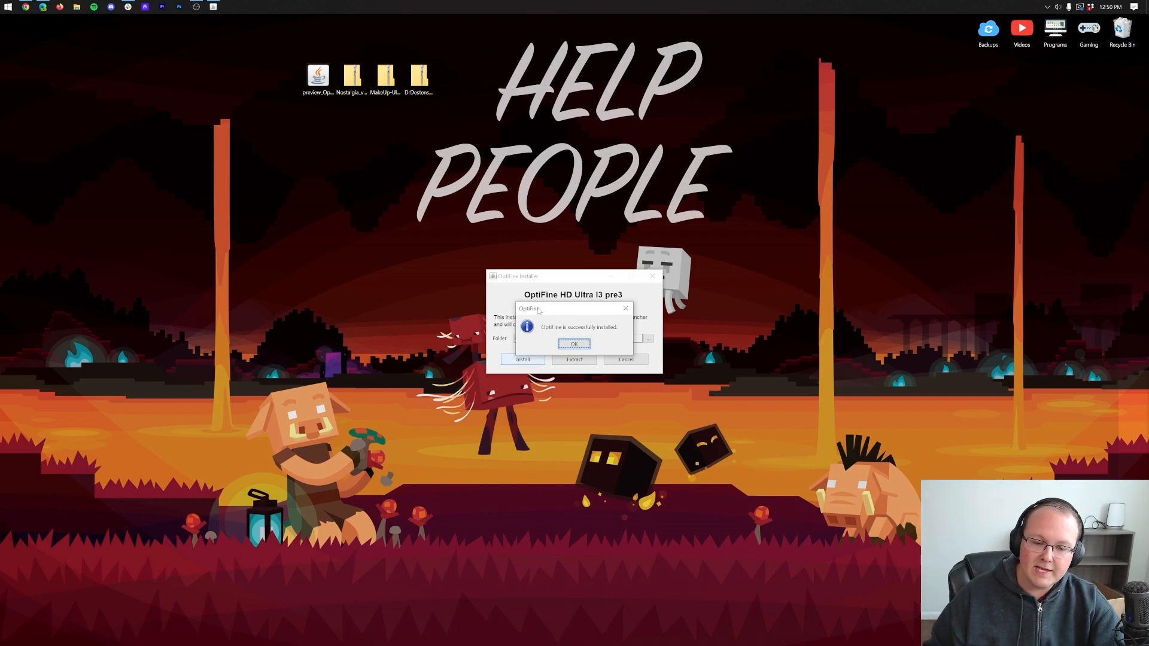
pyautogui.moveTo(594, 394)
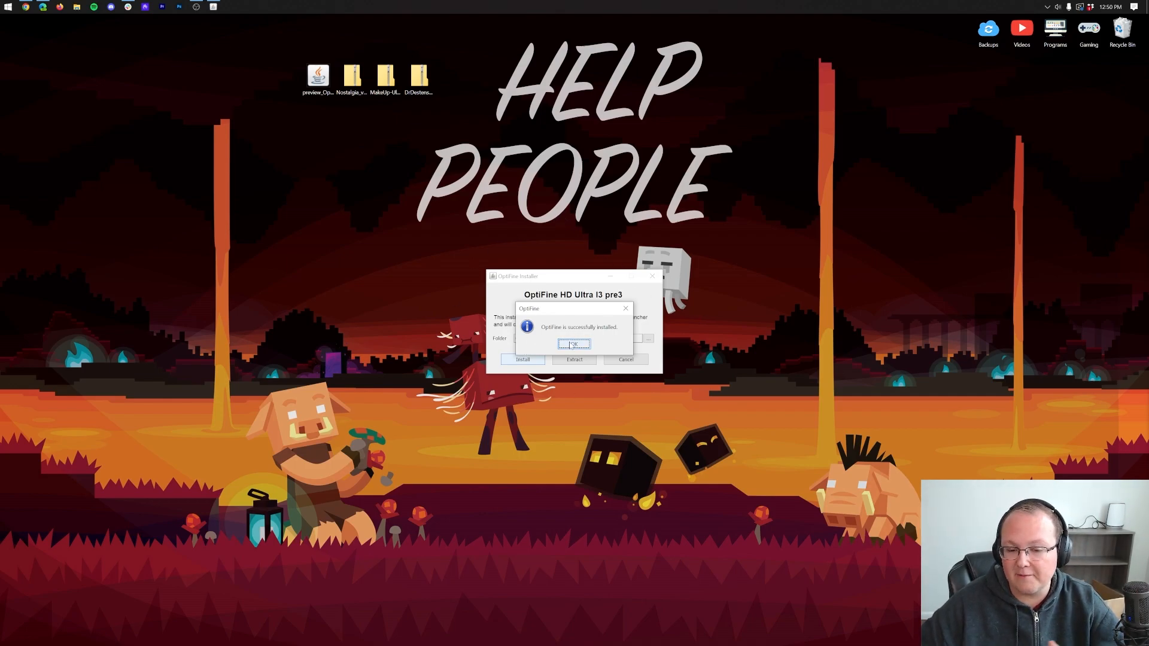
pyautogui.click(573, 344)
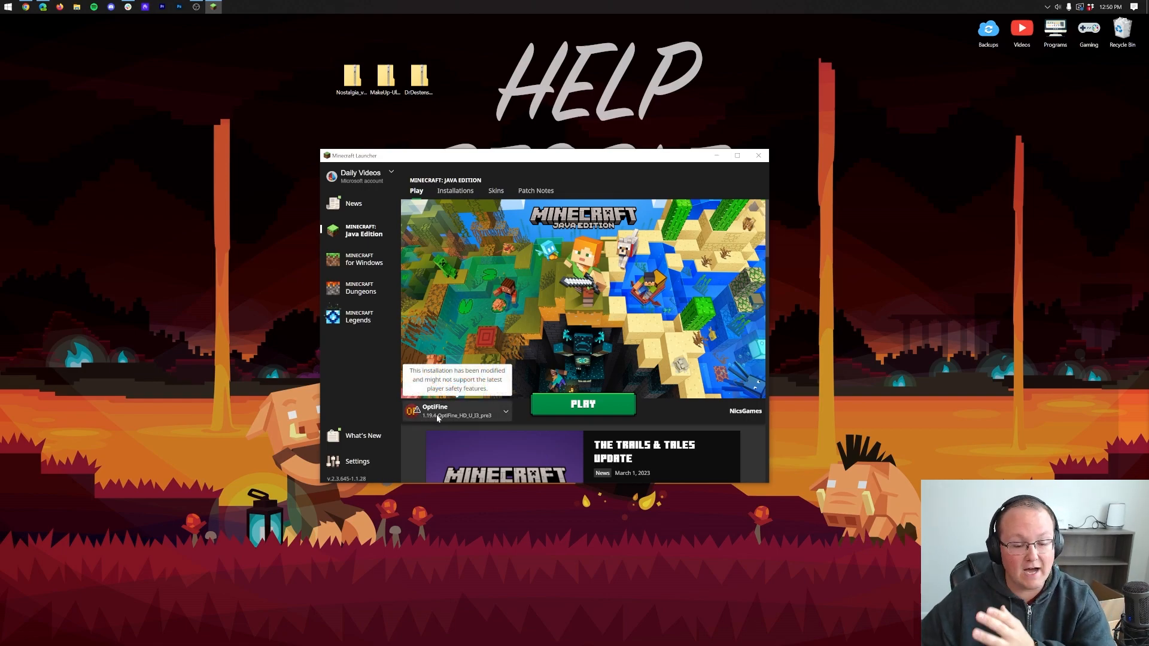
# - Cancel the modified-installation warning, view Installations and include Modded ones in the list
pyautogui.click(583, 403)
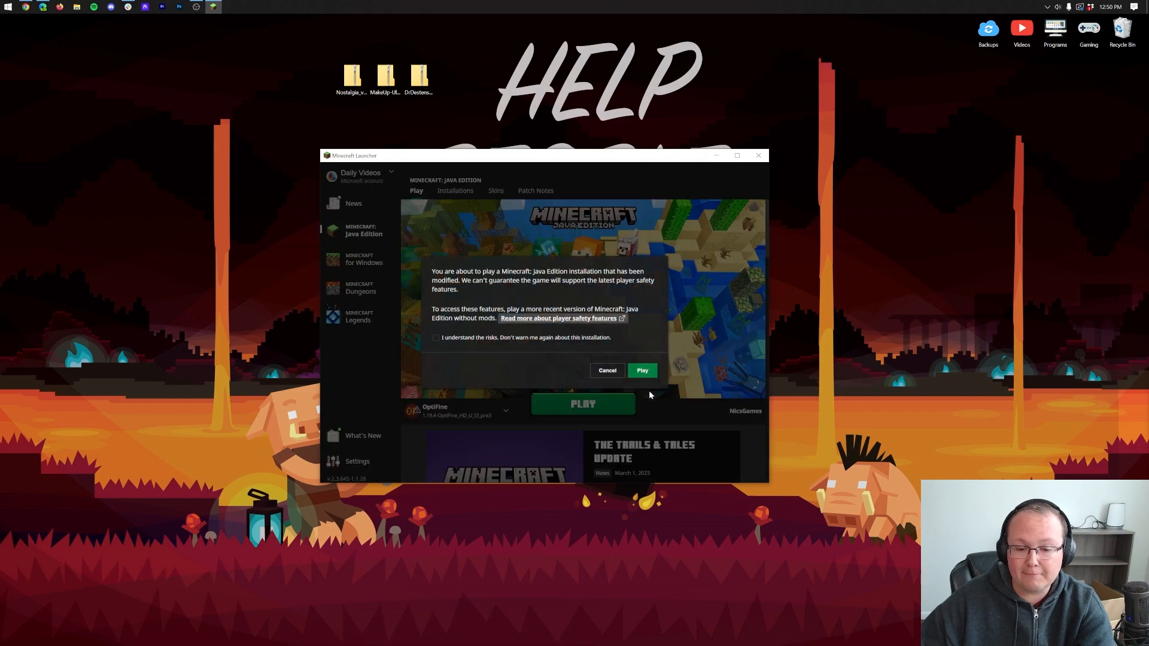
pyautogui.click(607, 370)
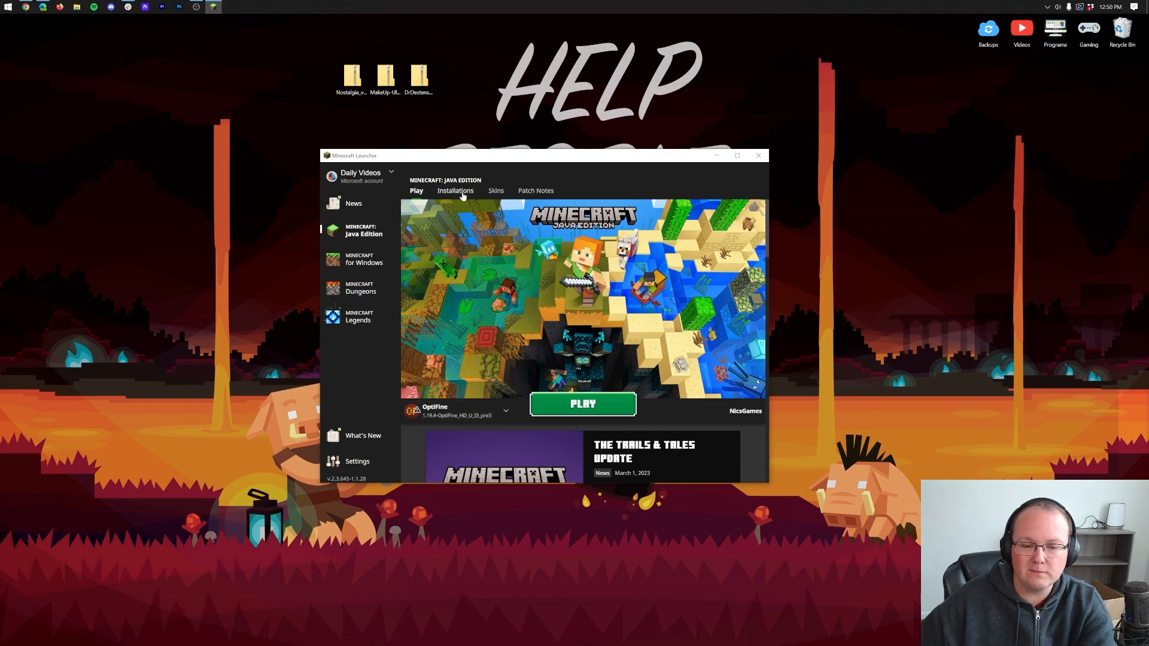
pyautogui.click(455, 190)
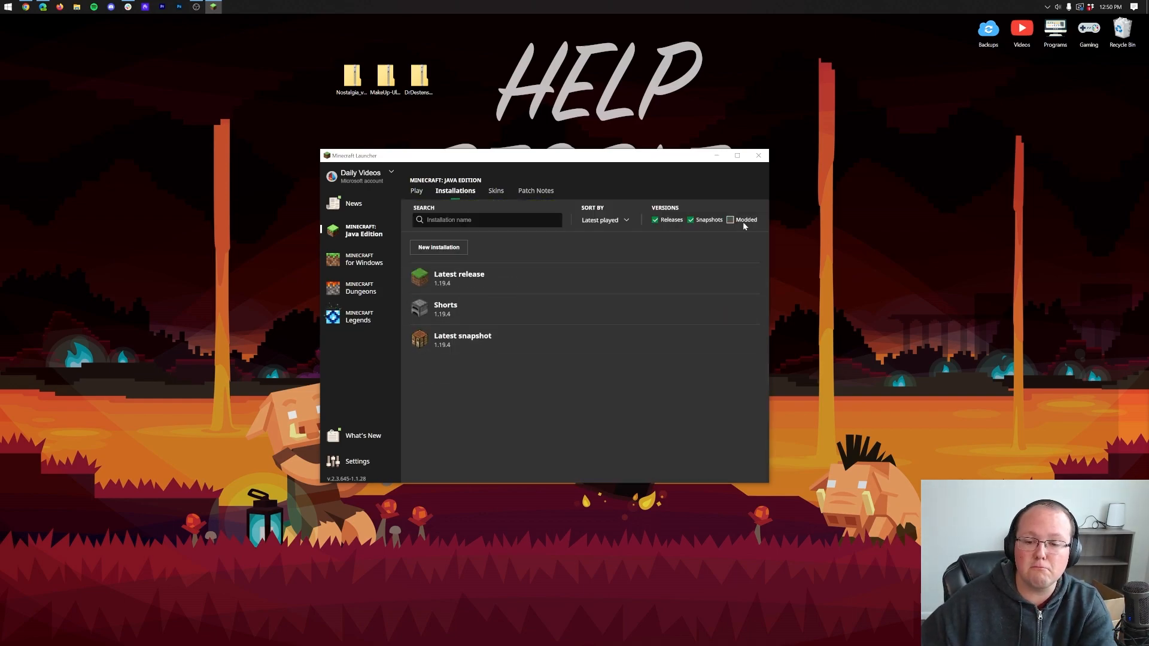
pyautogui.click(730, 220)
pyautogui.write('Shaders 1.19.4')
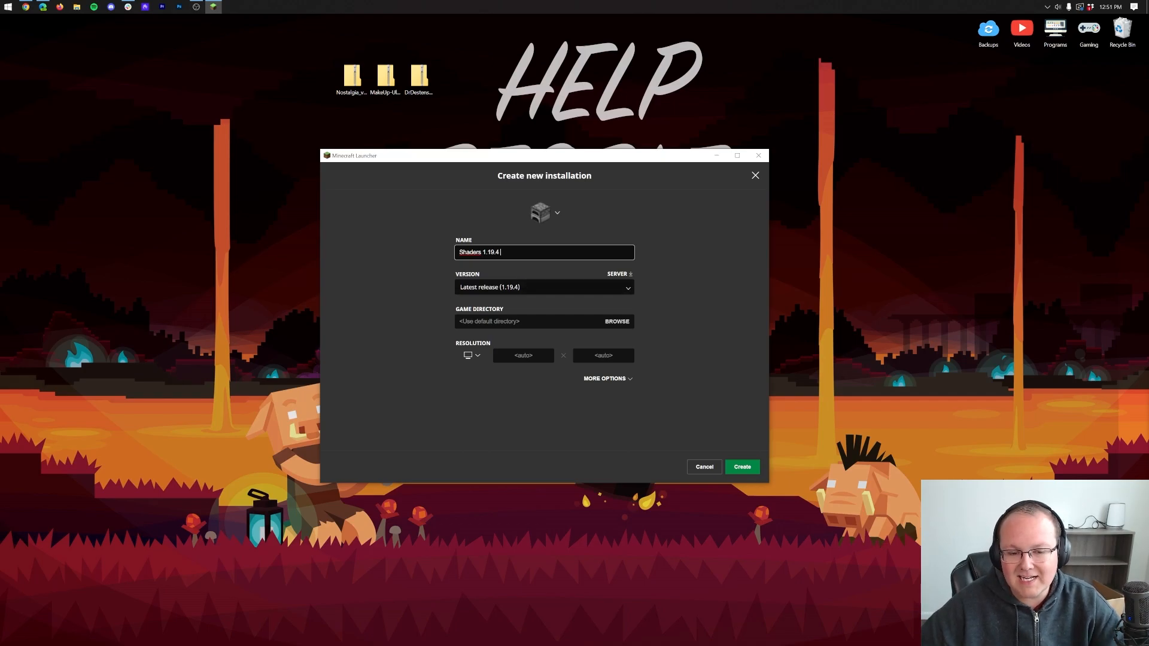
# - Create the Shaders 1.19.4 installation on release 1.19.4-OptiFine_HD_U_I3_pre3 at 1920x1080
pyautogui.click(544, 286)
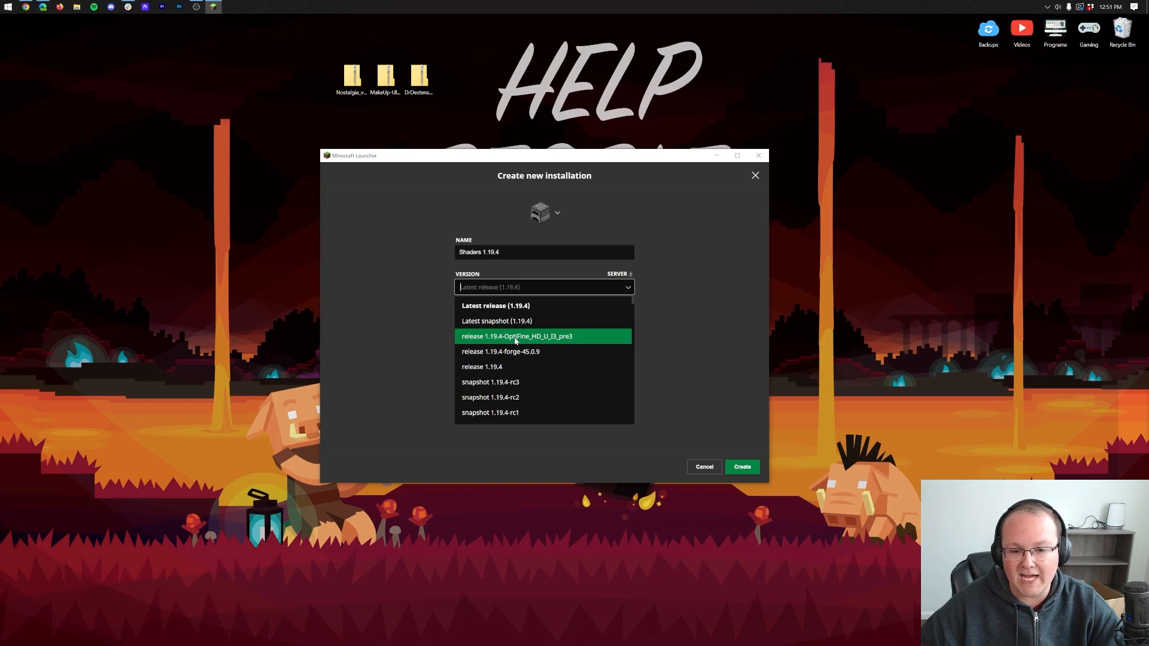
pyautogui.scroll(-3)
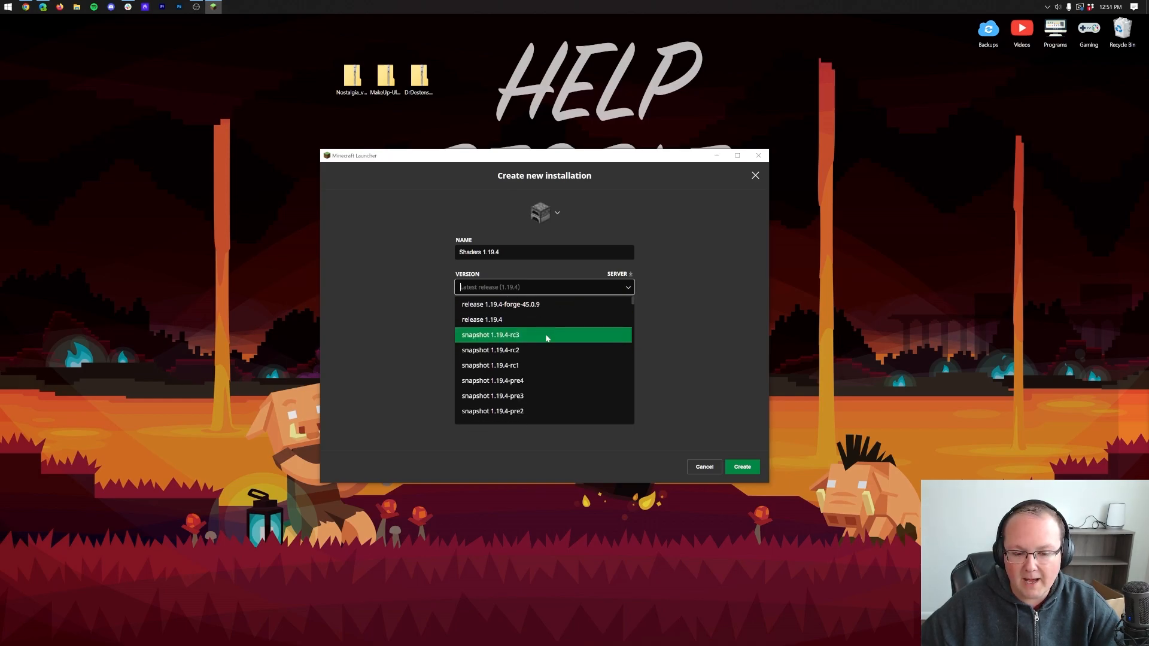
pyautogui.scroll(-3)
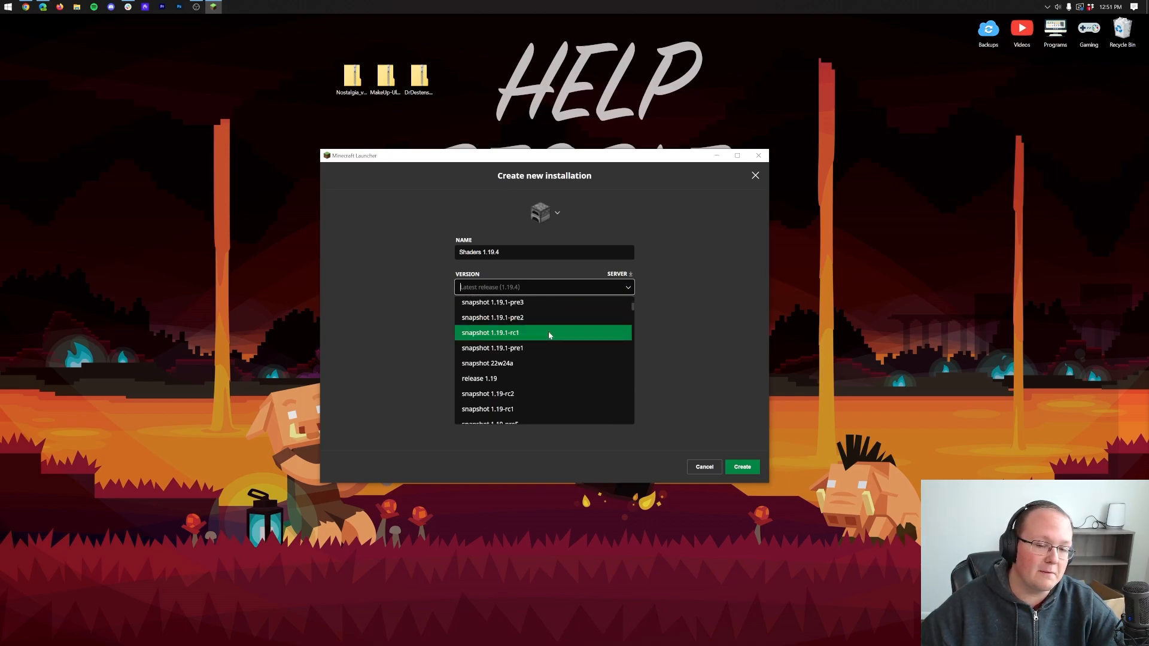
pyautogui.scroll(-3)
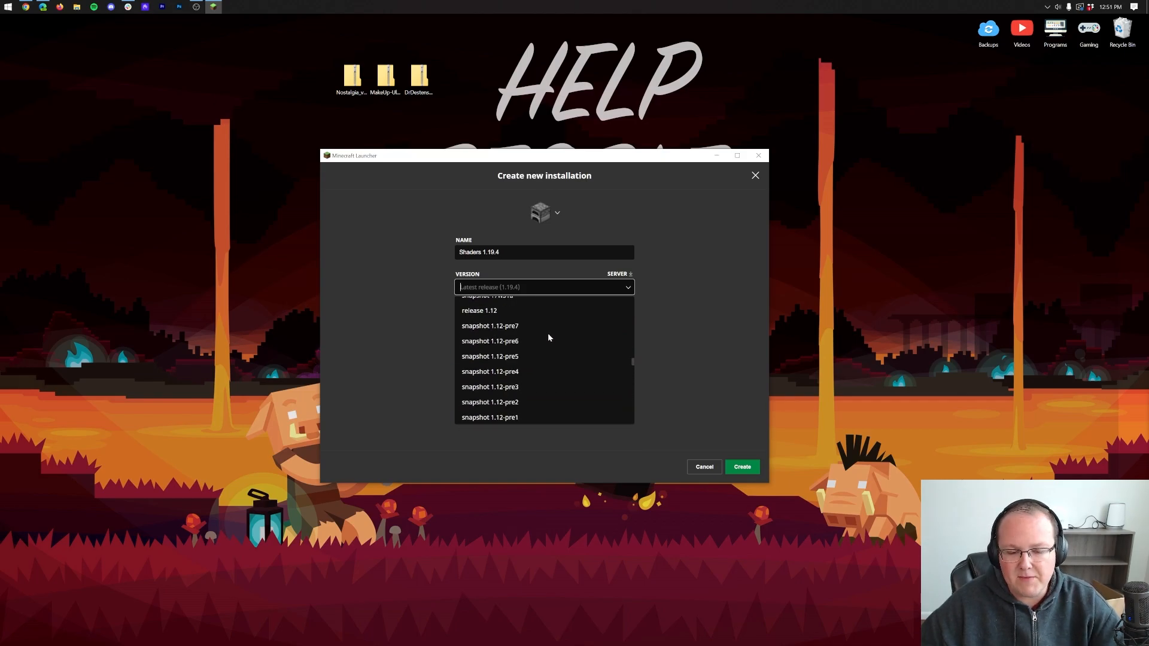
pyautogui.click(510, 286)
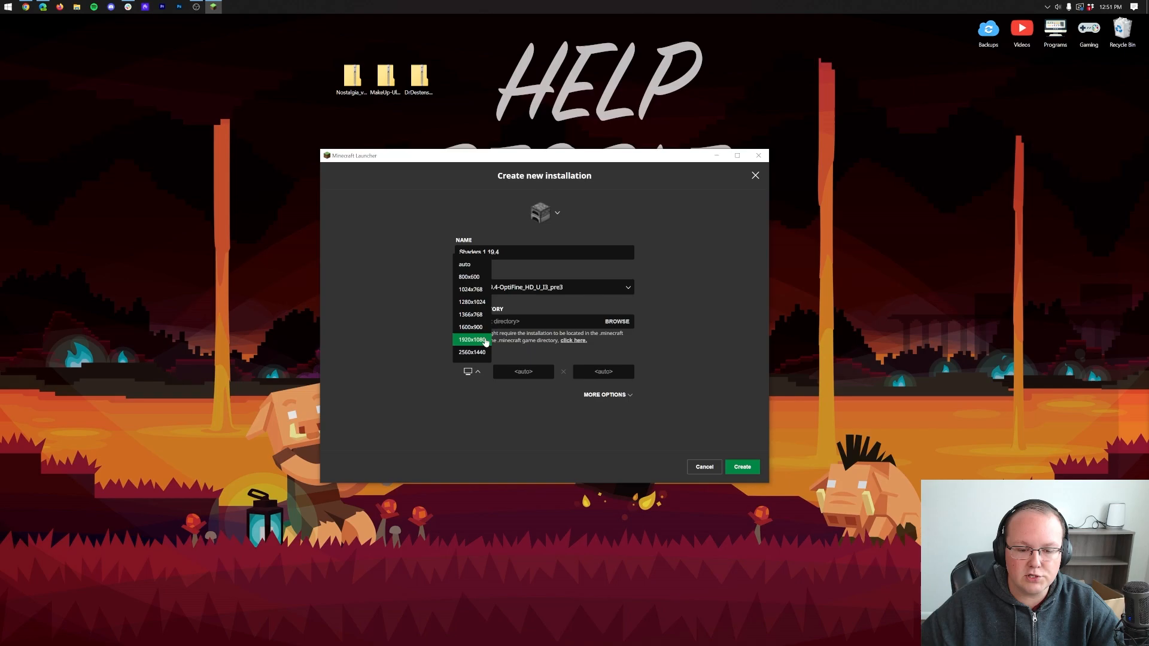
pyautogui.click(473, 339)
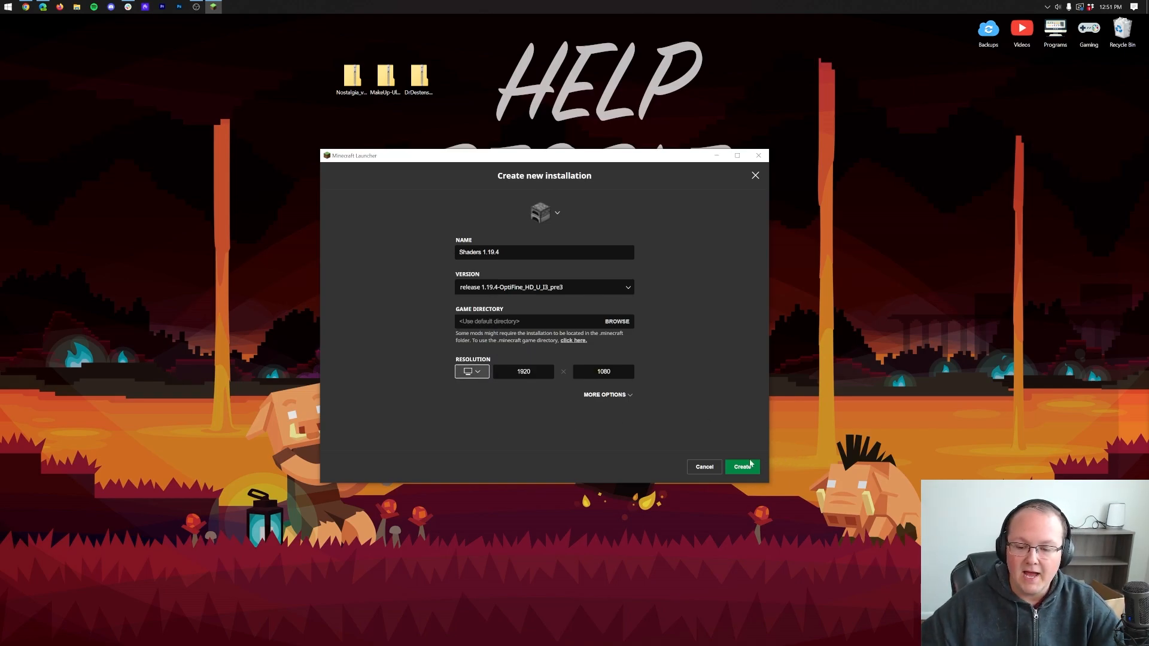
pyautogui.click(742, 467)
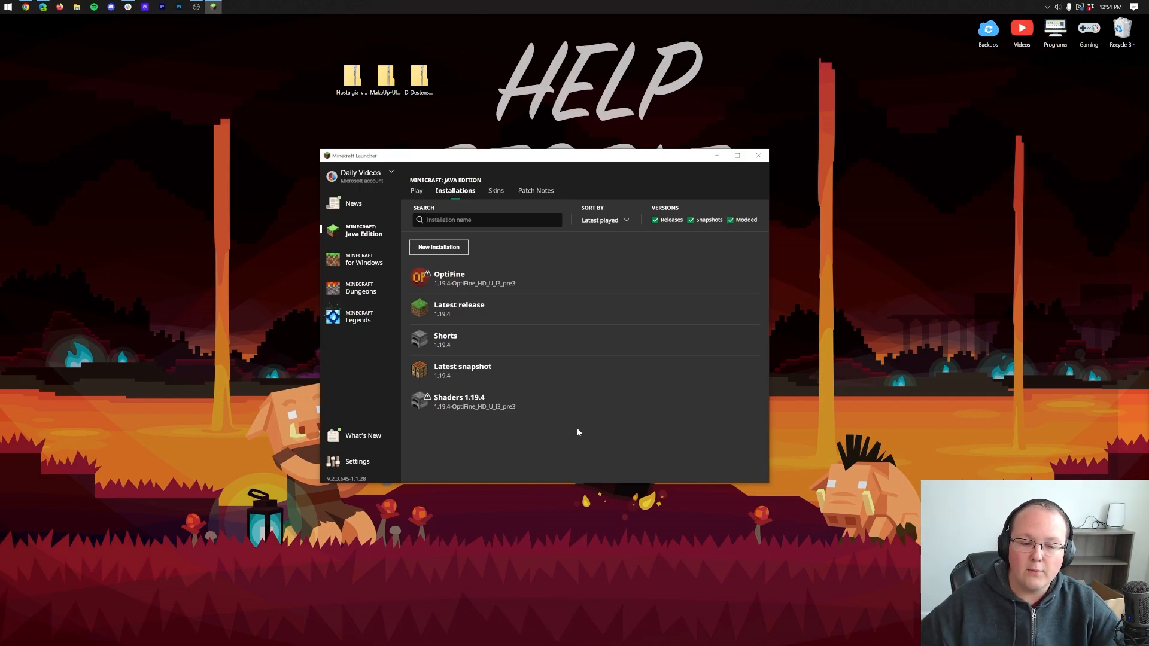
pyautogui.moveTo(449, 402)
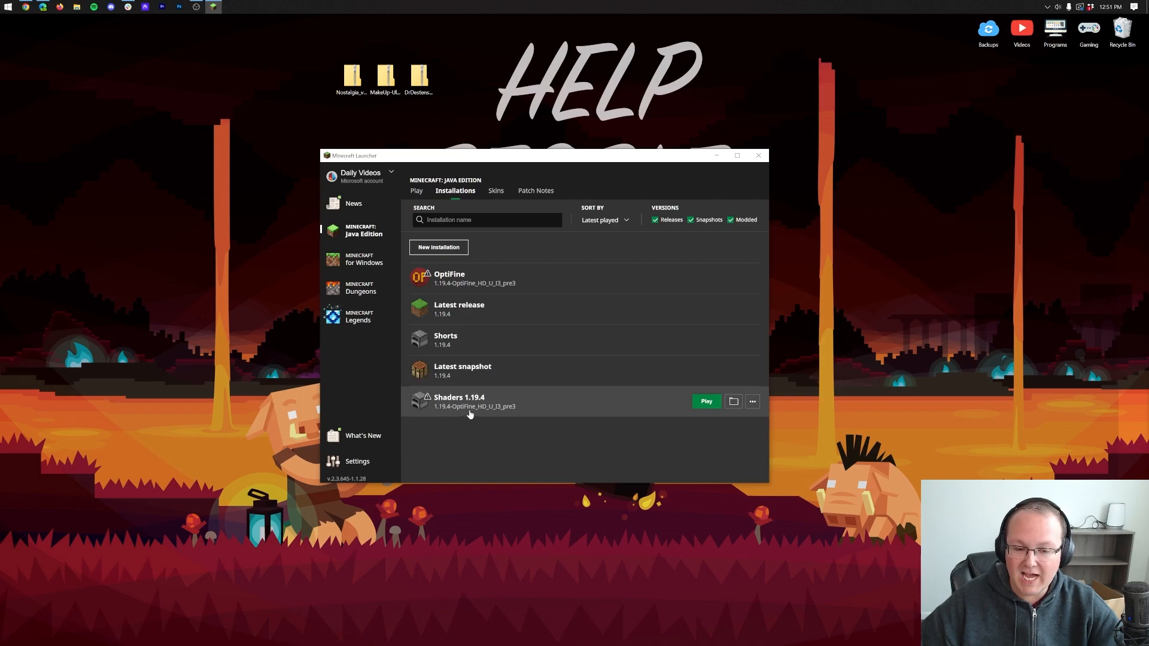
pyautogui.moveTo(462, 416)
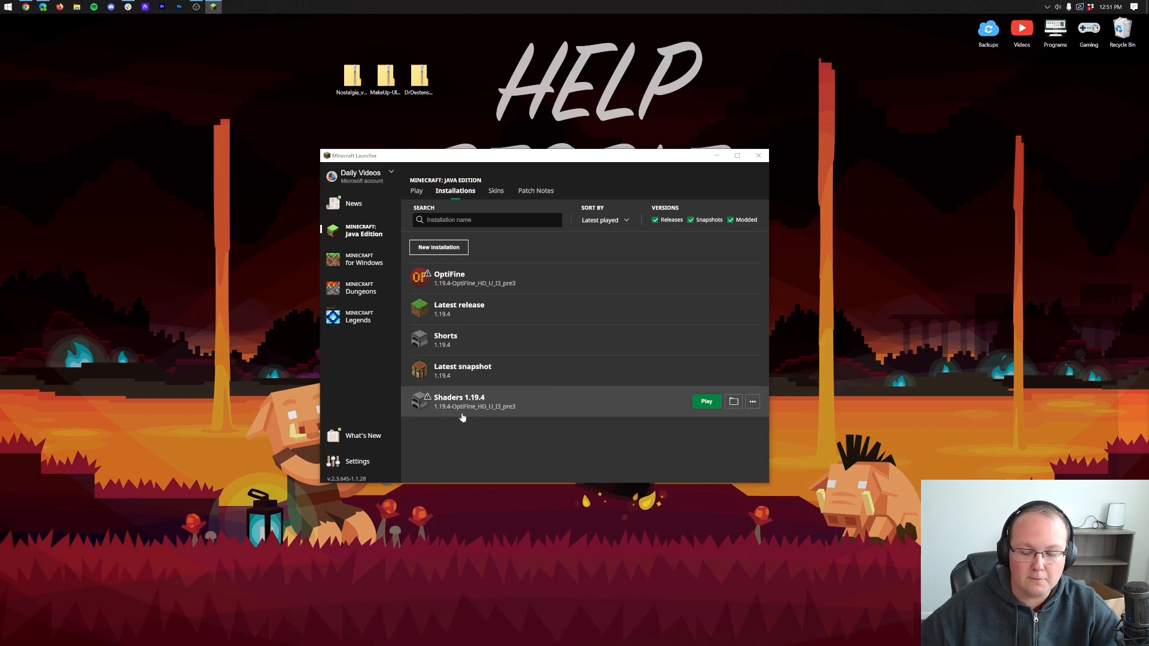
# - Launch the Shaders 1.19.4 installation to reach the Minecraft 1.19.4 (Modded) title screen
pyautogui.click(705, 401)
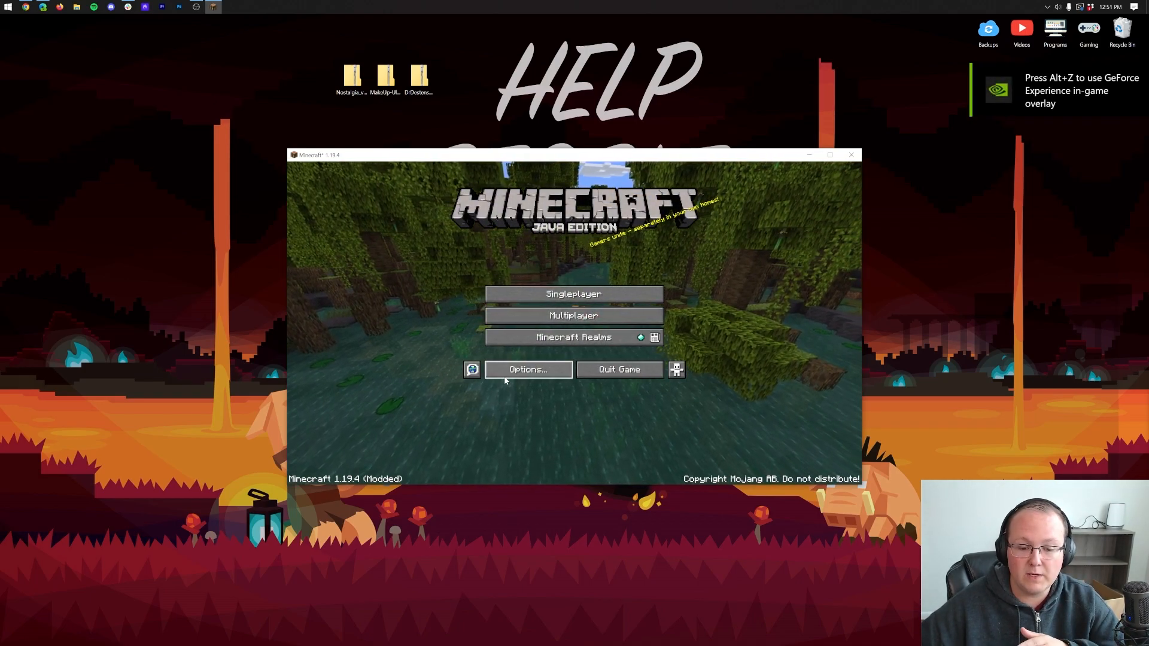
# - Reach the Shaders list from Video Settings, backing out once and returning
pyautogui.click(525, 370)
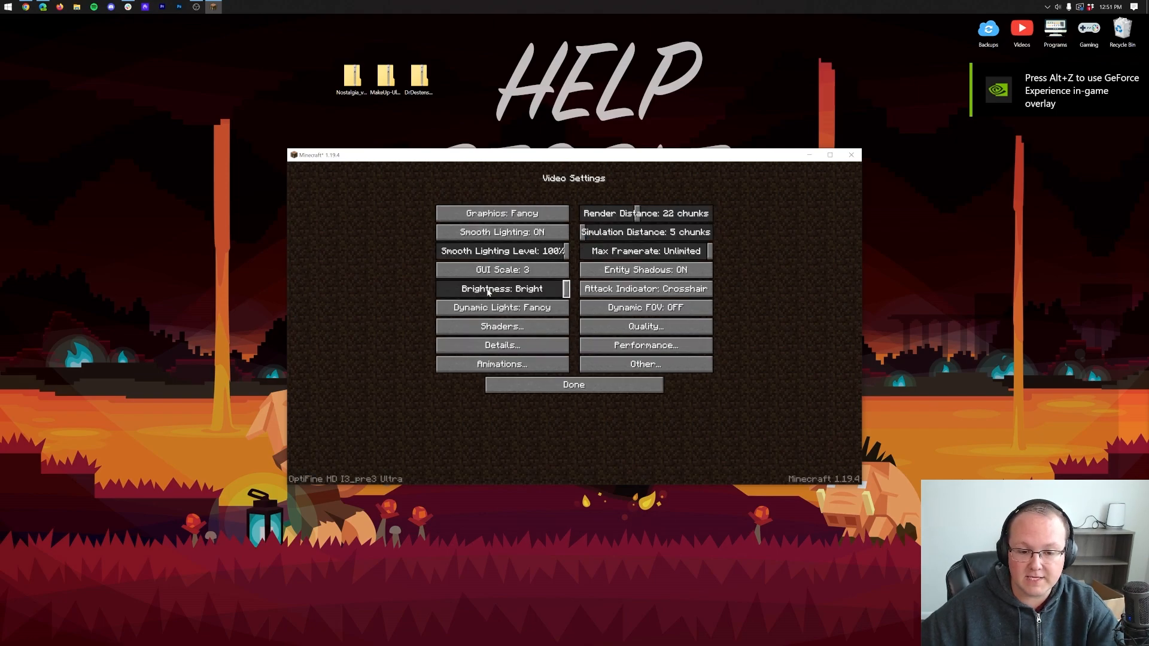
pyautogui.click(501, 326)
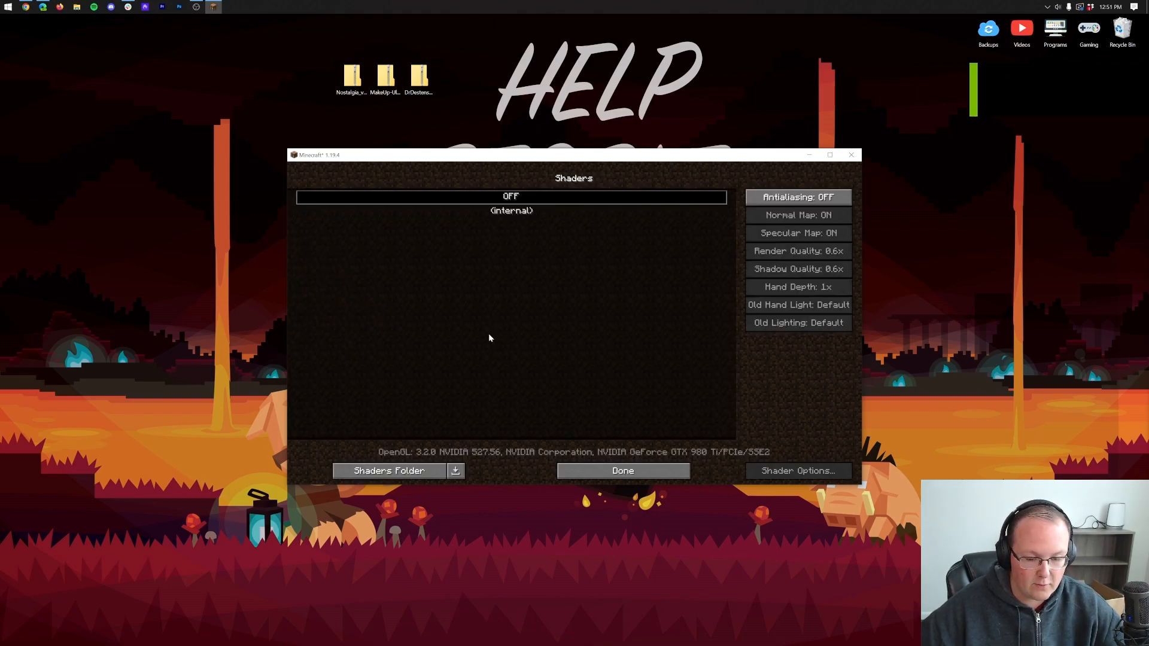
pyautogui.click(622, 470)
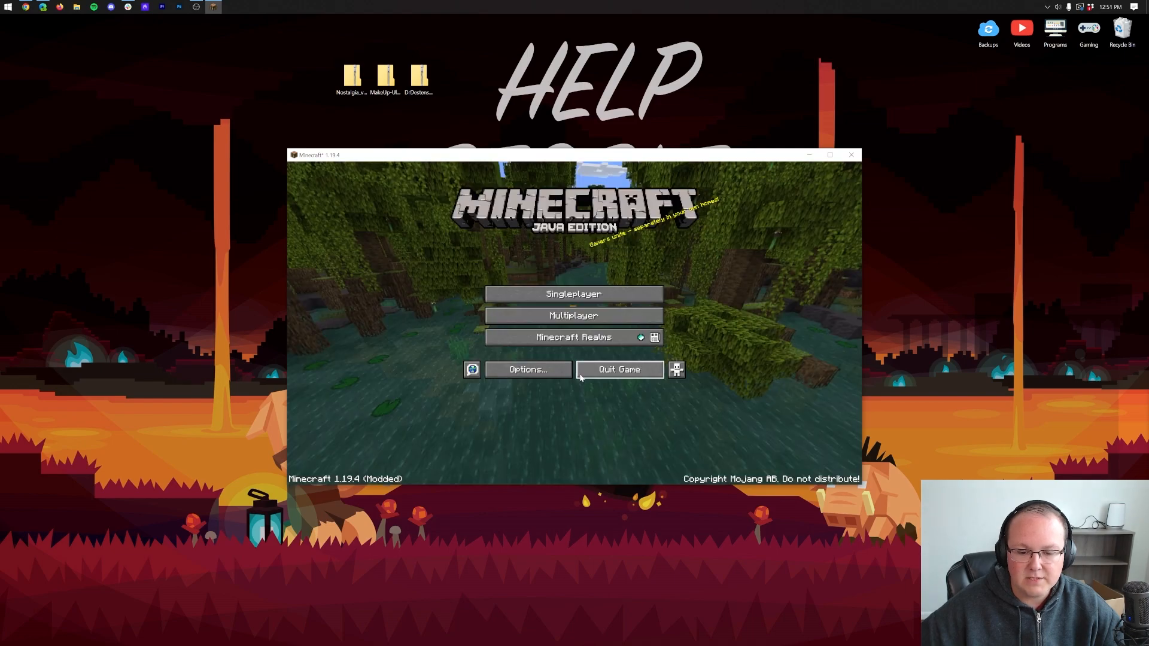
pyautogui.click(526, 370)
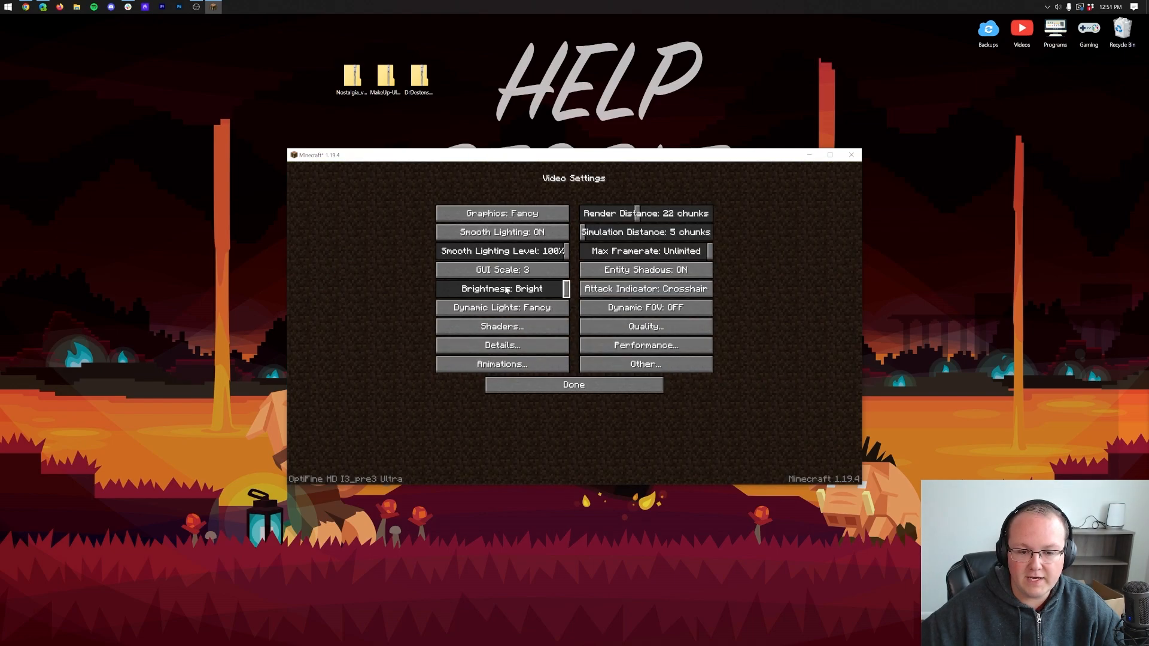
pyautogui.click(502, 325)
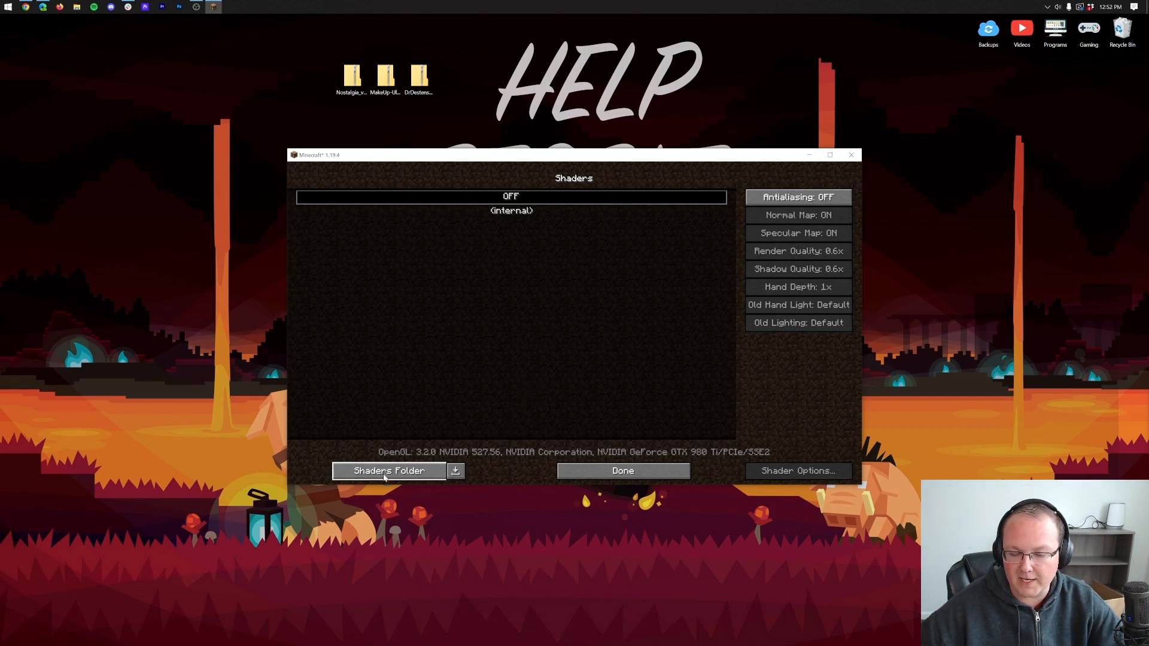
# - Drag the three shader zips from the desktop into the shaderpacks folder and close it
pyautogui.click(388, 470)
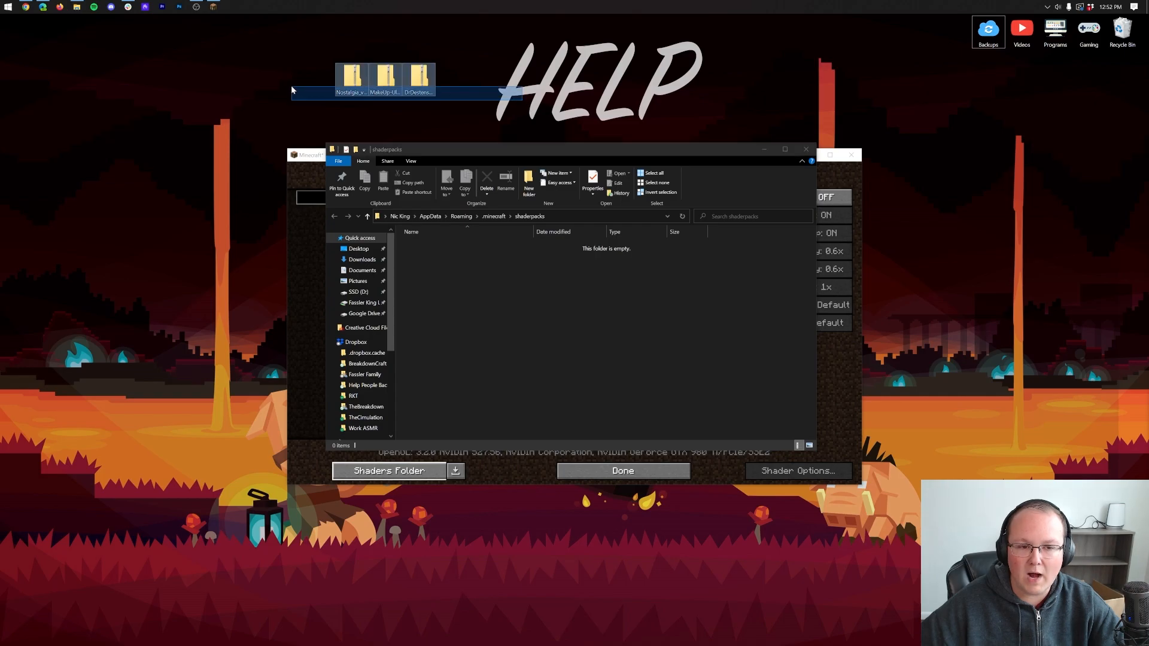
pyautogui.moveTo(419, 76); pyautogui.dragTo(663, 330)
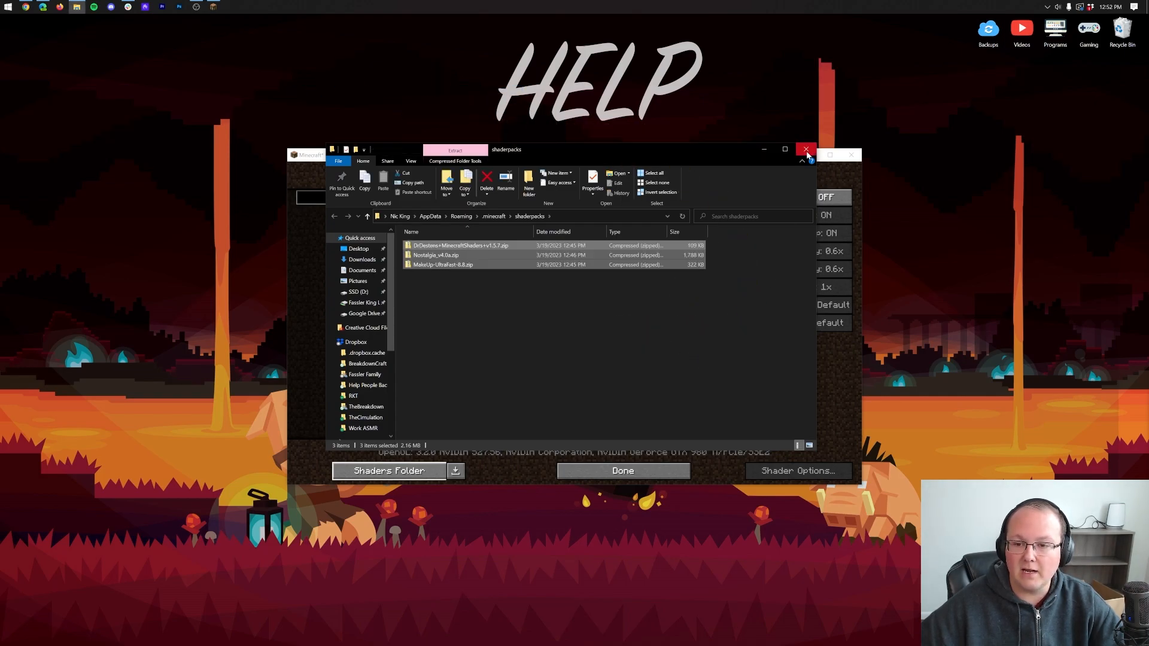
pyautogui.click(806, 149)
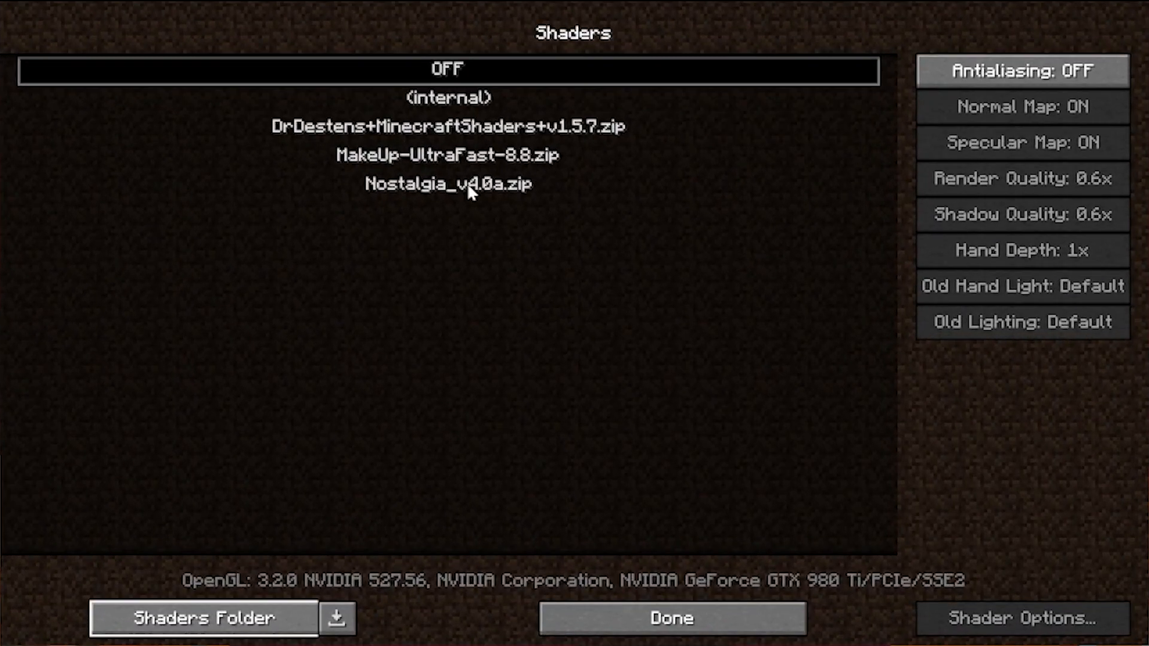
pyautogui.moveTo(480, 138)
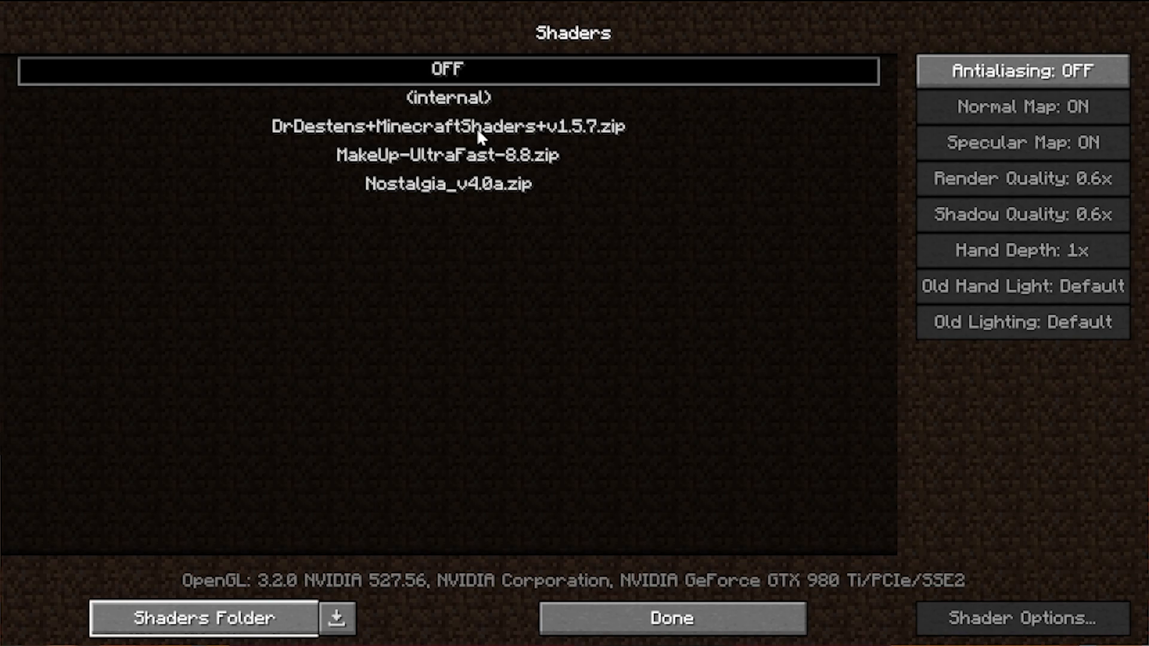
# - Select the DrDestens pack and cycle its profile through LOW and HIGH
pyautogui.click(447, 126)
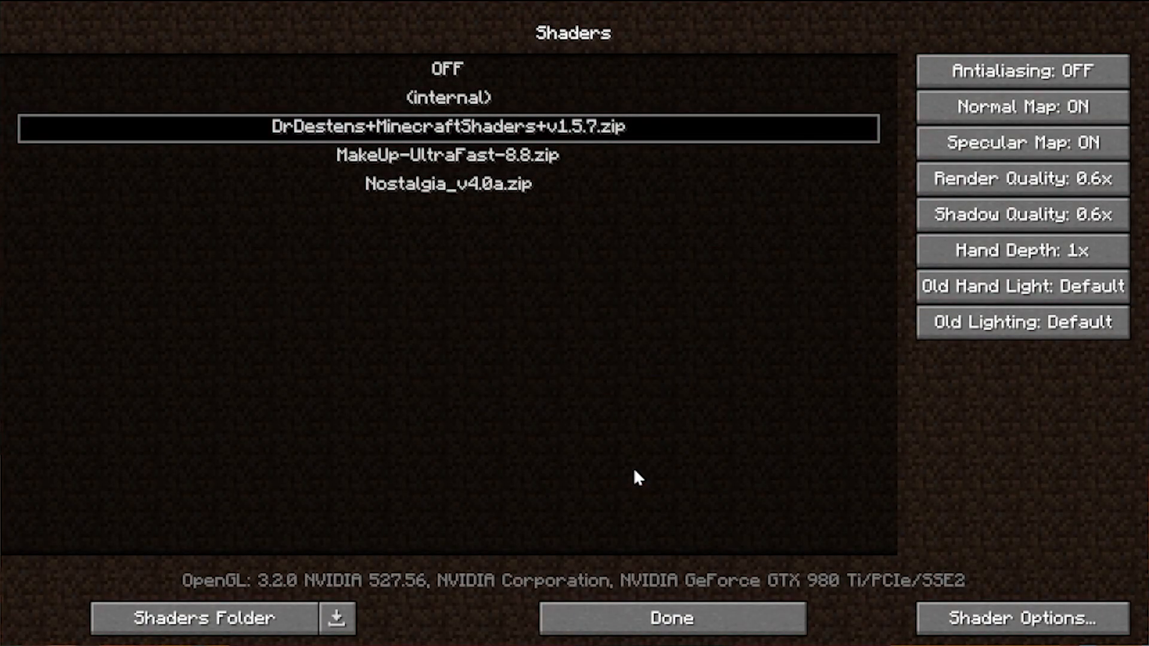
pyautogui.moveTo(991, 492)
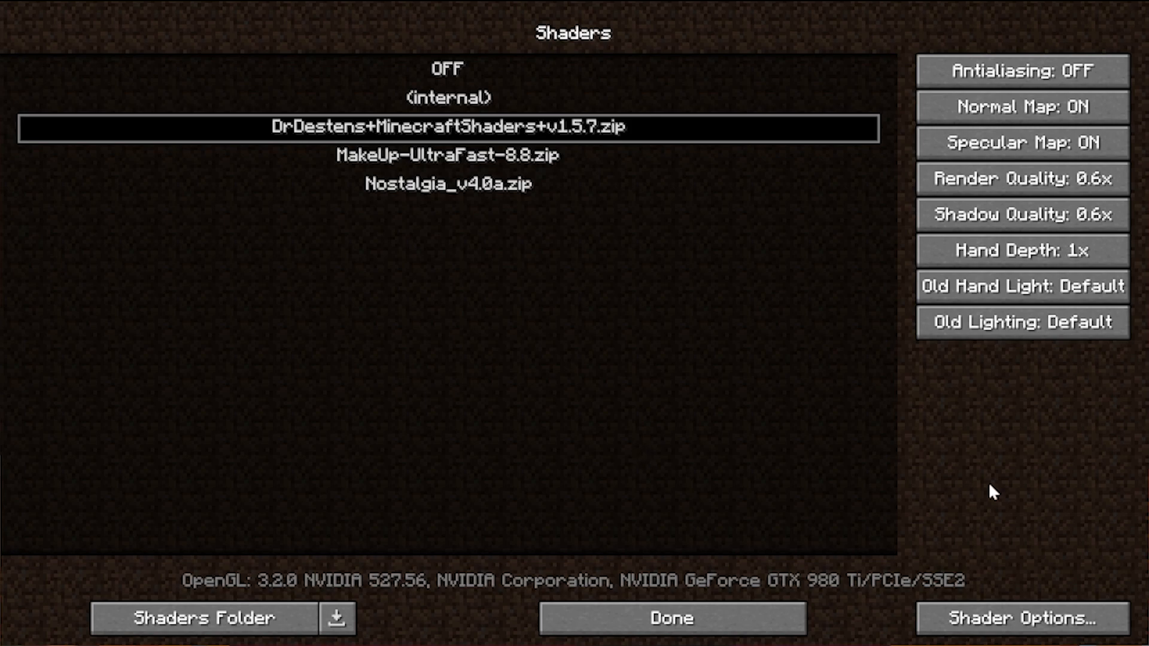
pyautogui.click(1020, 619)
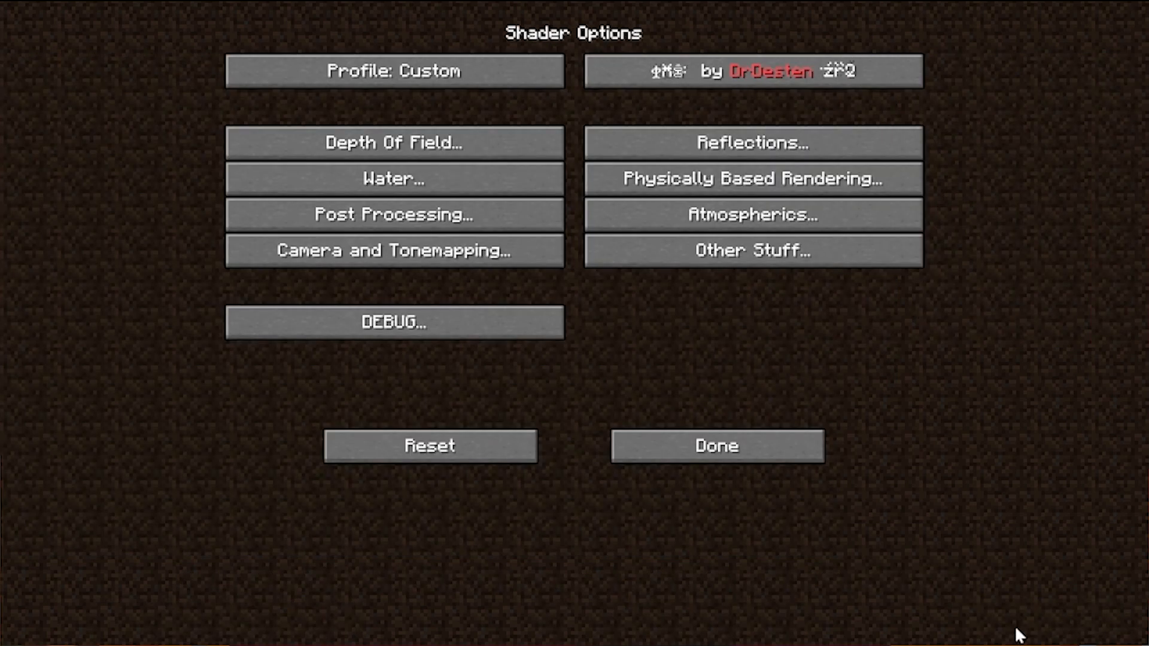
pyautogui.click(394, 70)
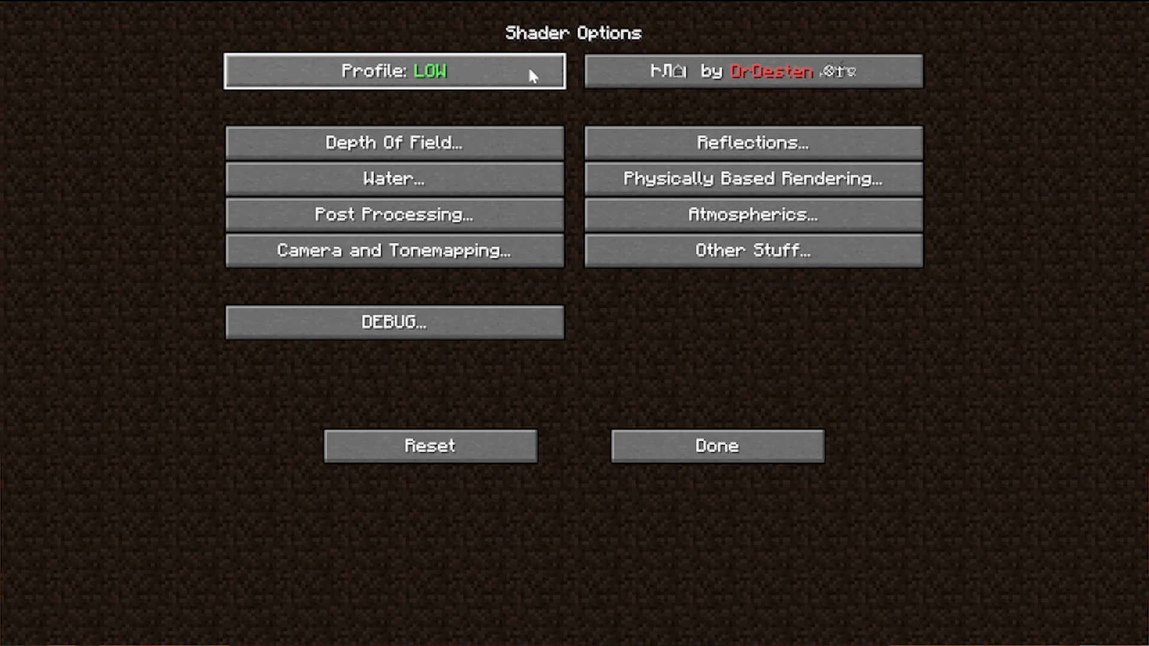
pyautogui.click(394, 71)
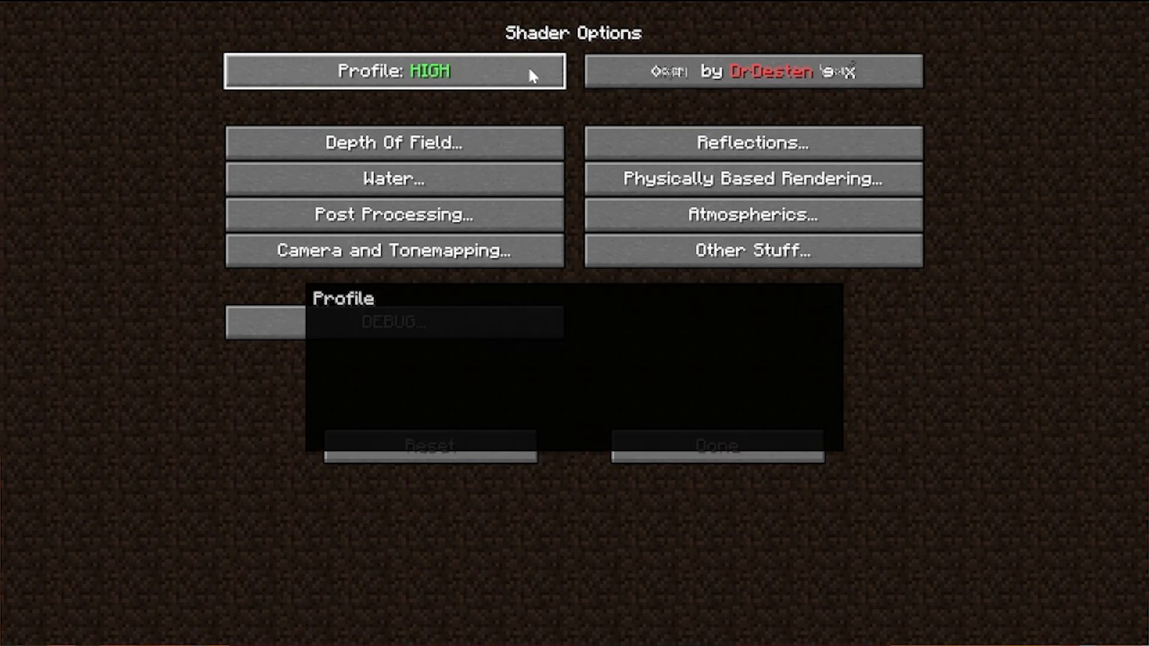
pyautogui.click(393, 71)
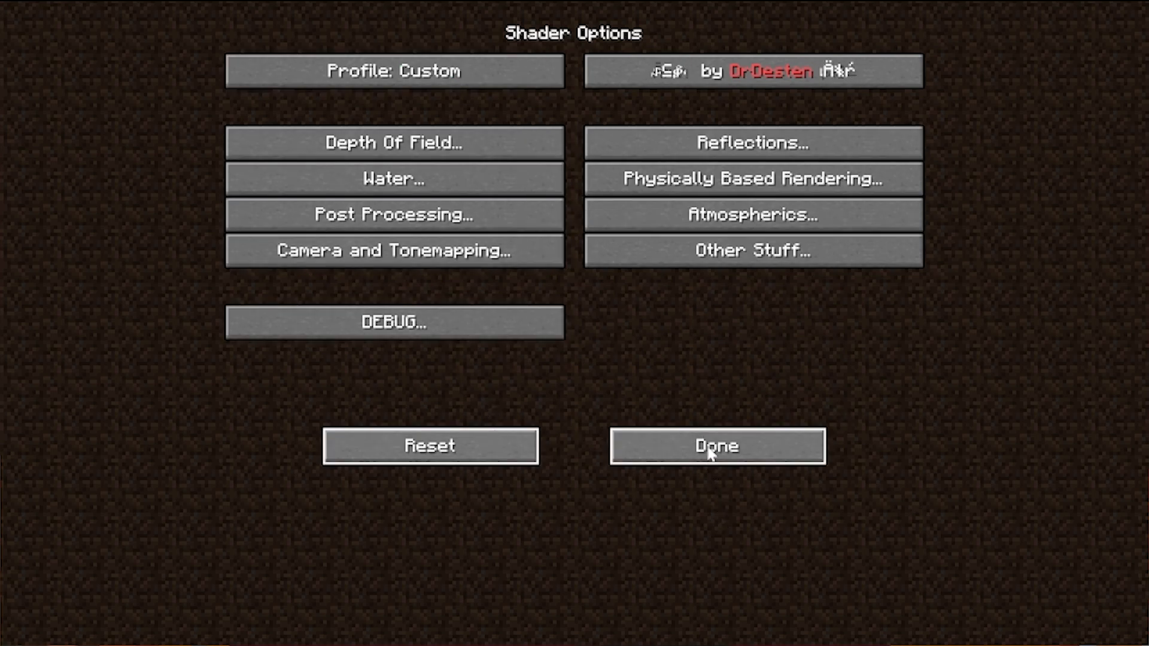
# - Close the DrDestens shader options and the Shaders list, returning to Video Settings
pyautogui.click(717, 446)
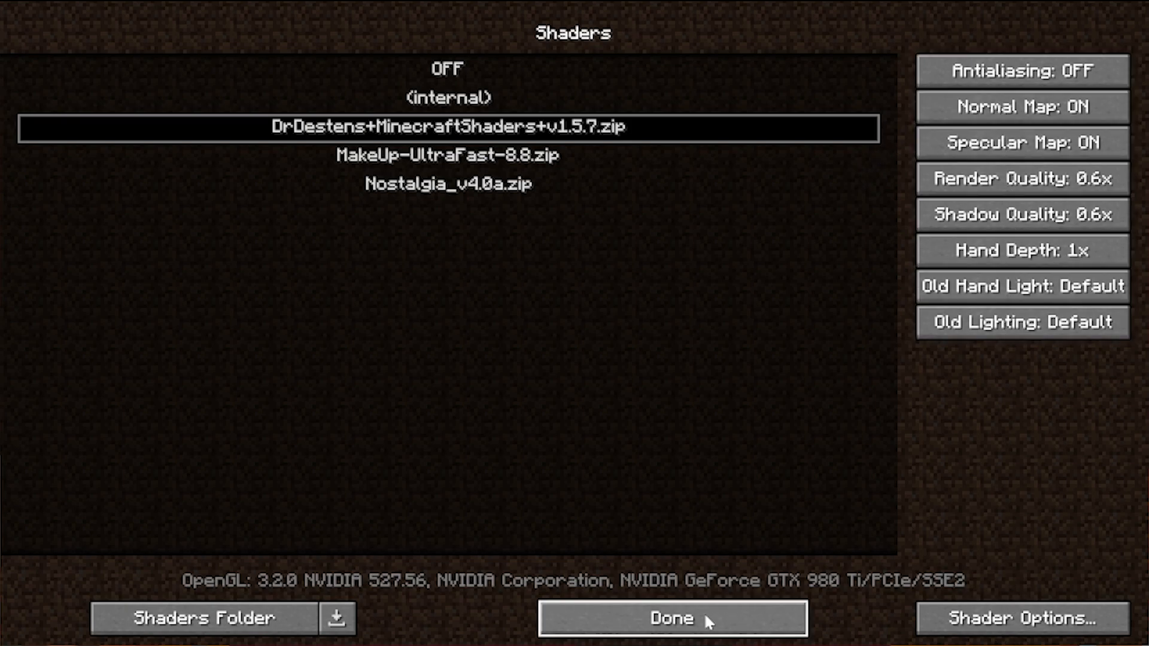
pyautogui.click(671, 619)
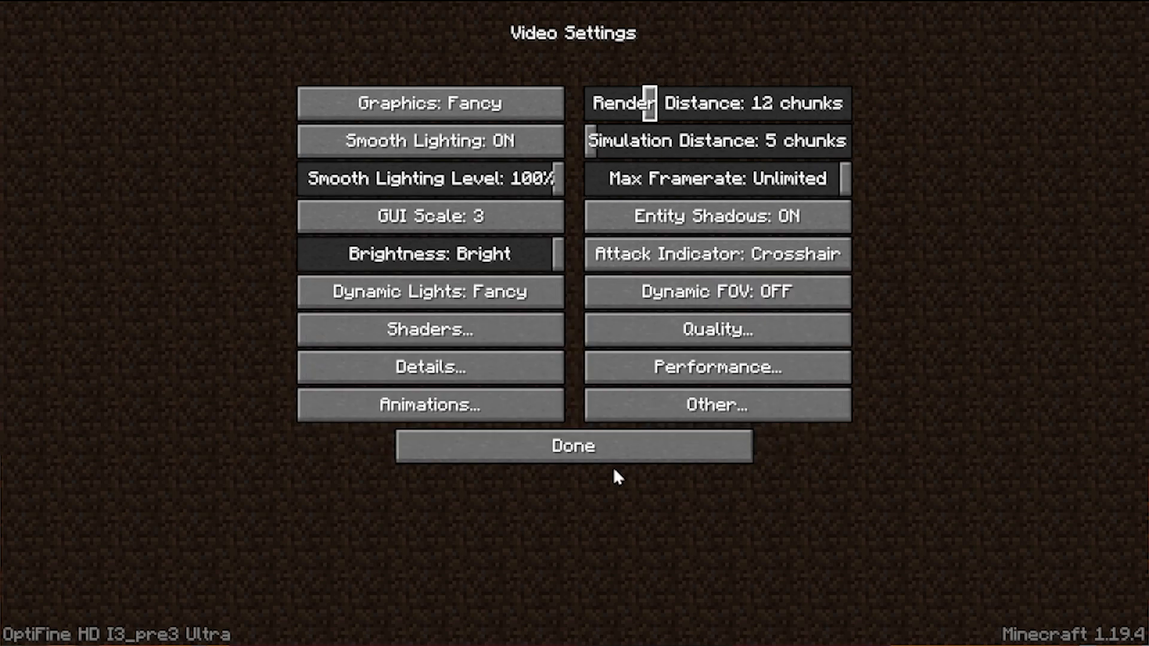
# - Leave Video Settings to view the world with DrDestens shaders, then pause the game
pyautogui.click(573, 445)
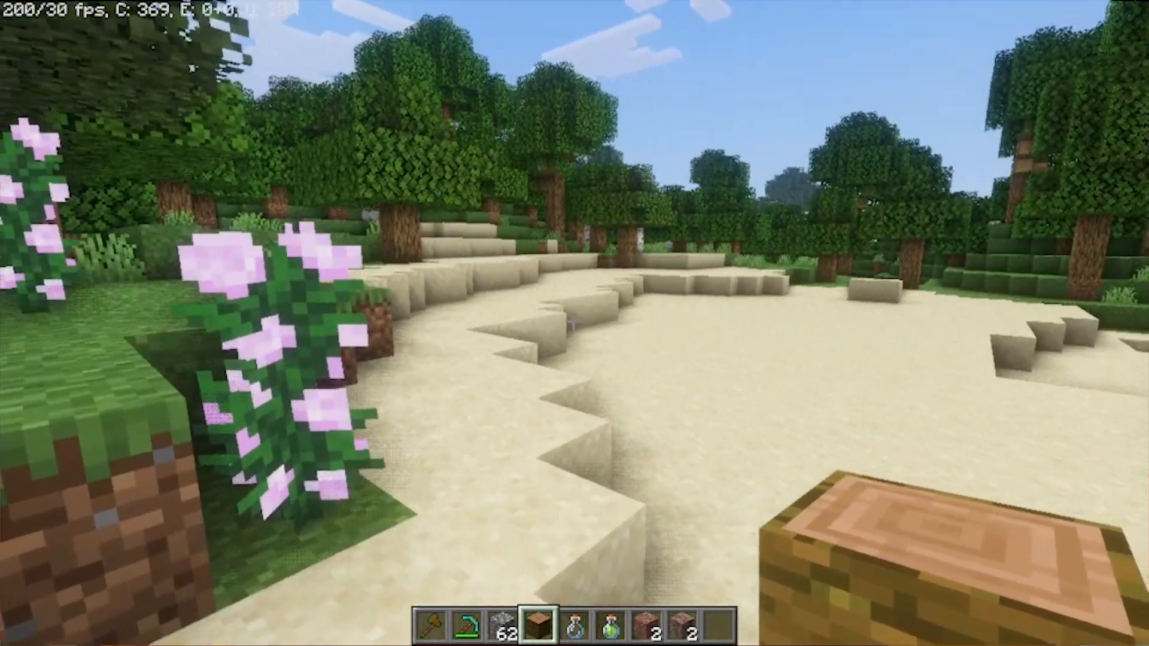
pyautogui.moveTo(574, 323)
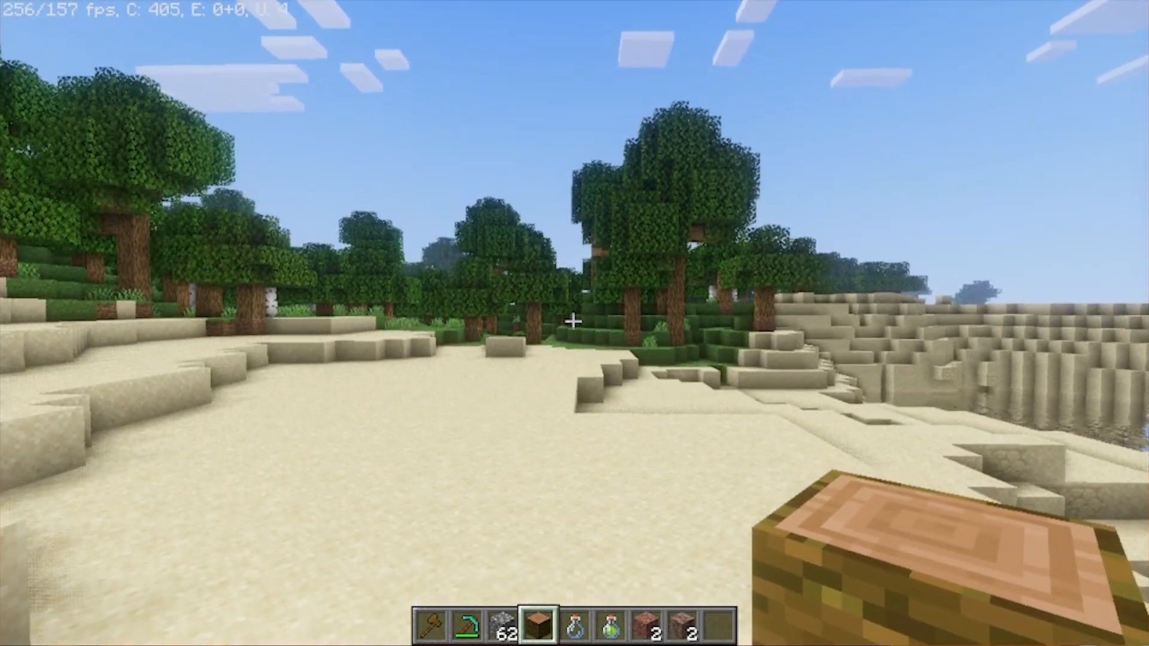
pyautogui.press('Escape')
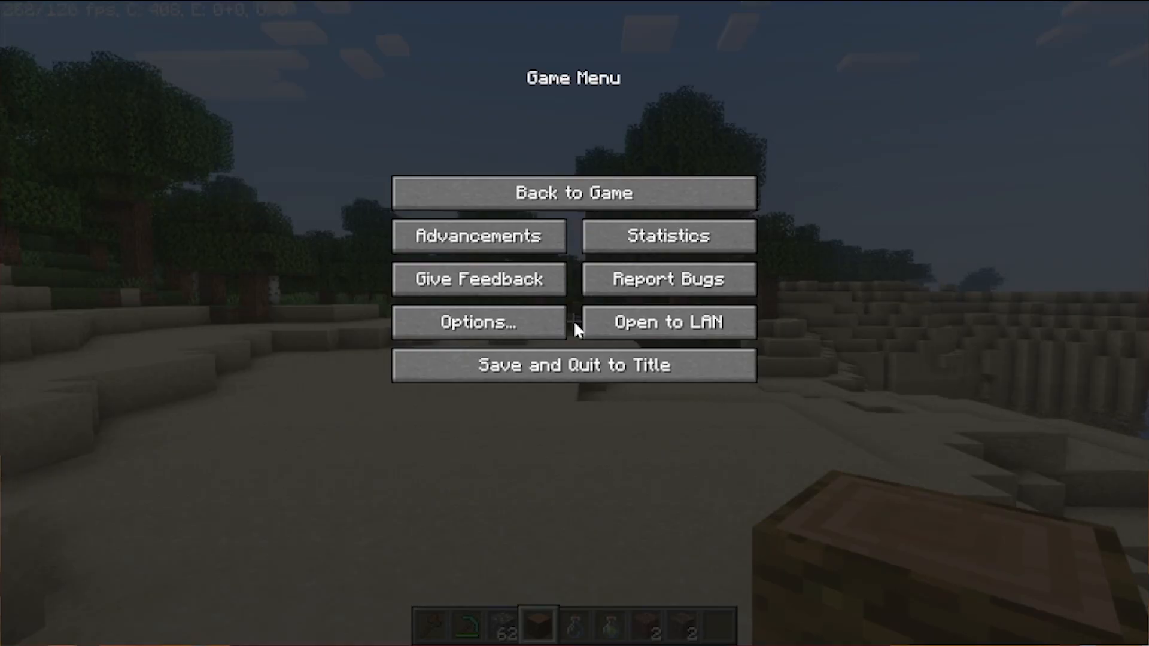
# - Select the MakeUp-UltraFast pack and cycle its profile through Shadowless Low back to Medium
pyautogui.click(478, 322)
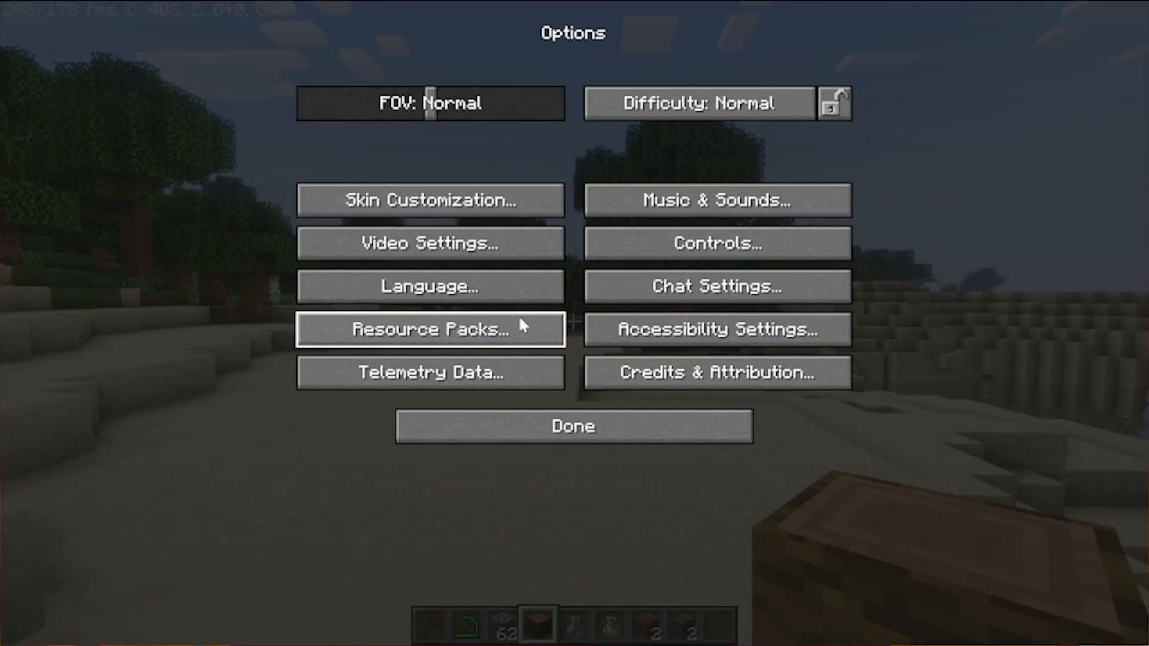
pyautogui.click(429, 243)
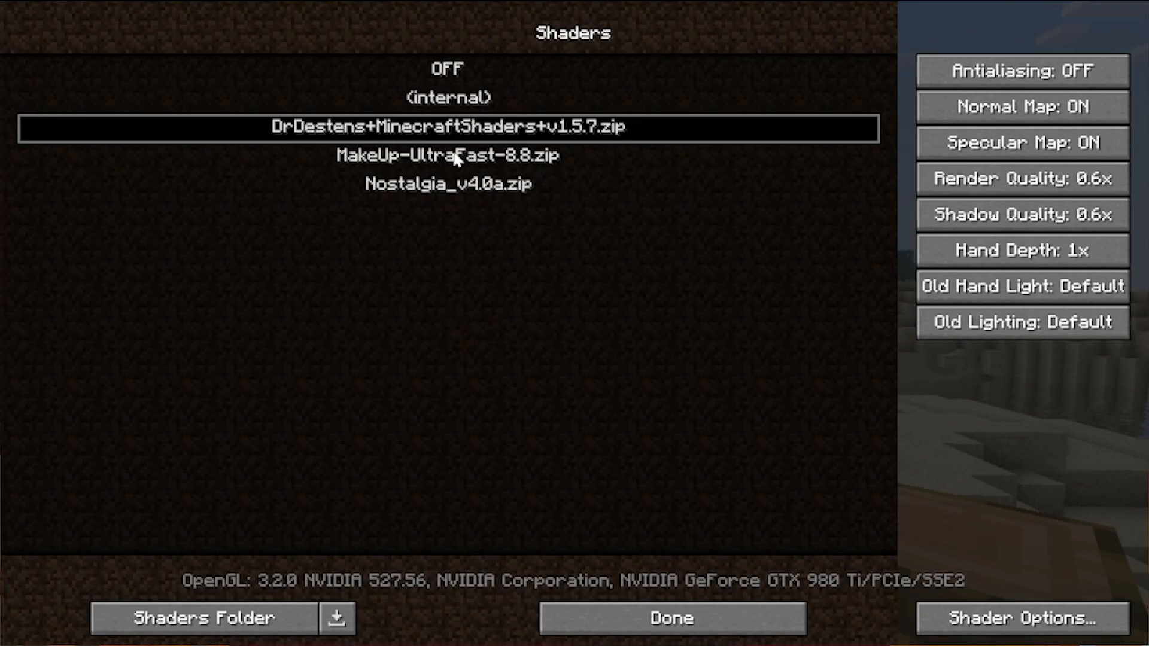
pyautogui.click(446, 156)
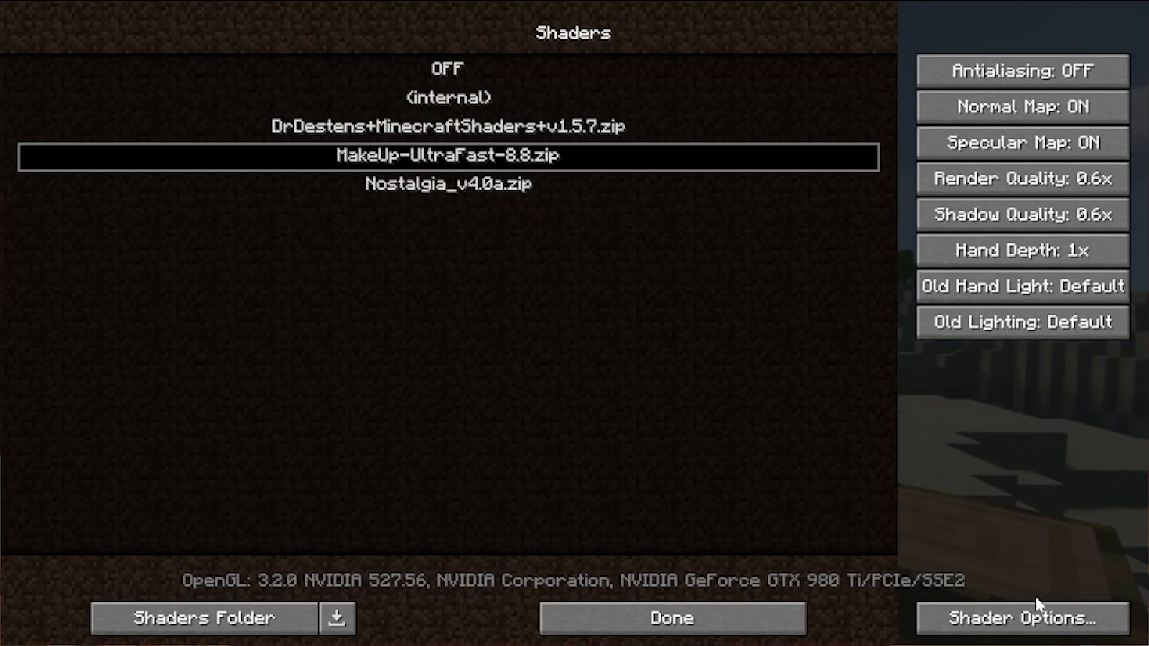
pyautogui.click(1021, 619)
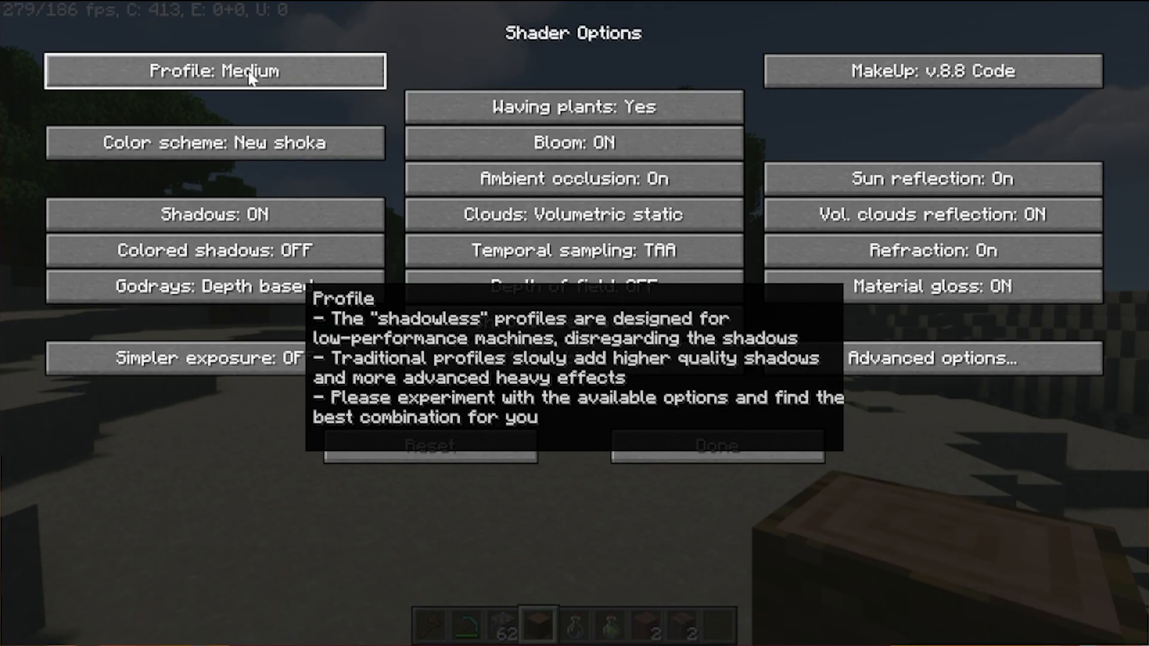
pyautogui.click(214, 71)
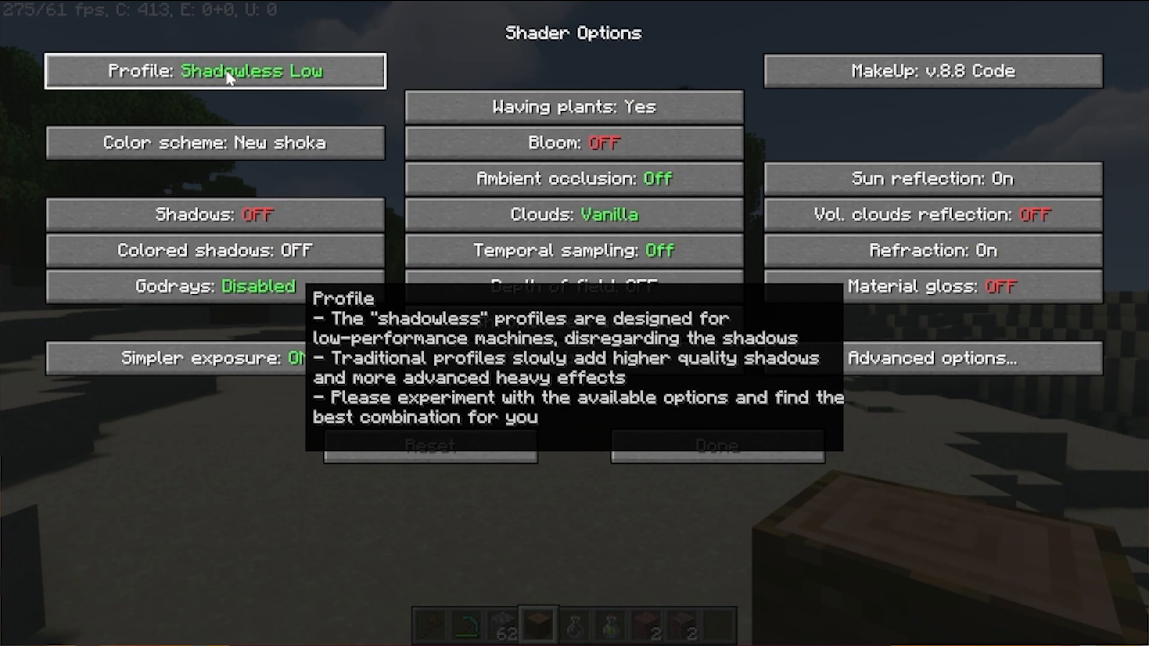
pyautogui.click(215, 70)
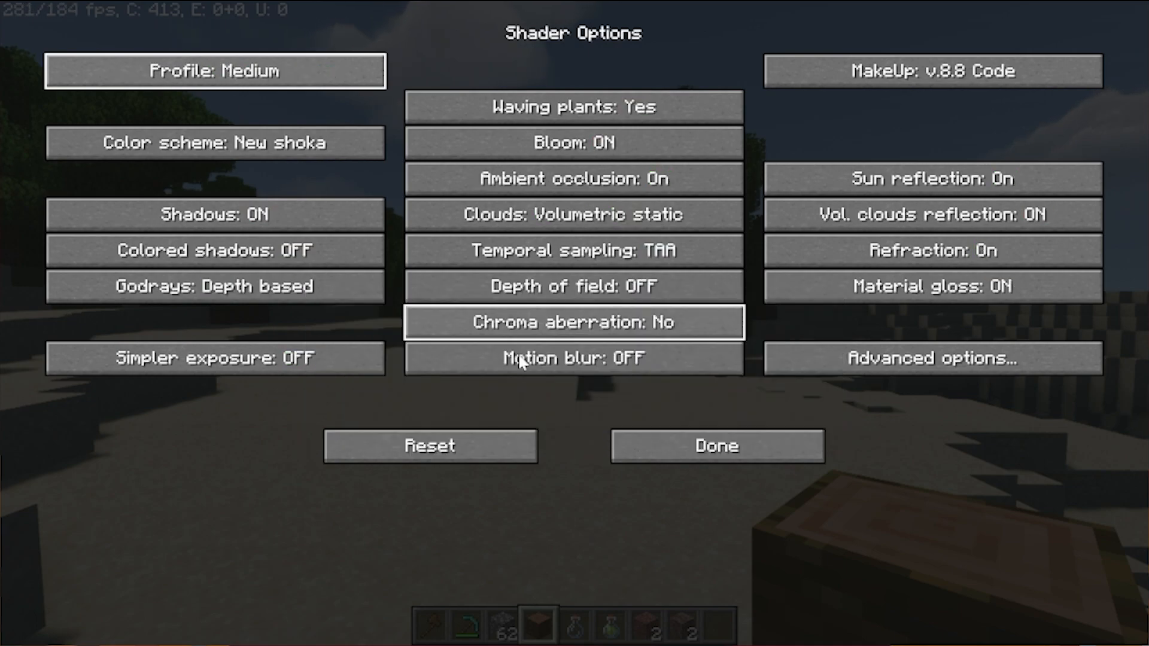
# - Close the shader options, return to the world to test MakeUp-UltraFast, then pause again
pyautogui.click(717, 445)
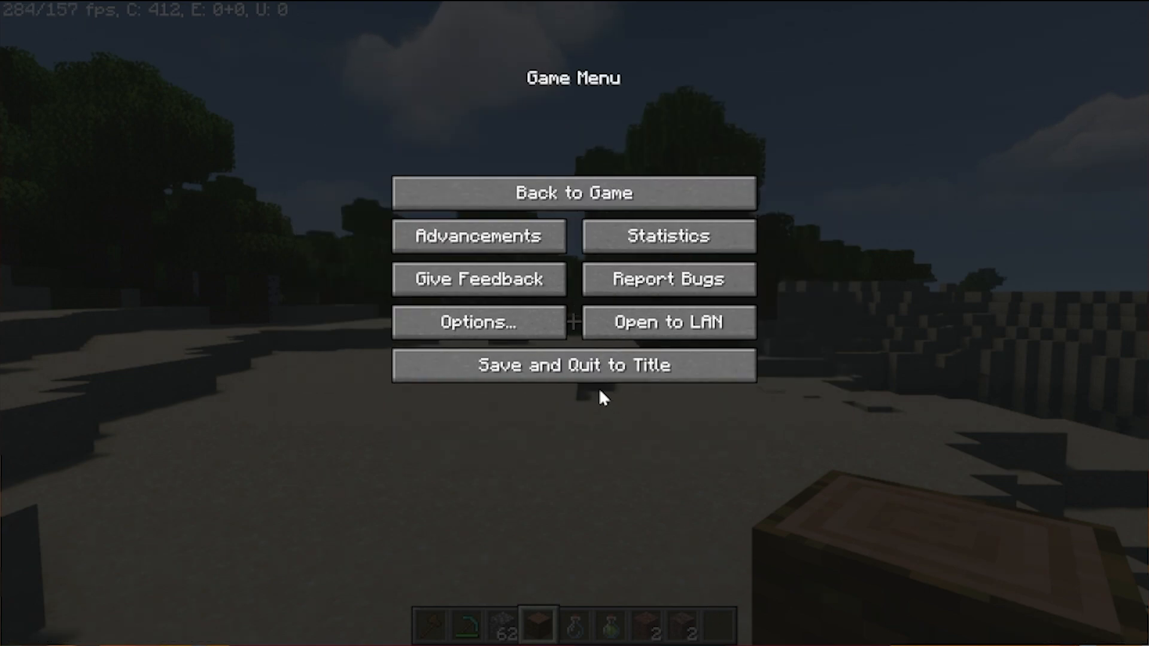
pyautogui.click(573, 192)
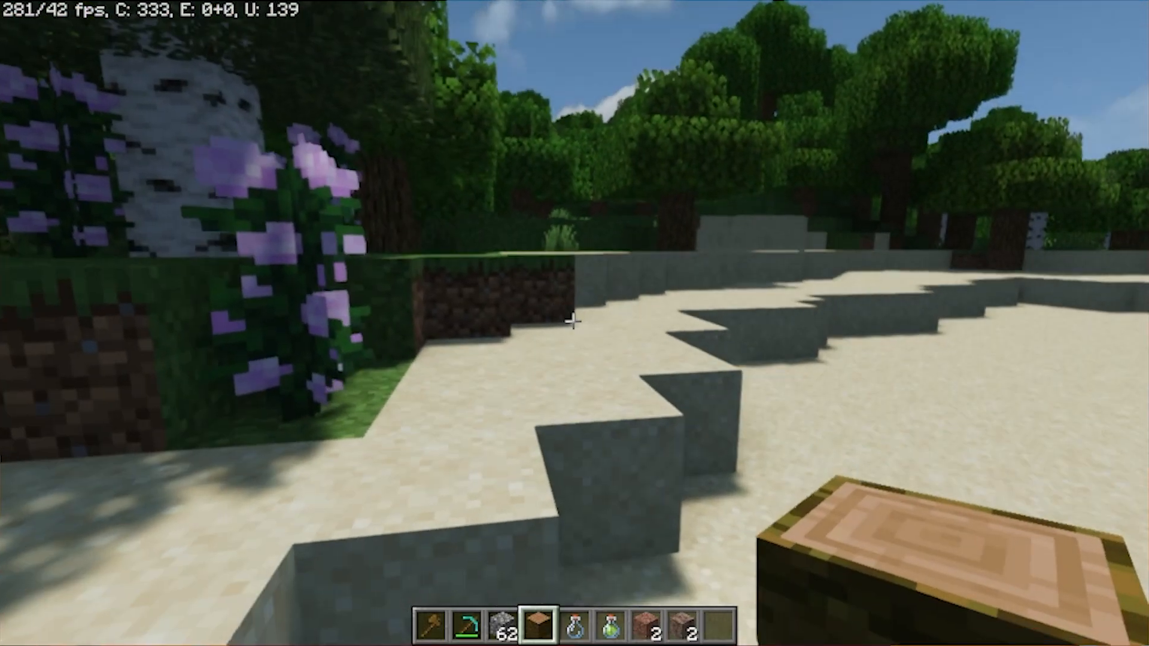
pyautogui.moveTo(575, 323)
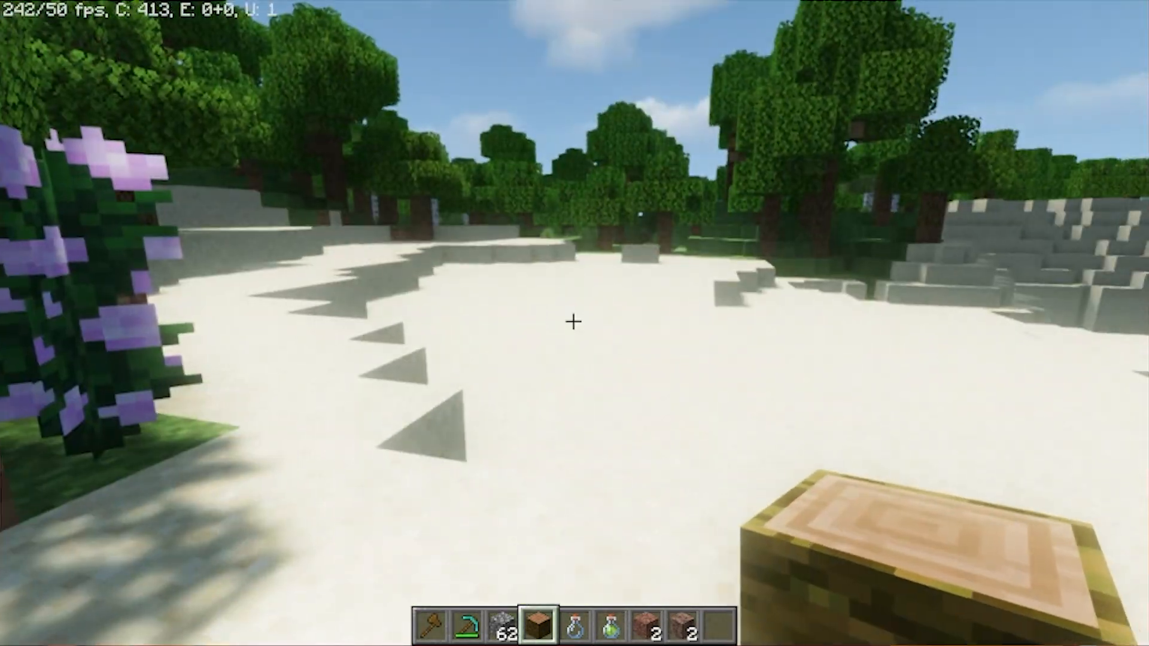
pyautogui.press('Escape')
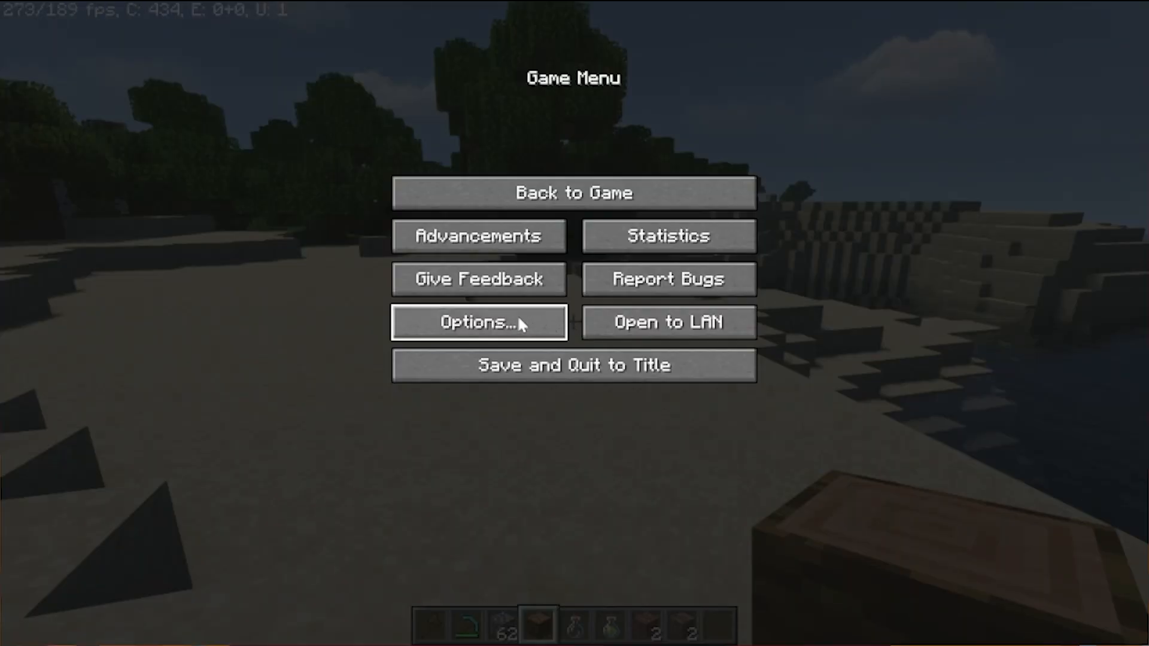
# - Open the Nostalgia_v4.0a pack's options and lower its profile to Medium
pyautogui.click(477, 322)
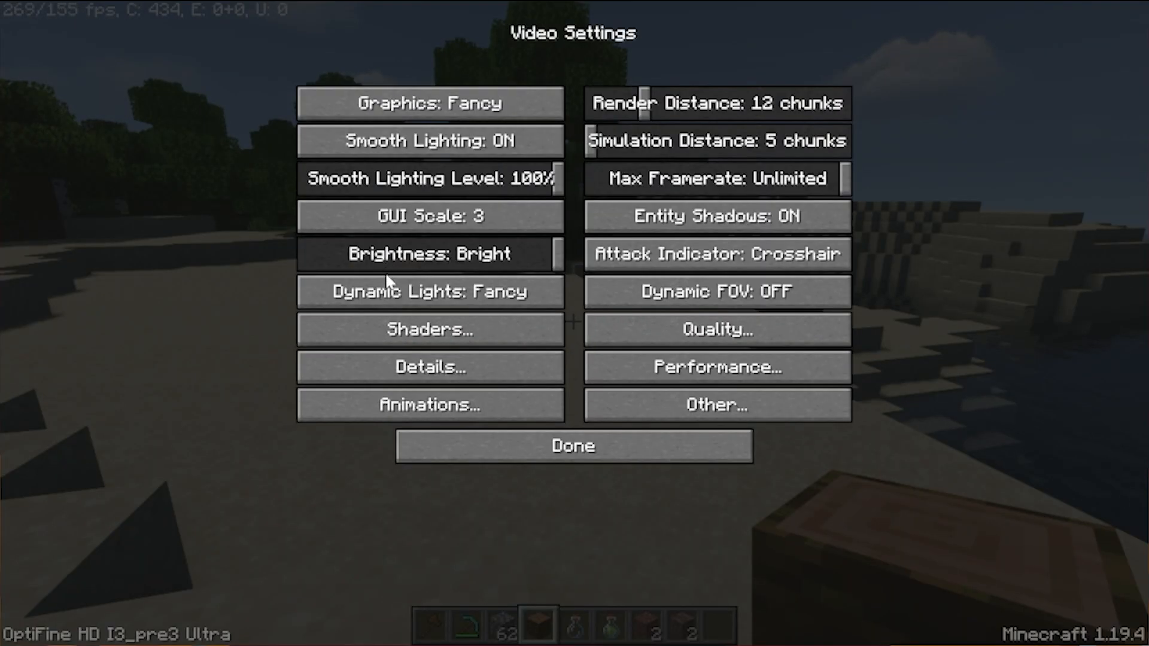
pyautogui.click(430, 330)
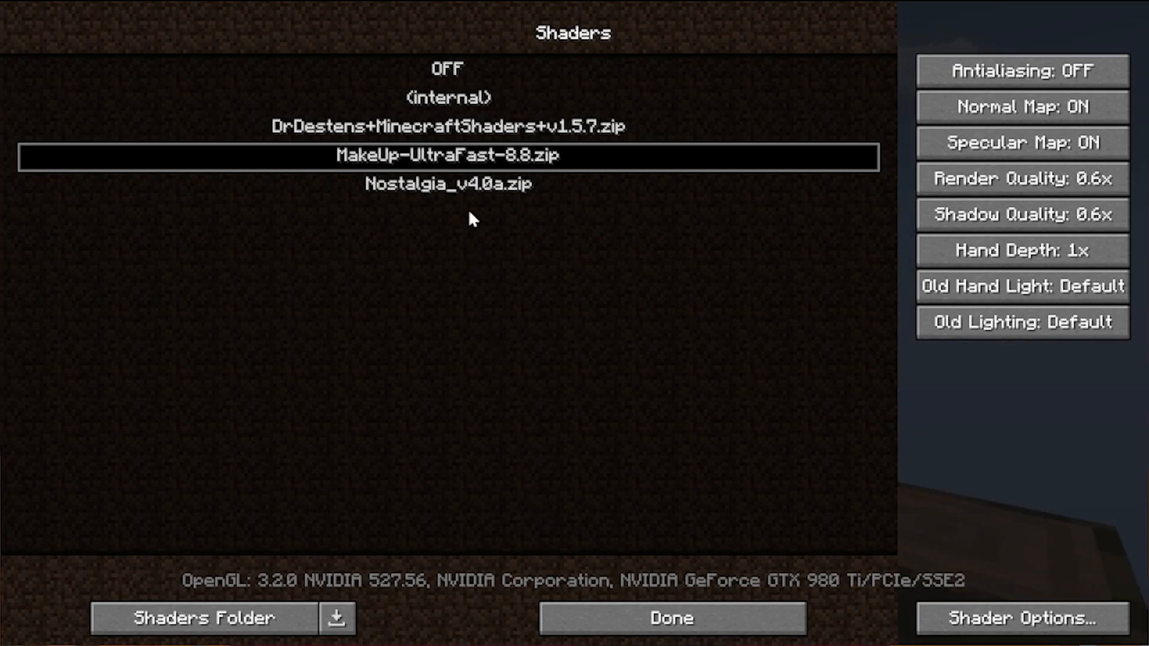
pyautogui.click(1021, 618)
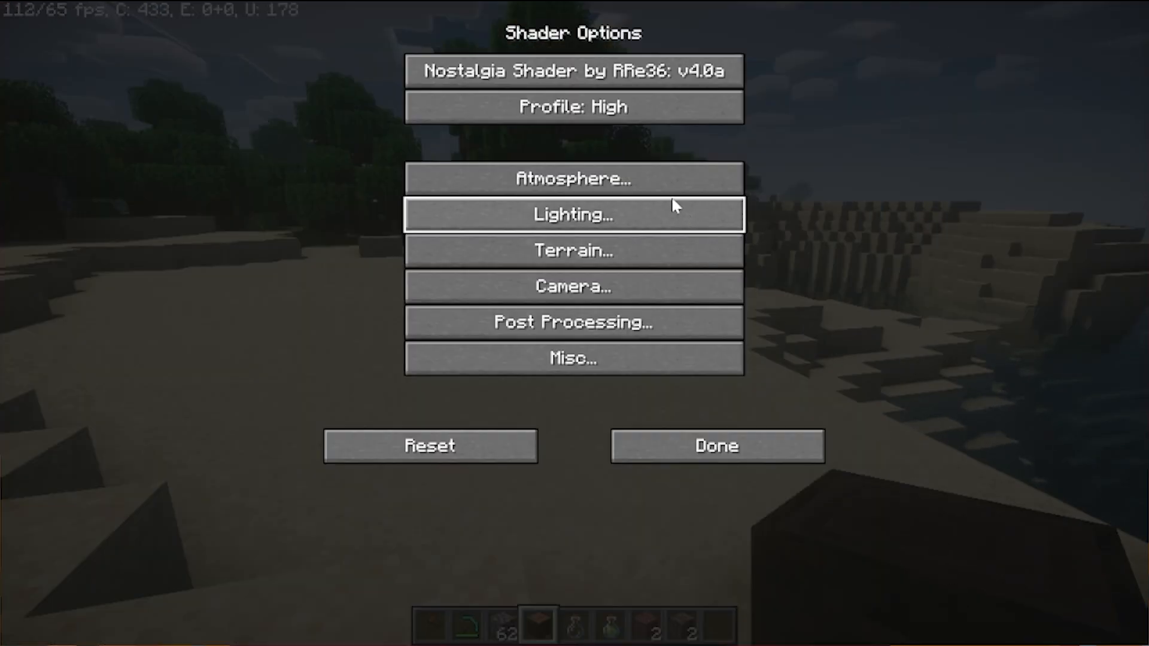
pyautogui.click(573, 107)
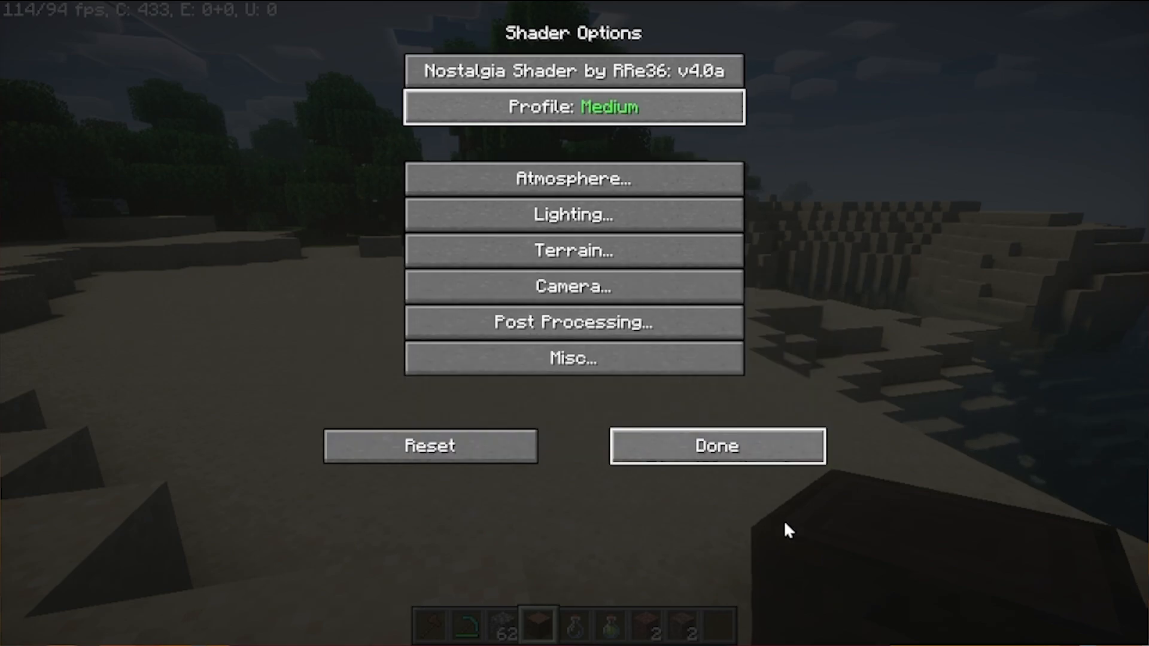
# - Return to the world with Nostalgia shaders and view it with the creative inventory open
pyautogui.click(717, 445)
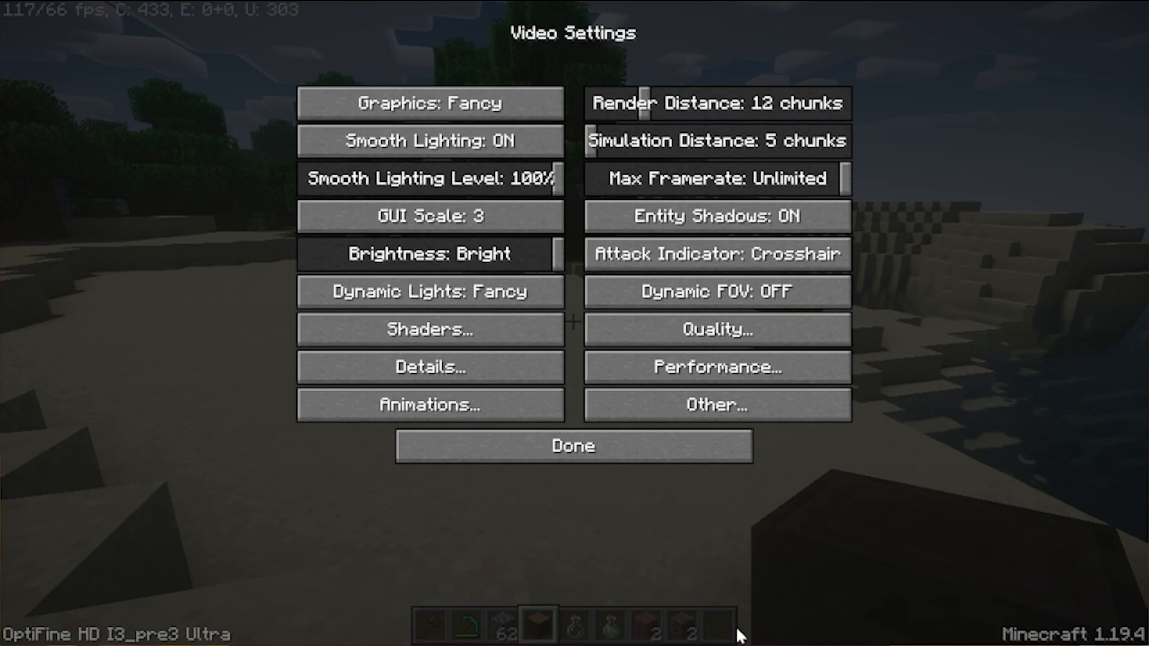
pyautogui.click(572, 446)
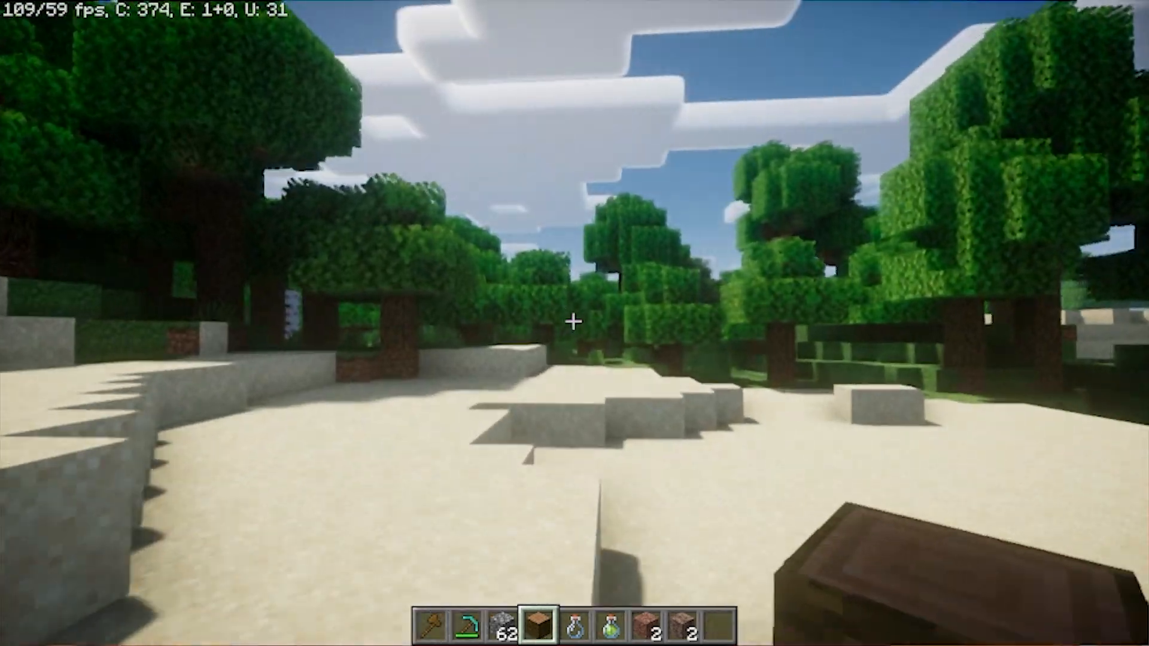
pyautogui.press('e')
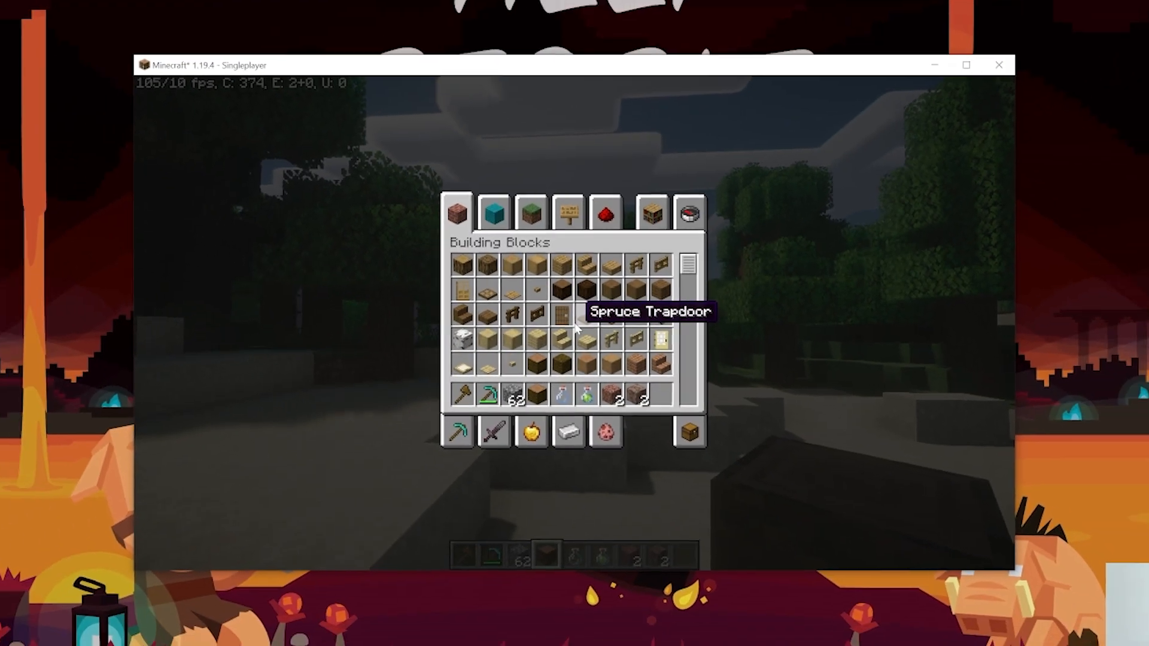